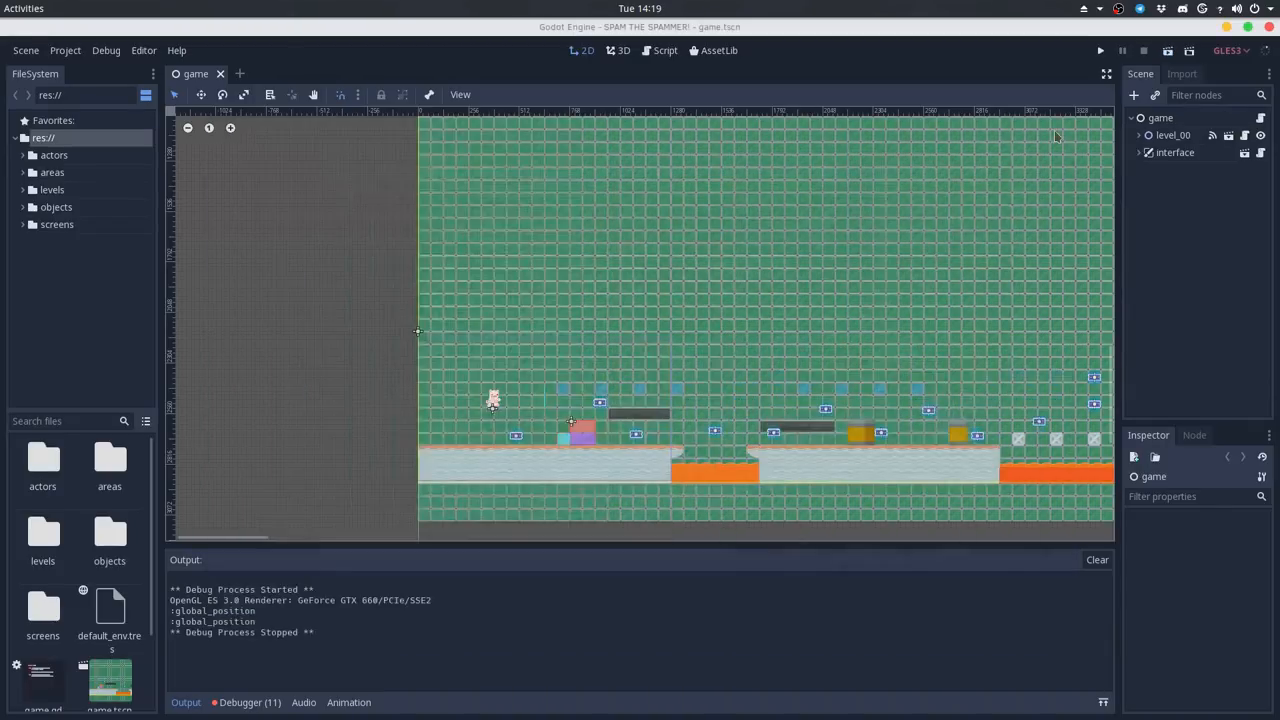
mouse_move(844, 326)
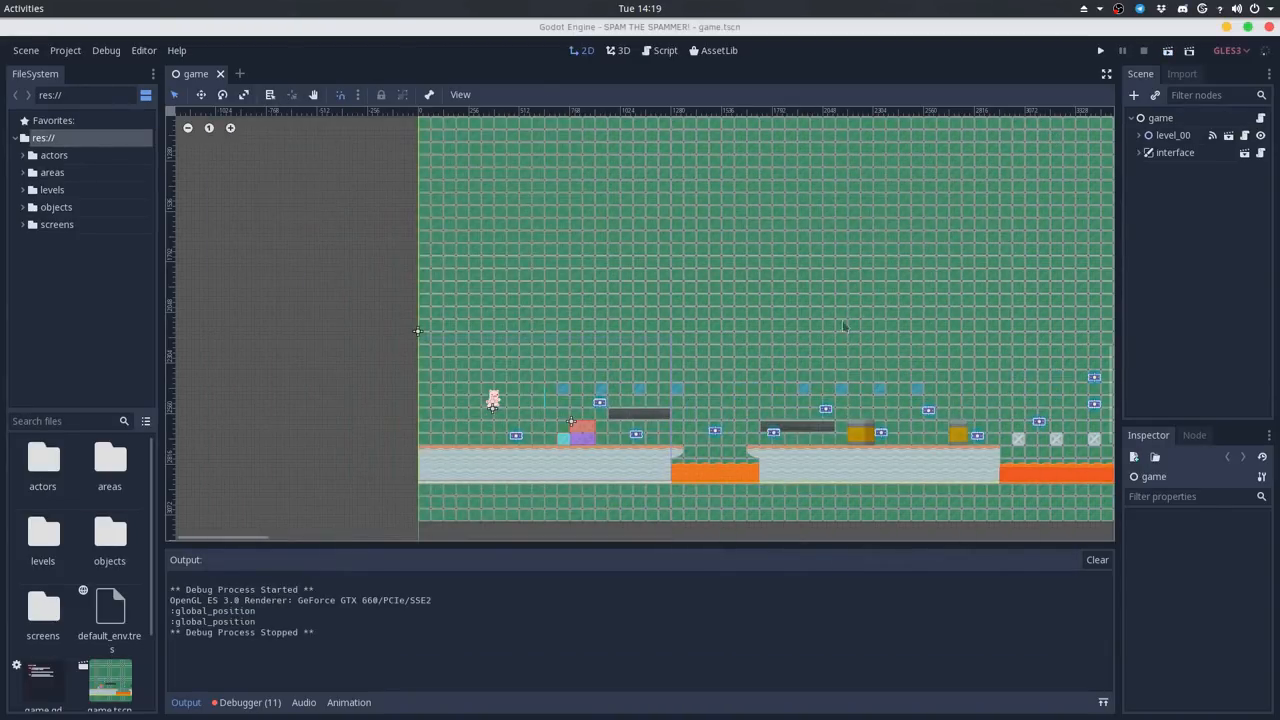
Add a plain Node child under template_actor in the kinematic pig scene
left_click(1138, 136)
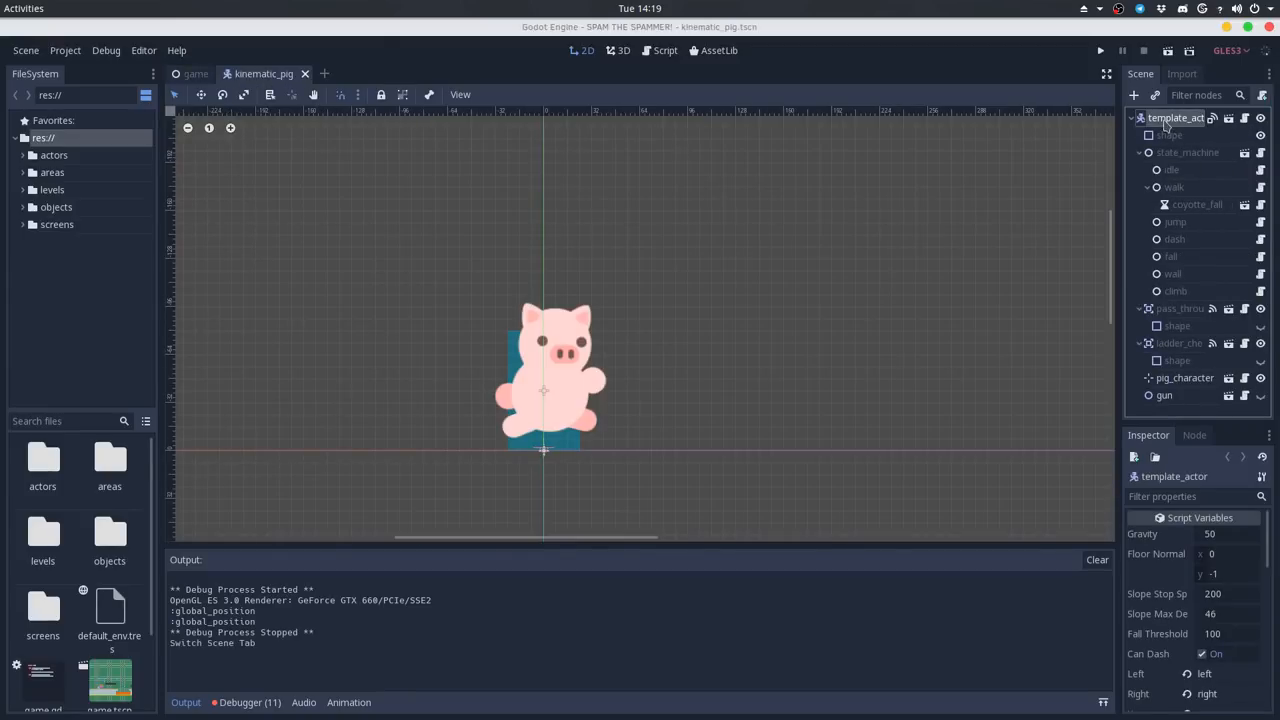
left_click(1148, 152)
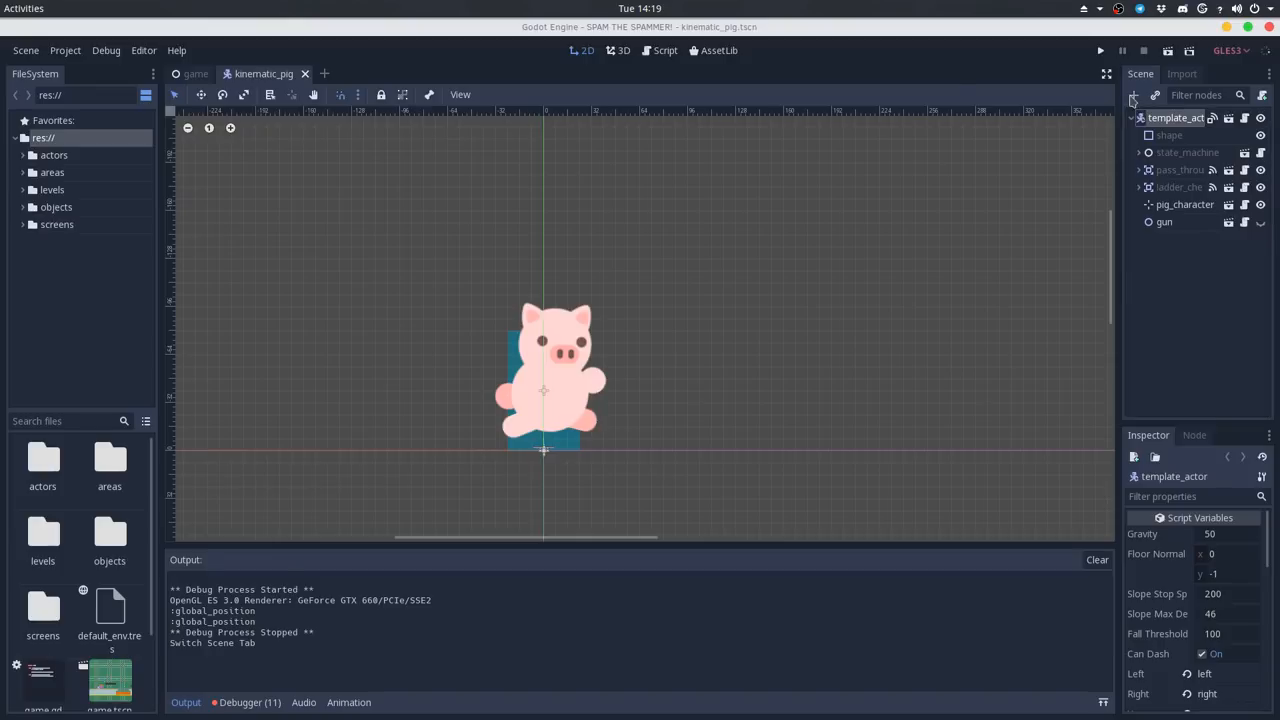
left_click(1132, 96)
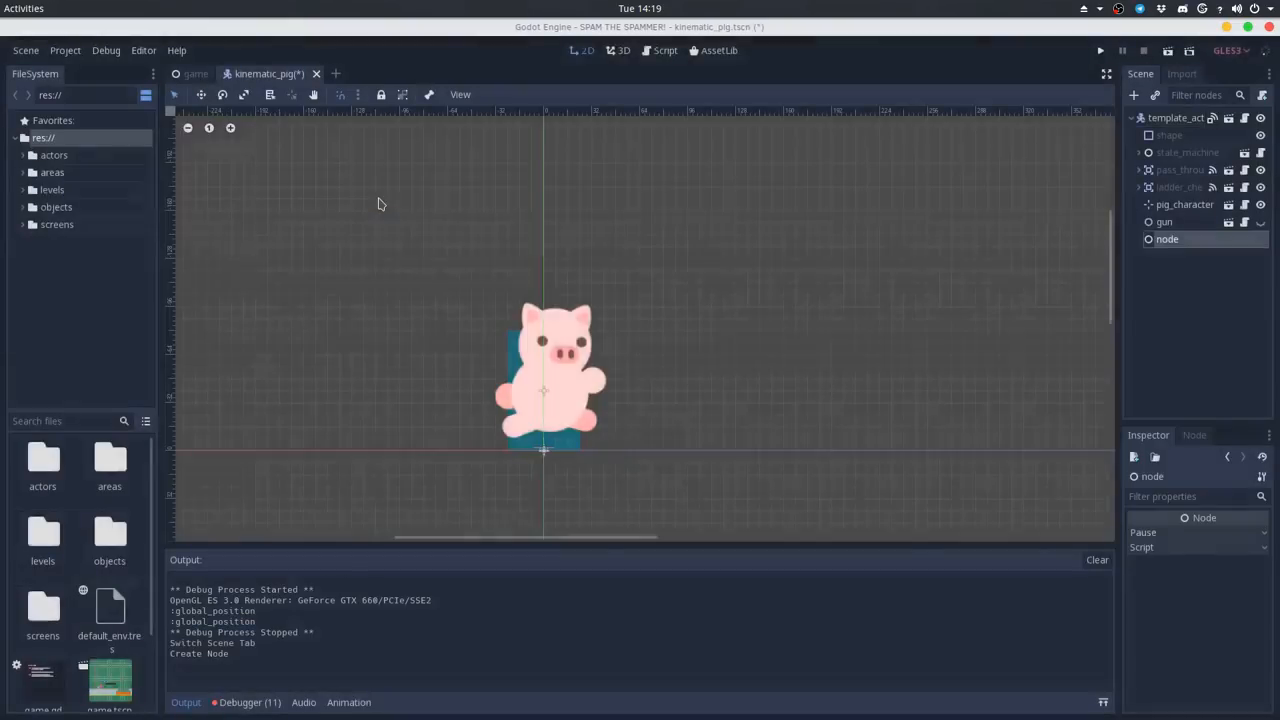
Name the node health and export an int hit_points = 10 in its script
double_click(1168, 240)
type("health")
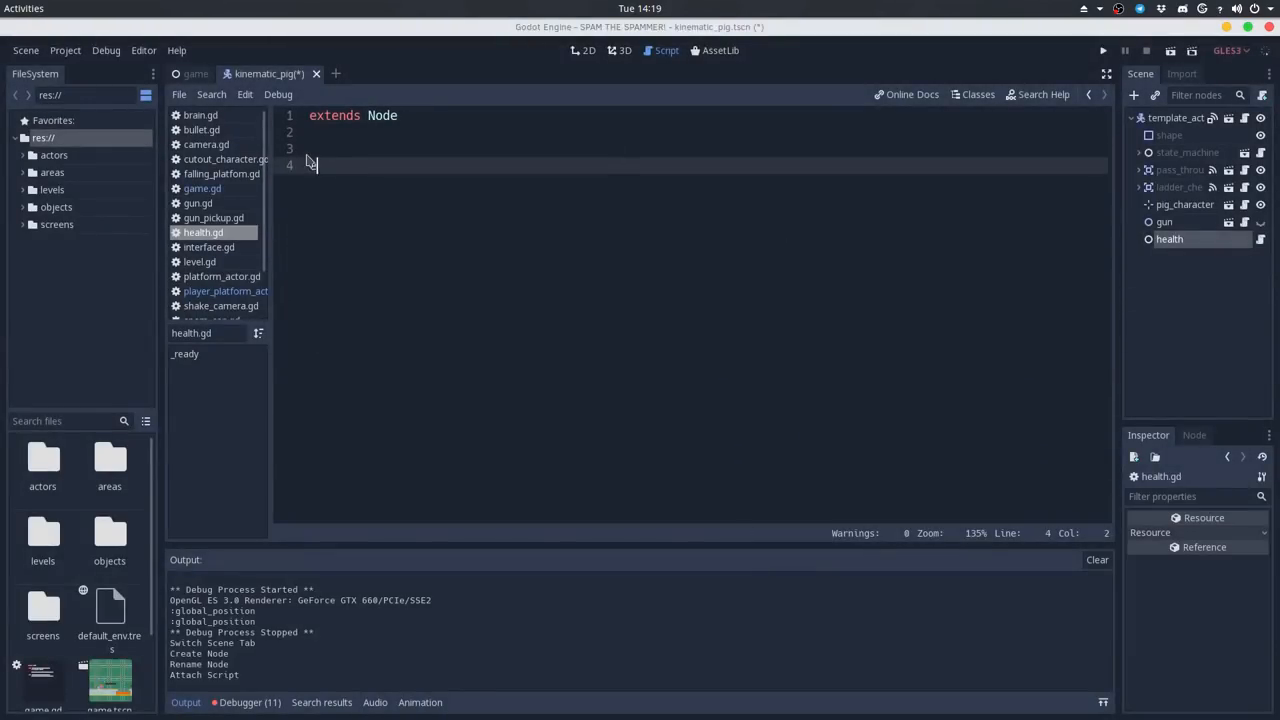
type("export (int) h")
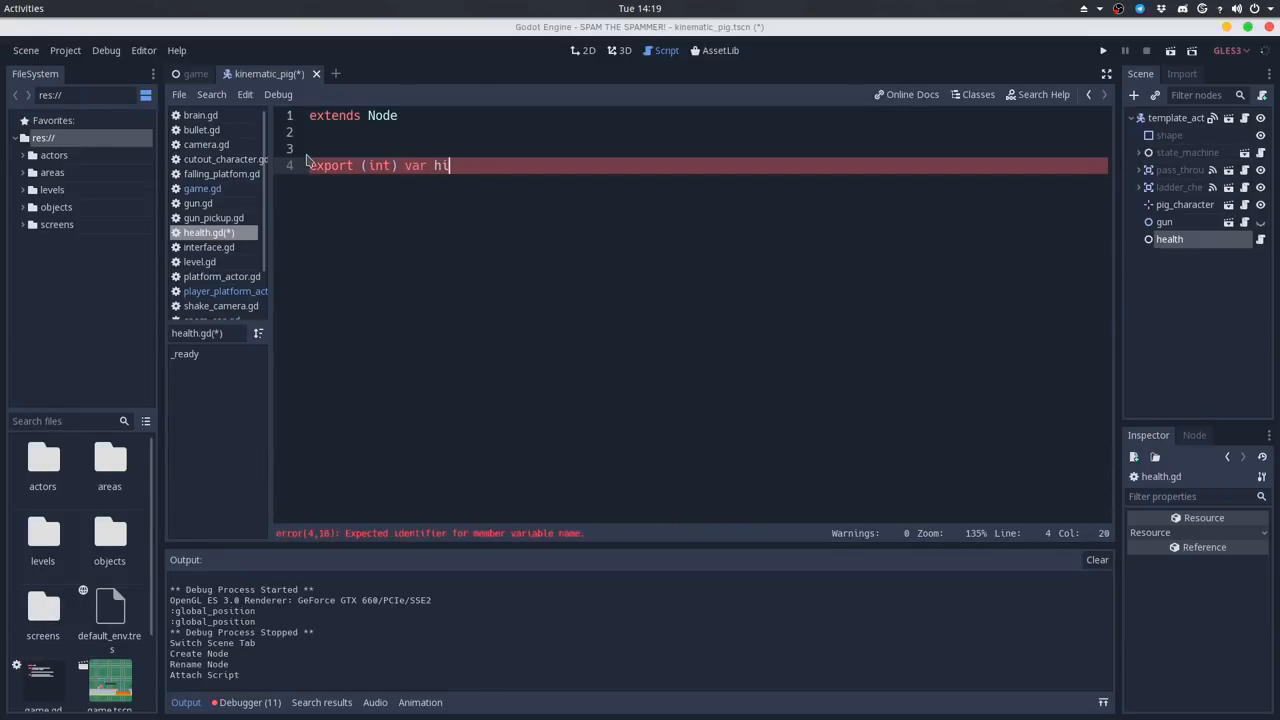
type("t_points = 10")
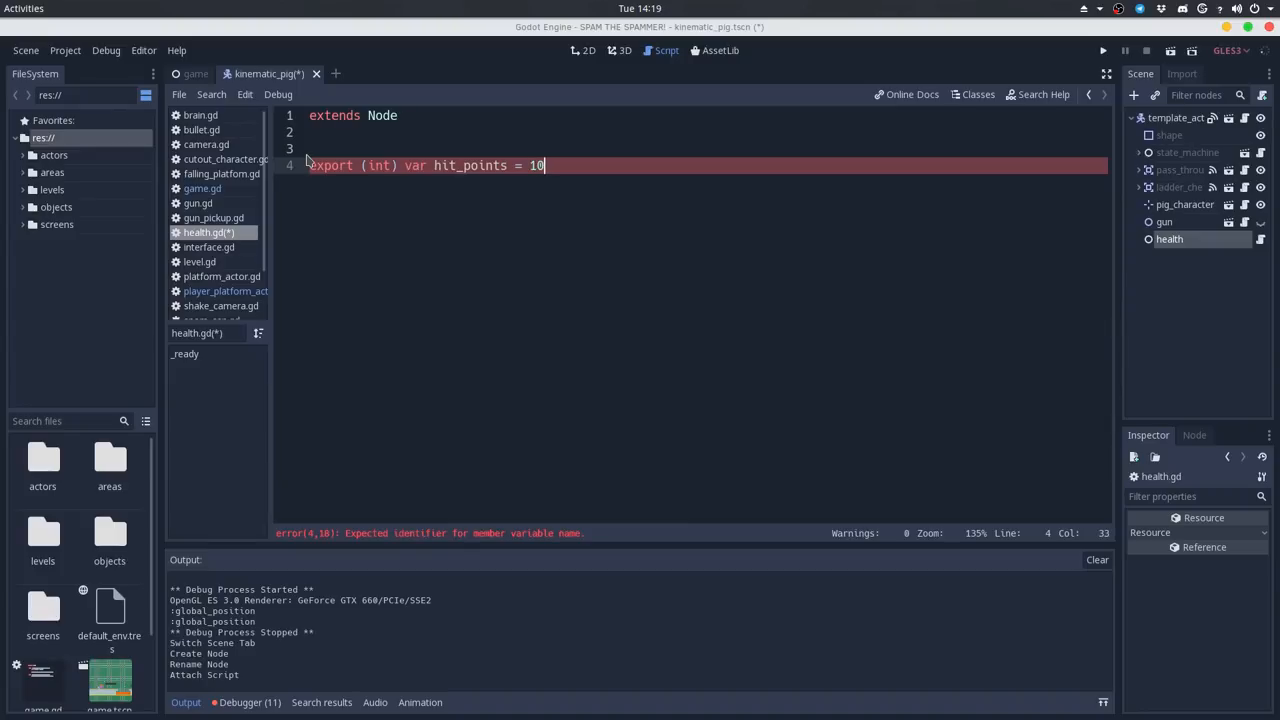
Write get_damage(damage) clamping hit_points - damage between 0 and max_health
type("func")
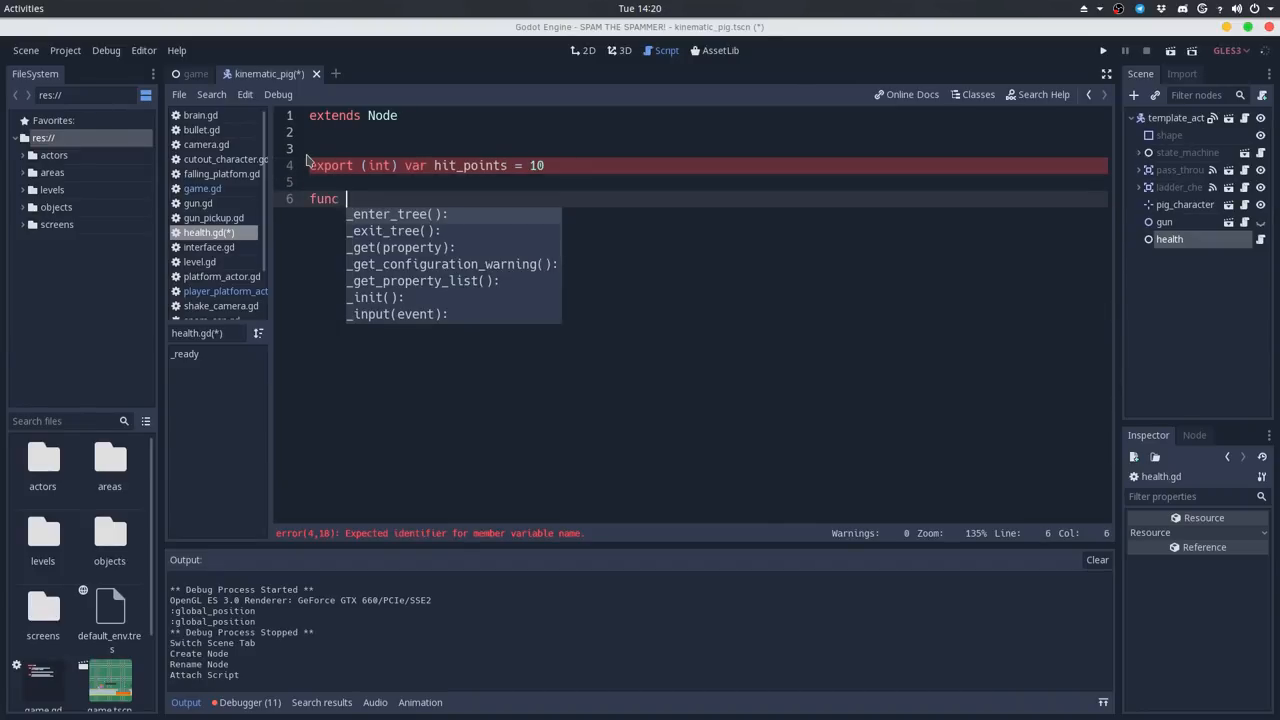
type("get_damage(dama")
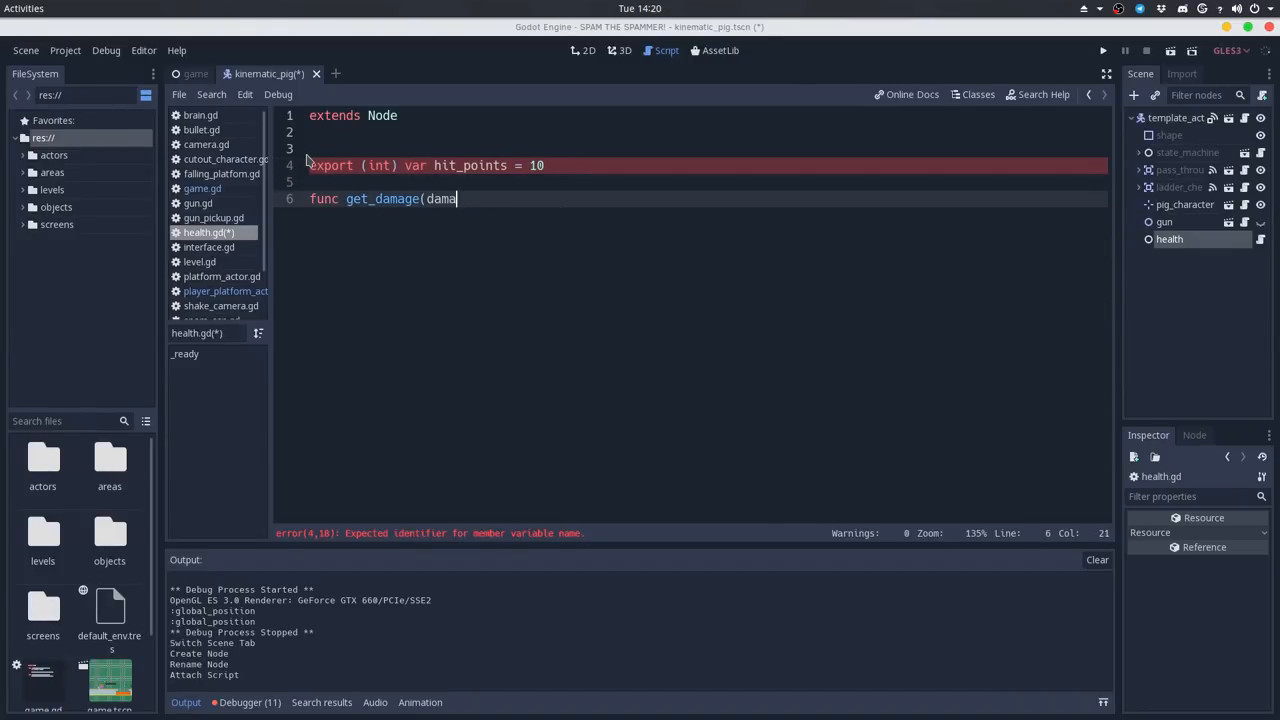
type("ge):")
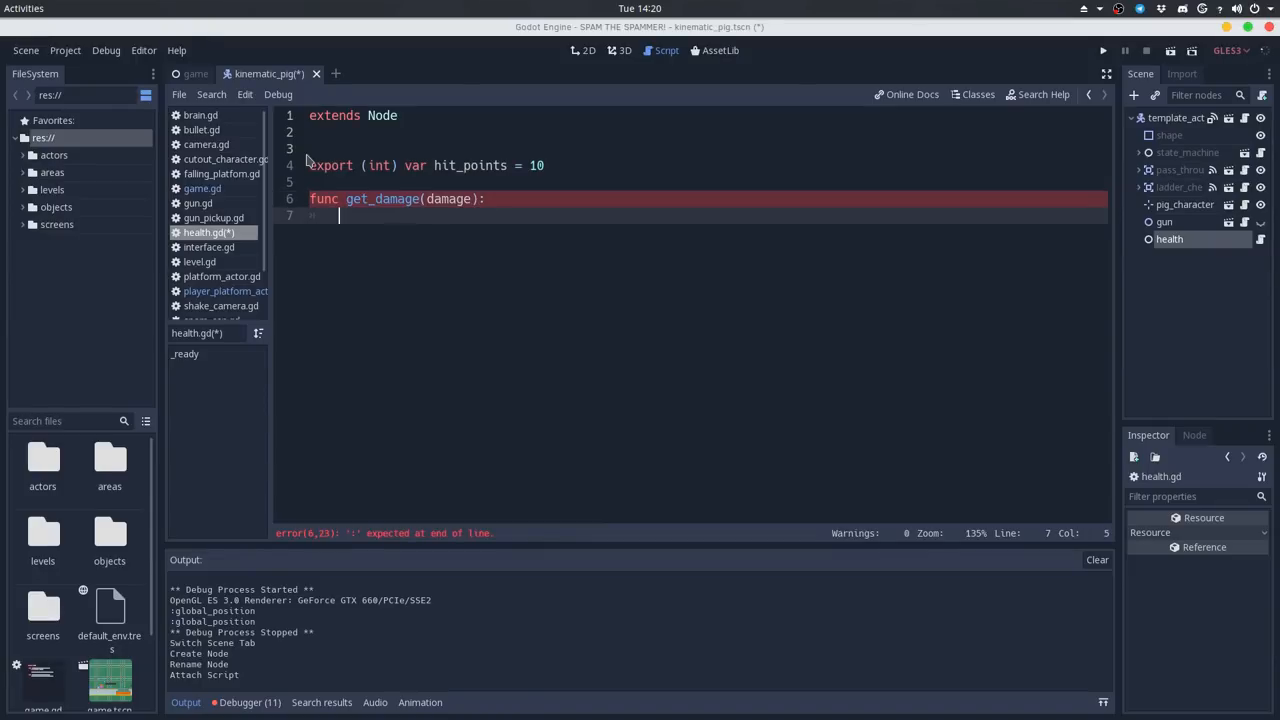
type("hit_points =")
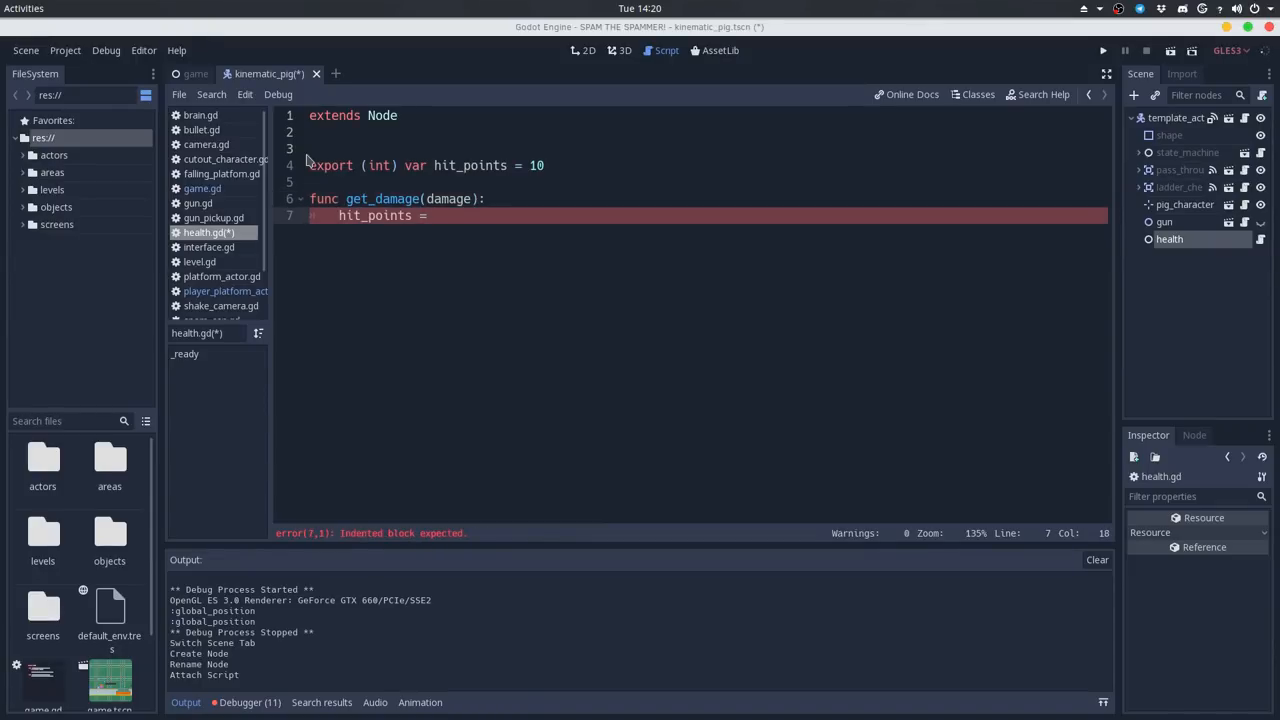
type("clamp(h")
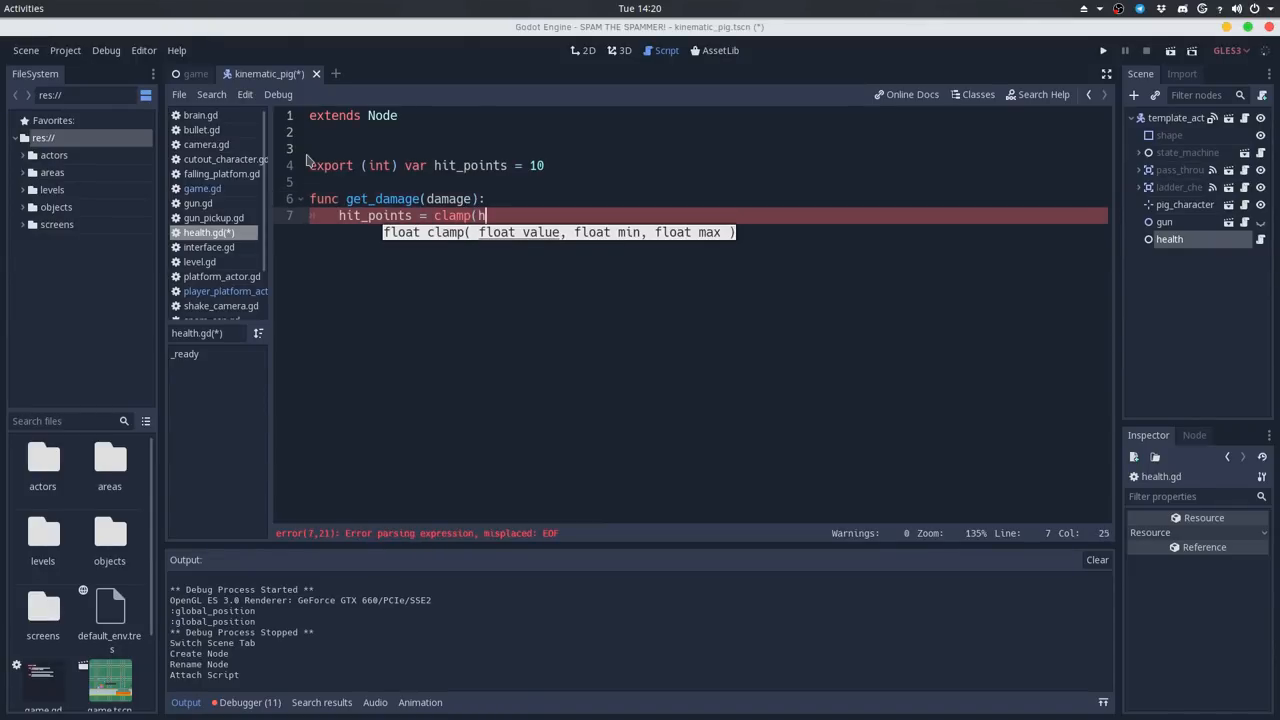
type("hit_points, hit_points -")
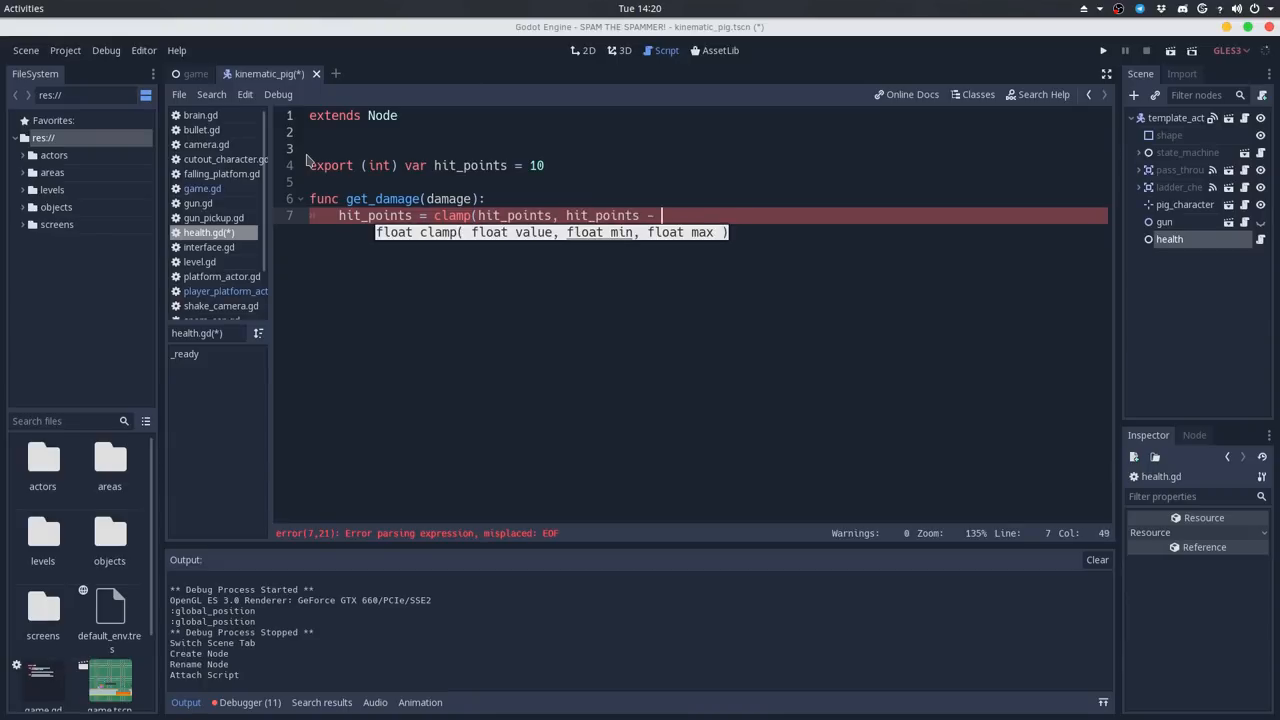
type("damage,")
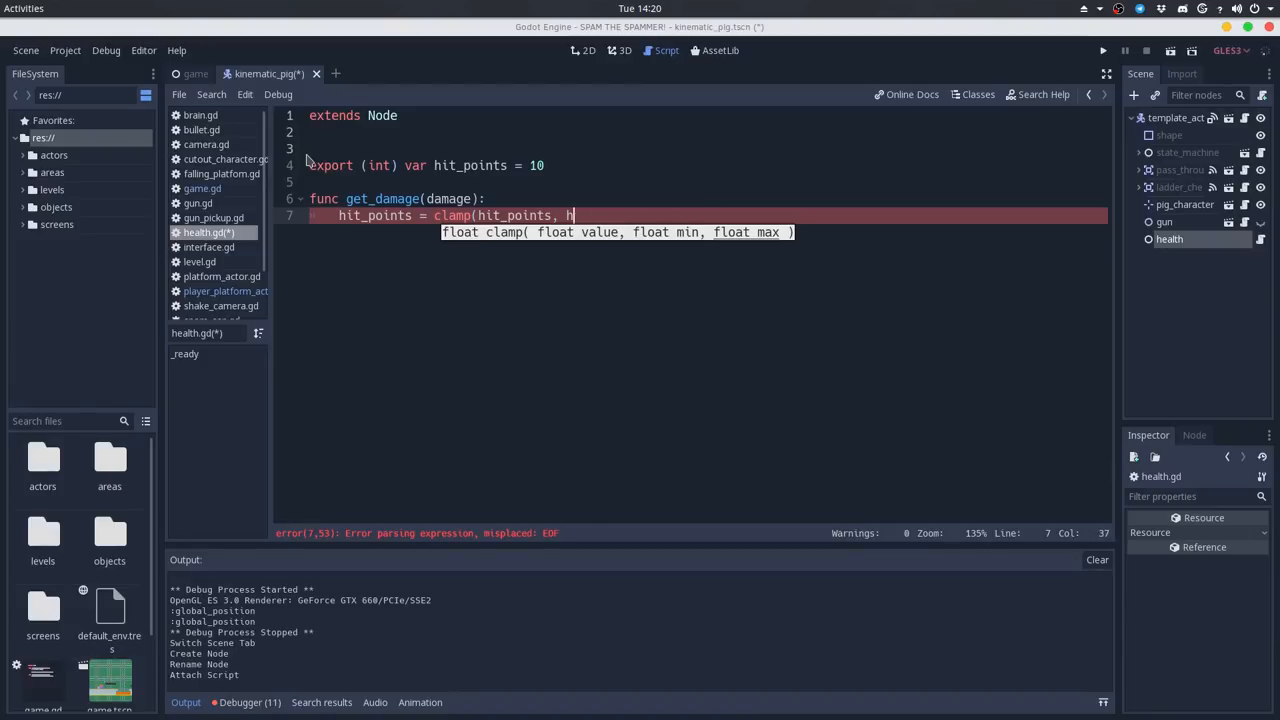
key("ctrl+z")
type("h")
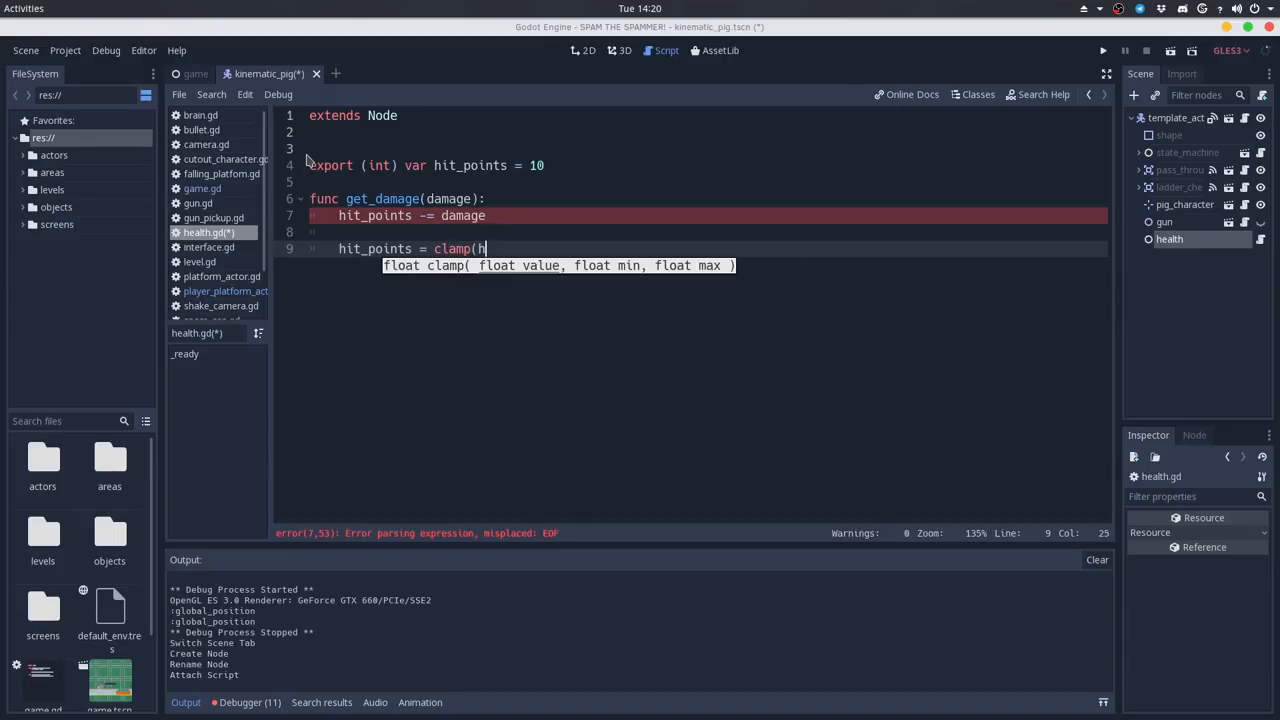
type("it_points, 0, max")
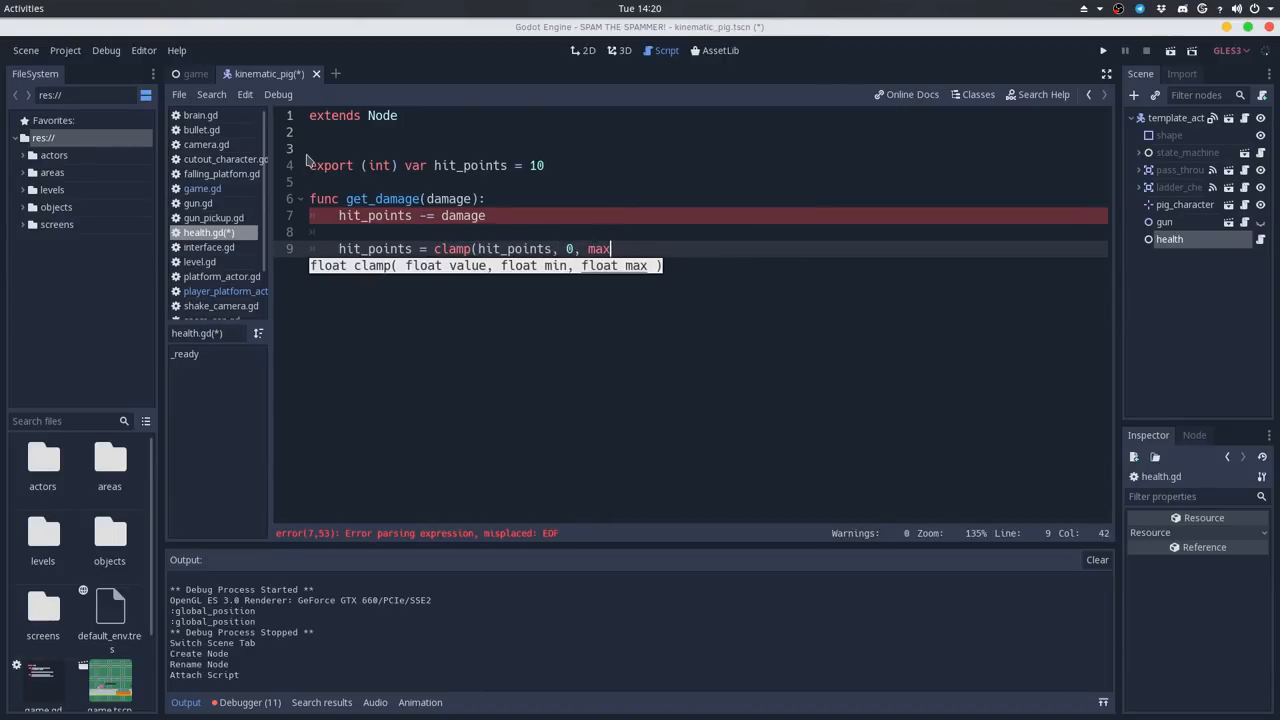
type("_health)")
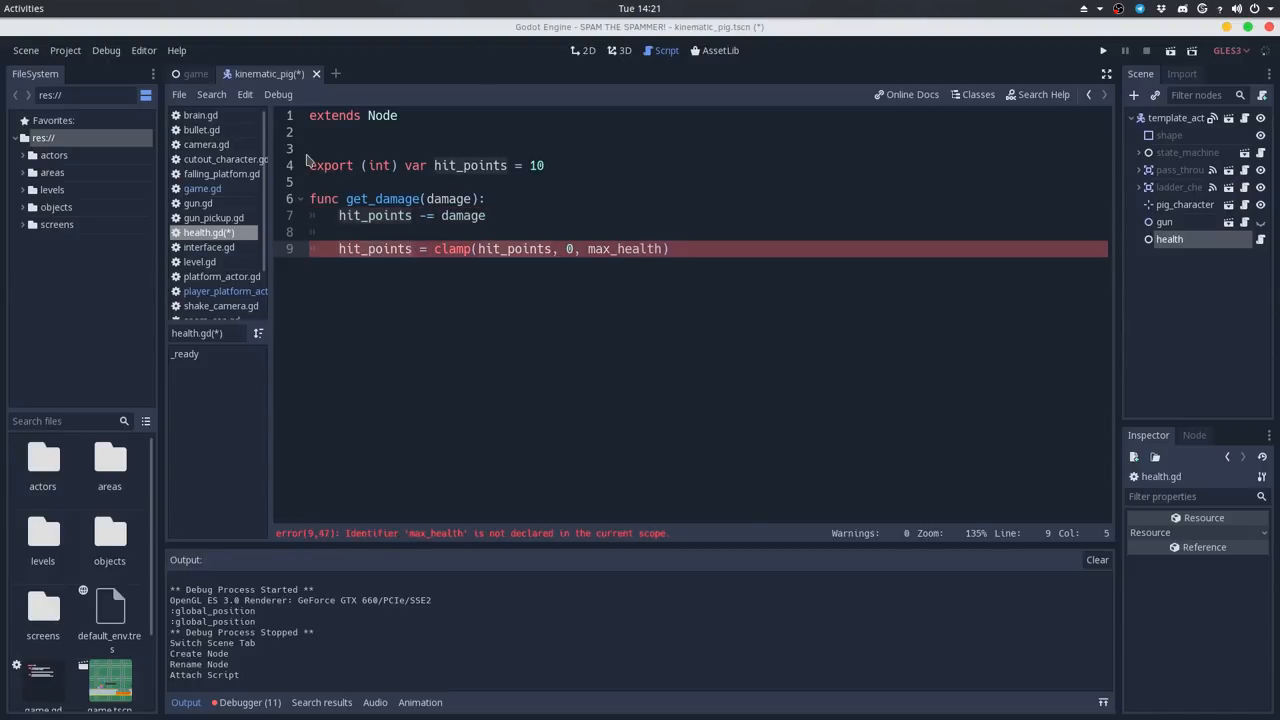
Replace hit_points with health everywhere, export max_health and declare var health
left_click(918, 134)
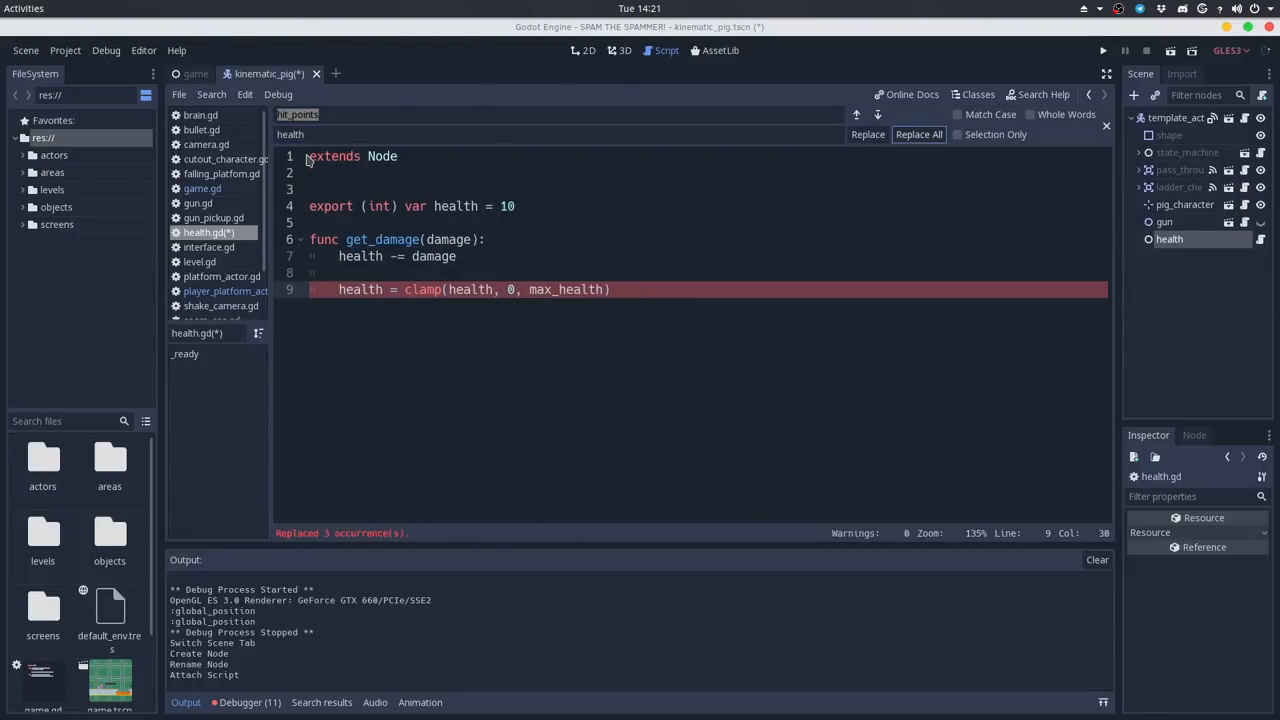
left_click(1104, 126)
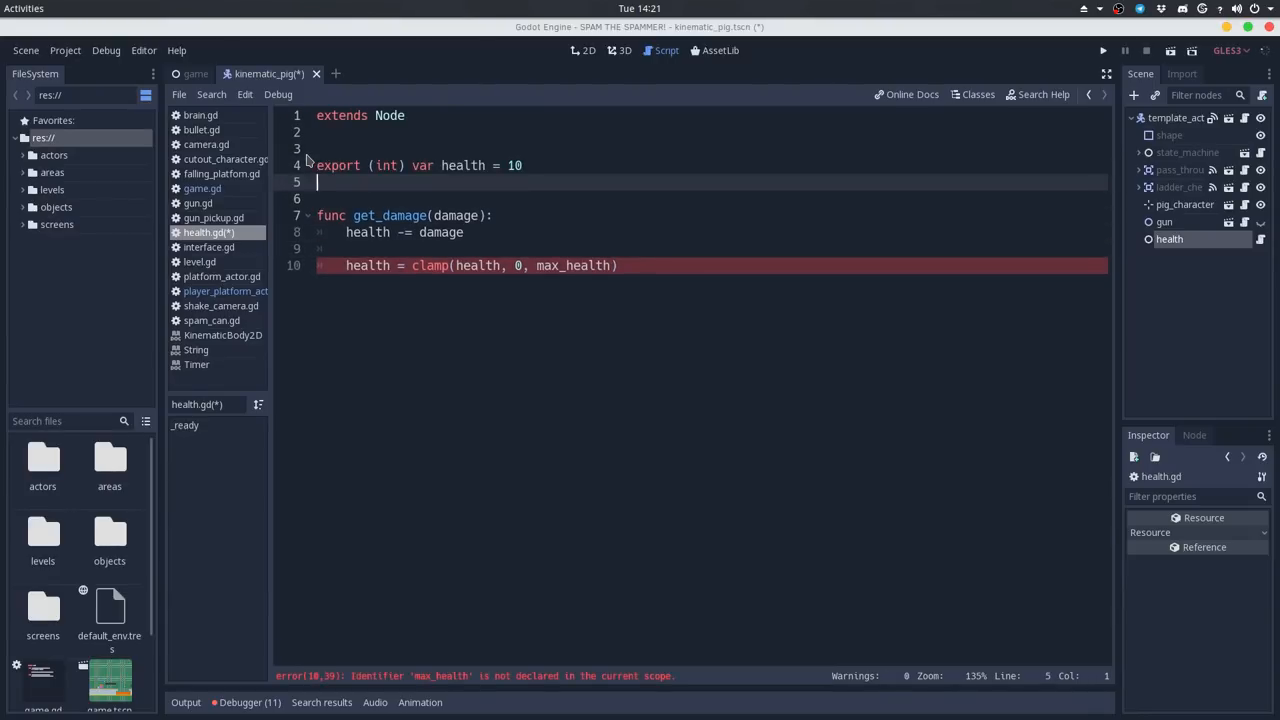
type("max")
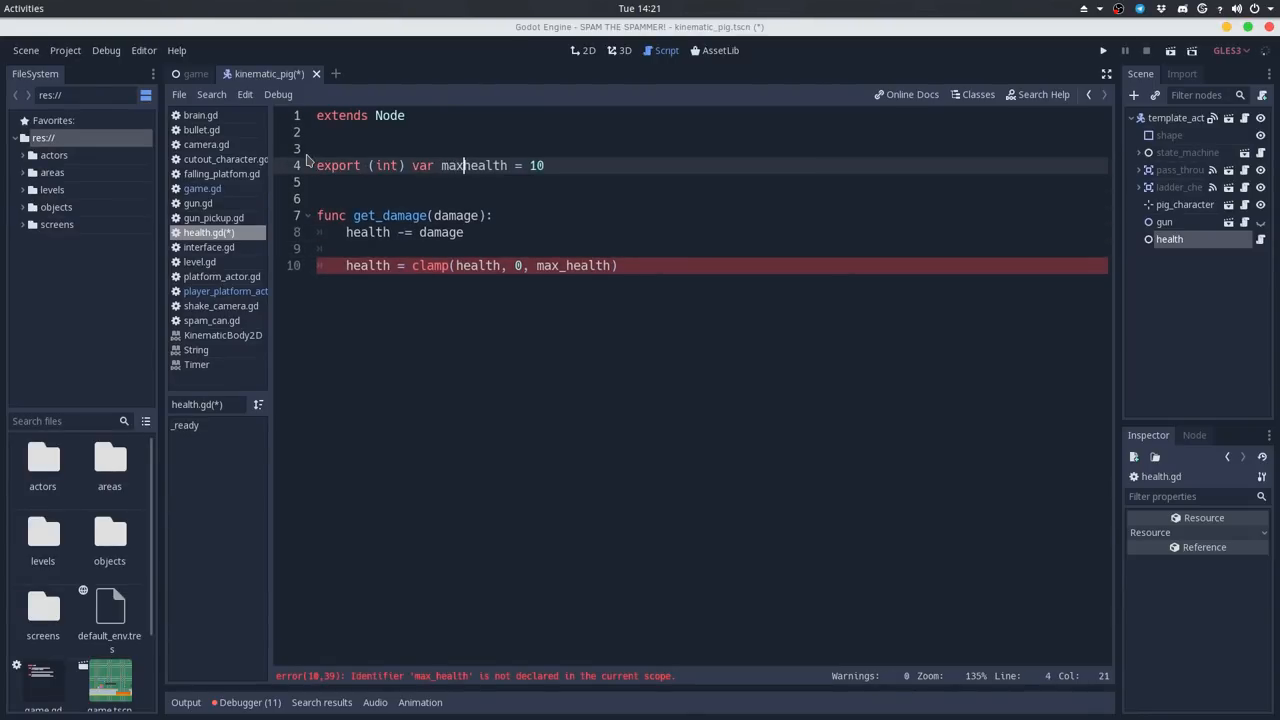
type("var health = max_health")
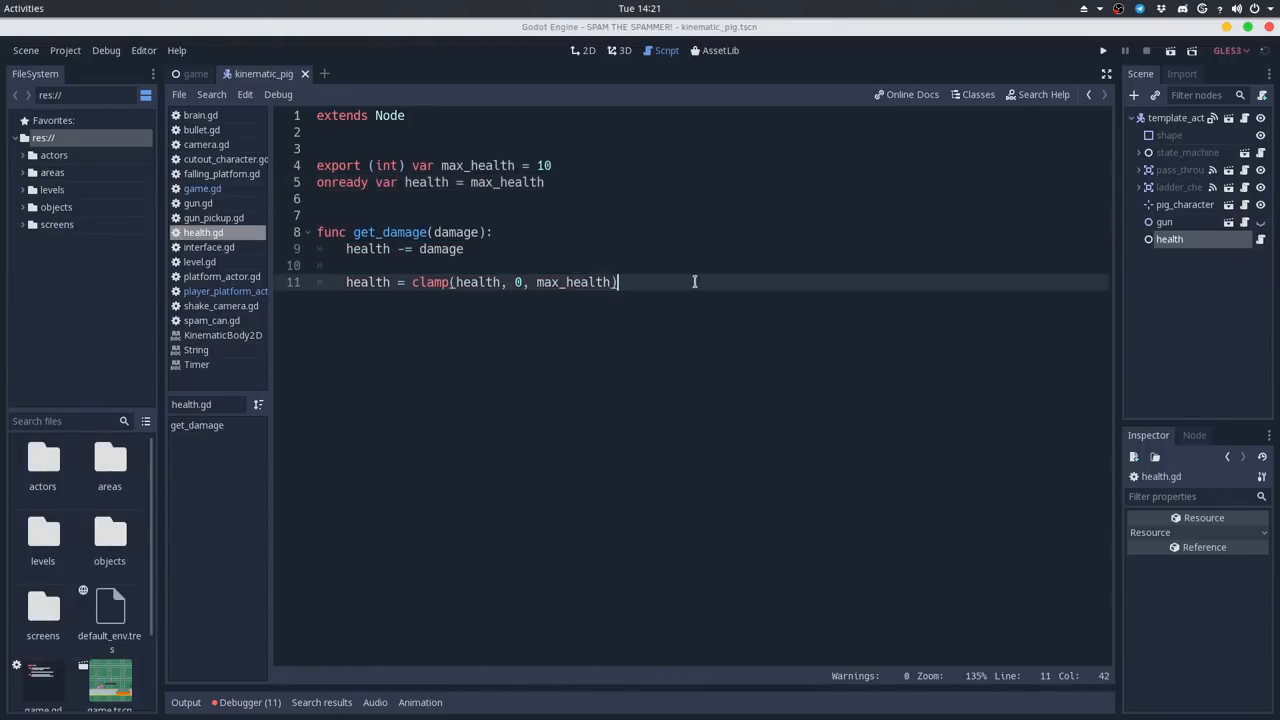
Add a check printing "player died" when health drops below 1
type("if health")
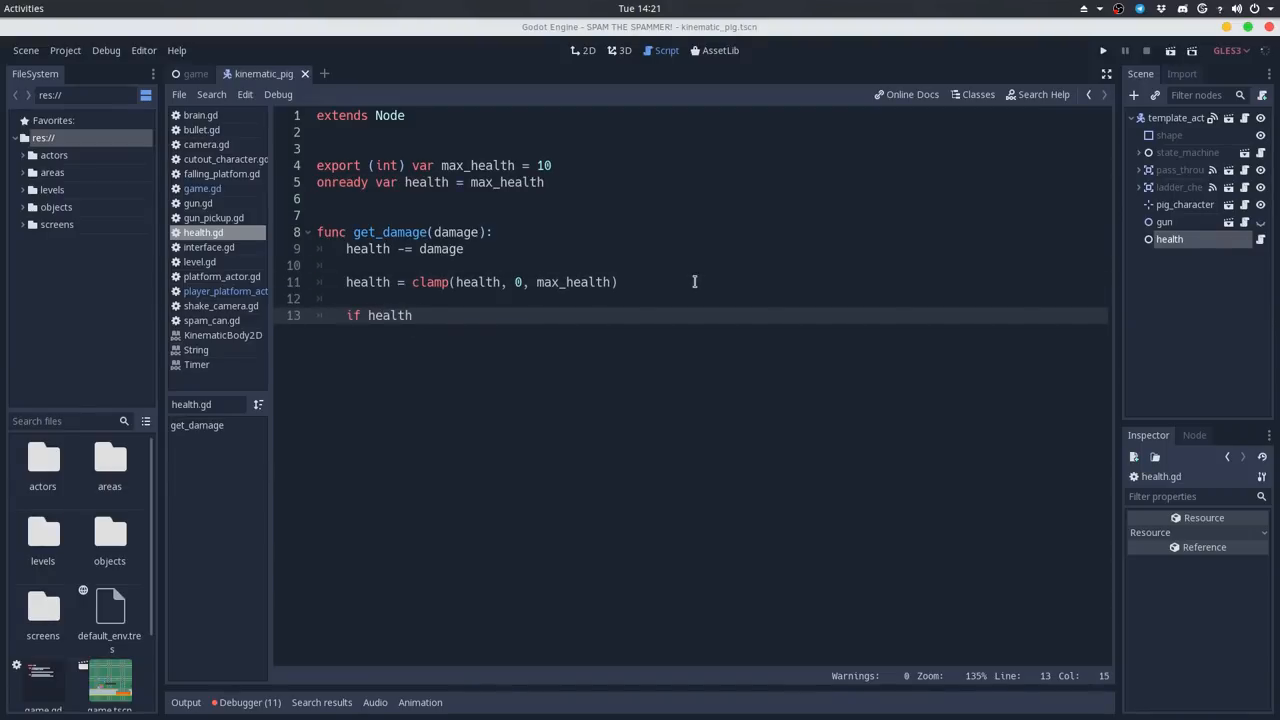
type("==")
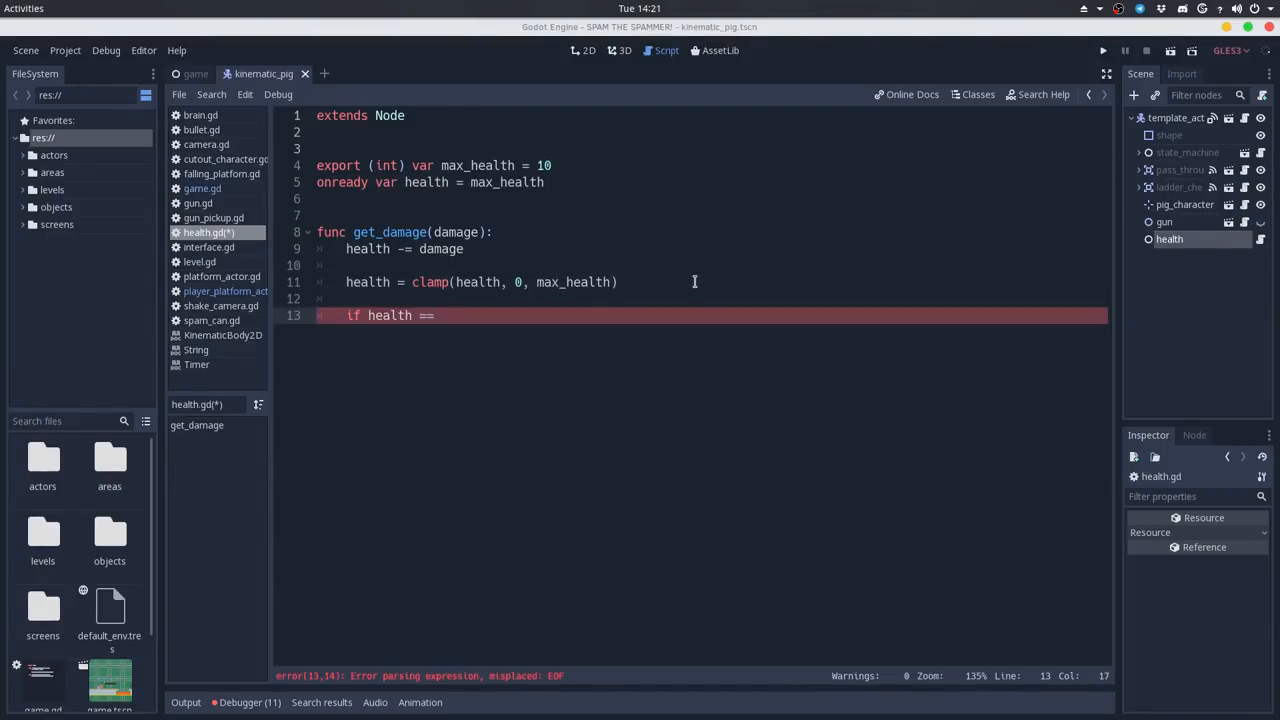
type("< 1:")
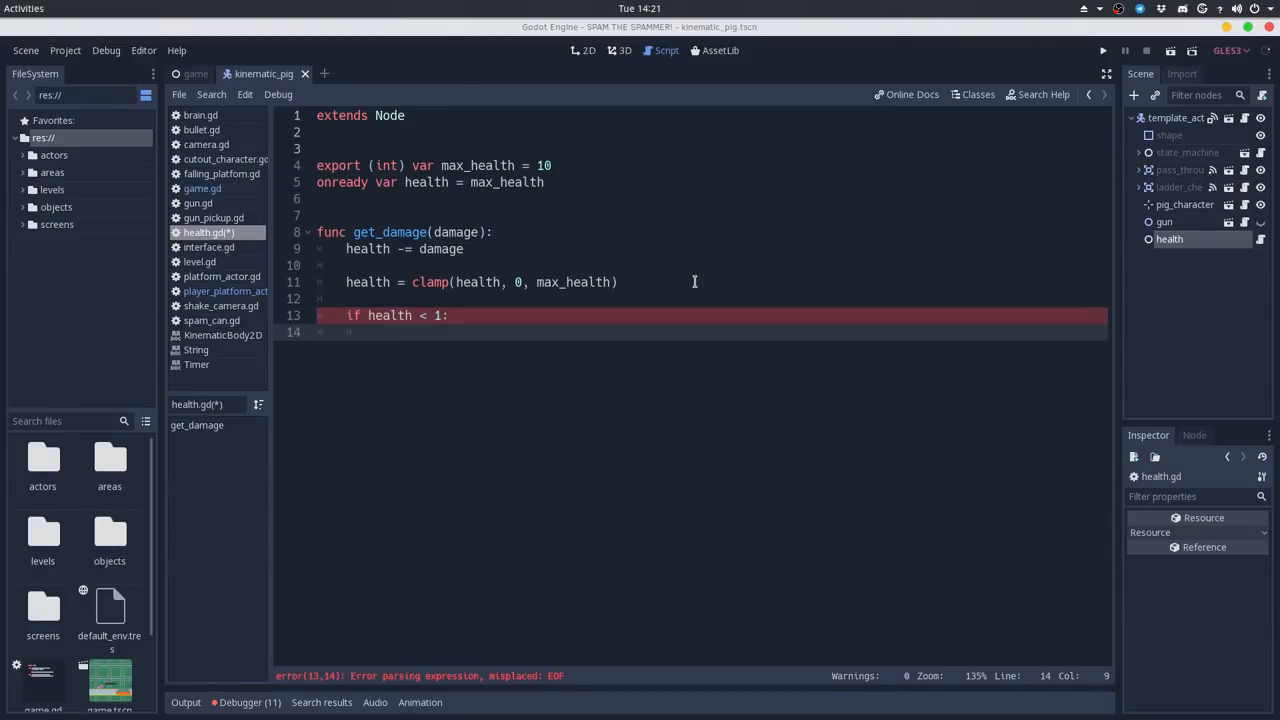
type("print(\"player died")
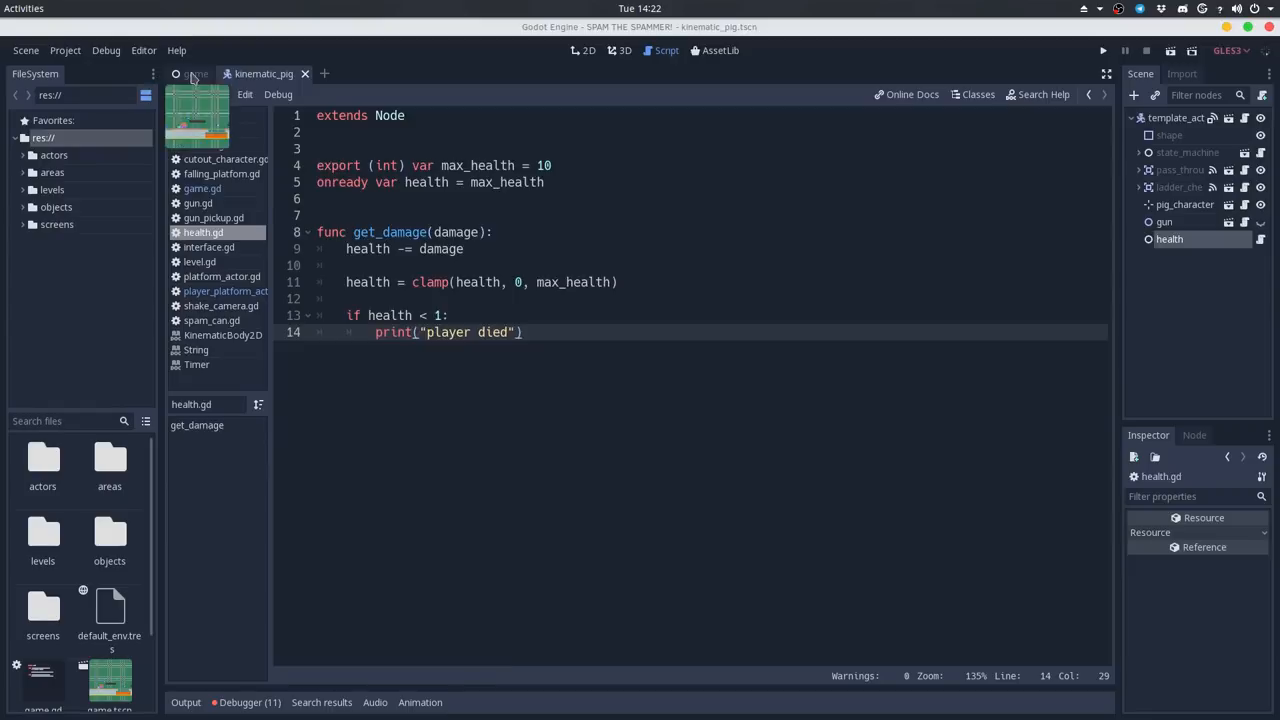
Make game.gd's _on_brain_player_damaged call $level_00/template_actor/health.get_damage(1) and save
left_click(196, 72)
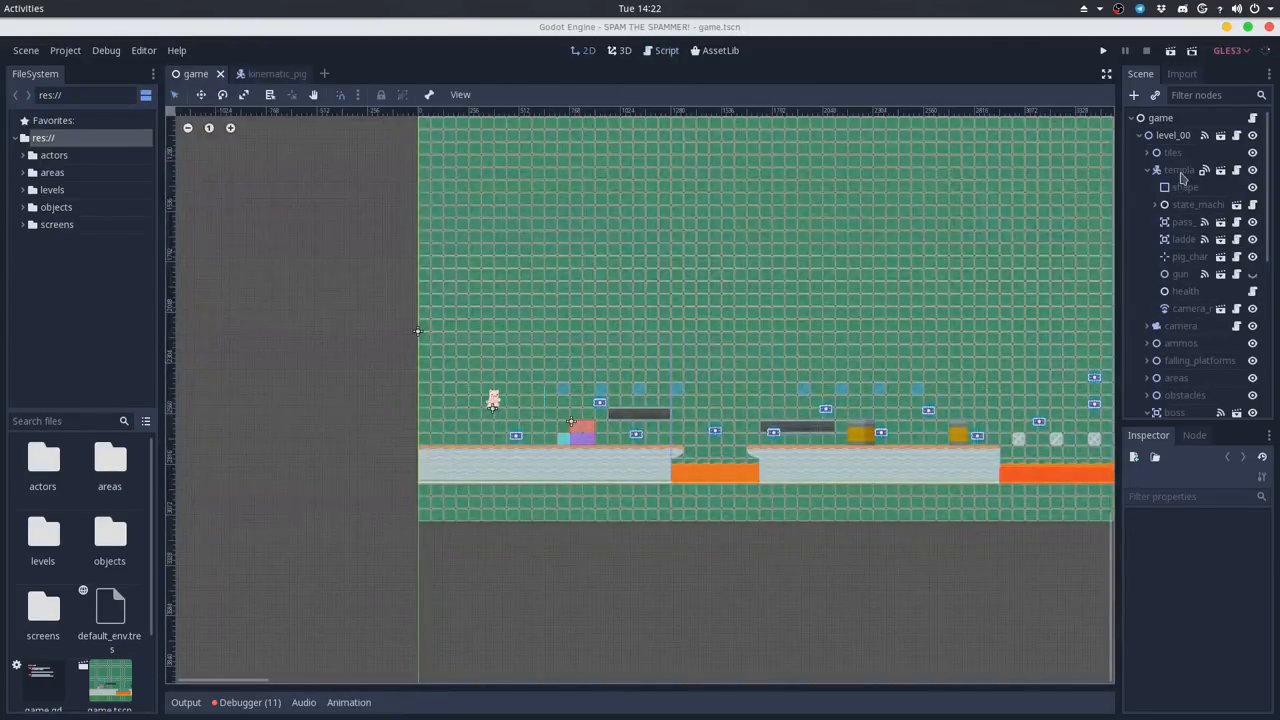
left_click(1180, 168)
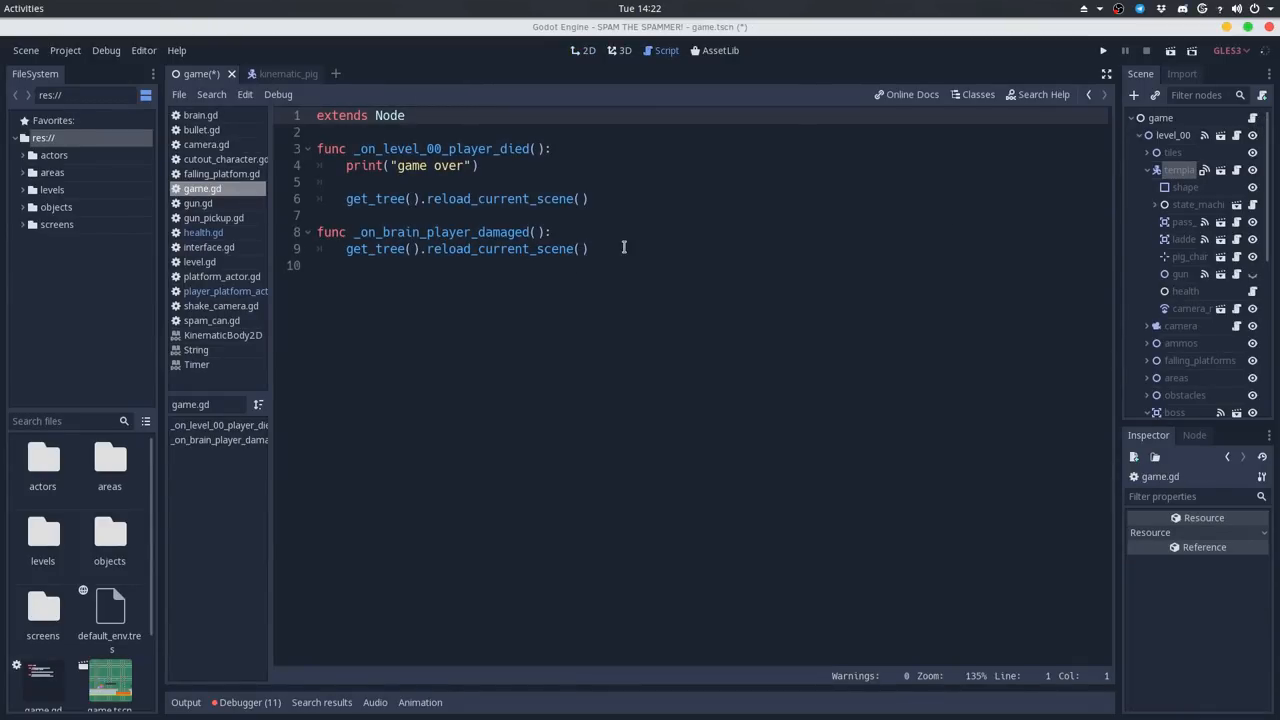
left_click(590, 248)
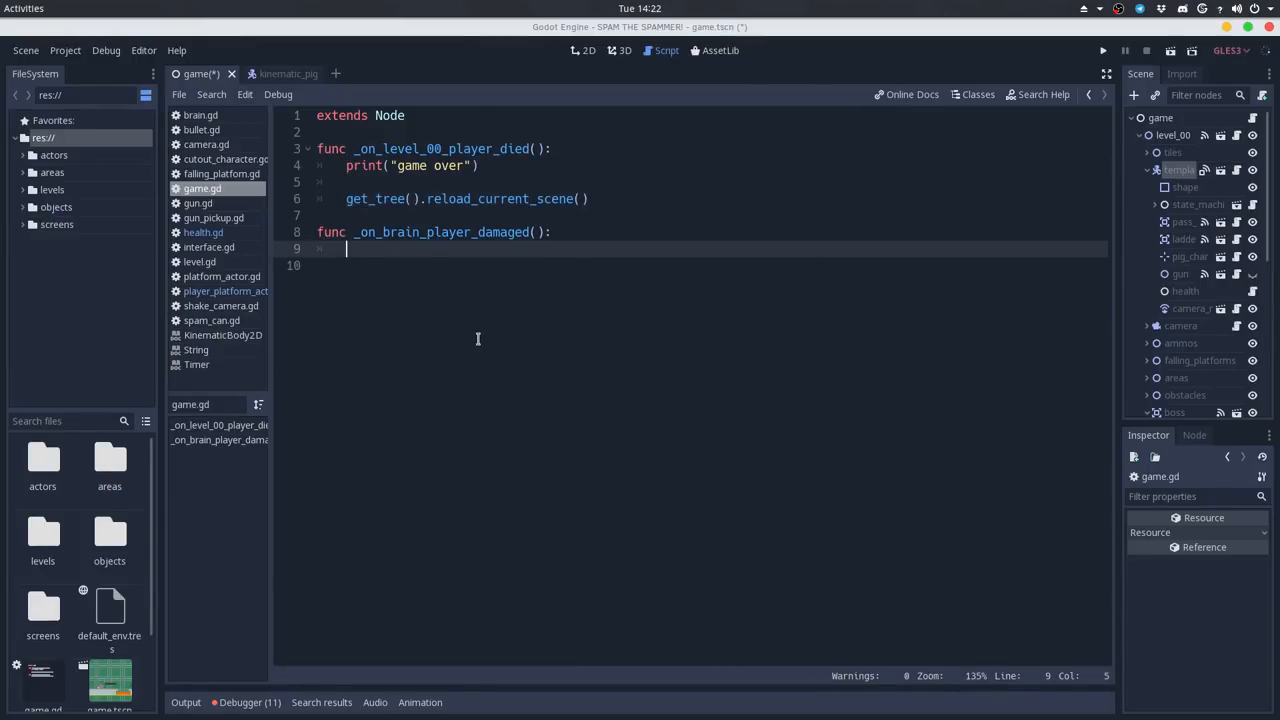
type("$")
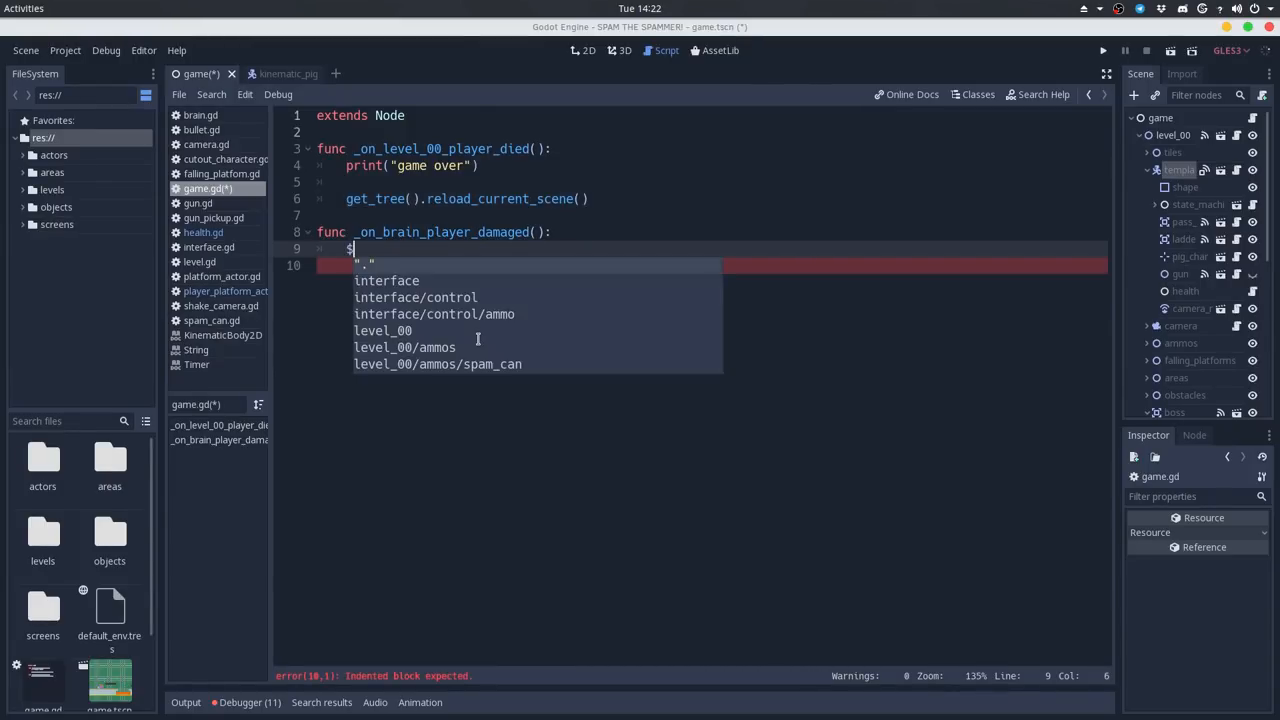
type("template_actor/health.get_damage(1")
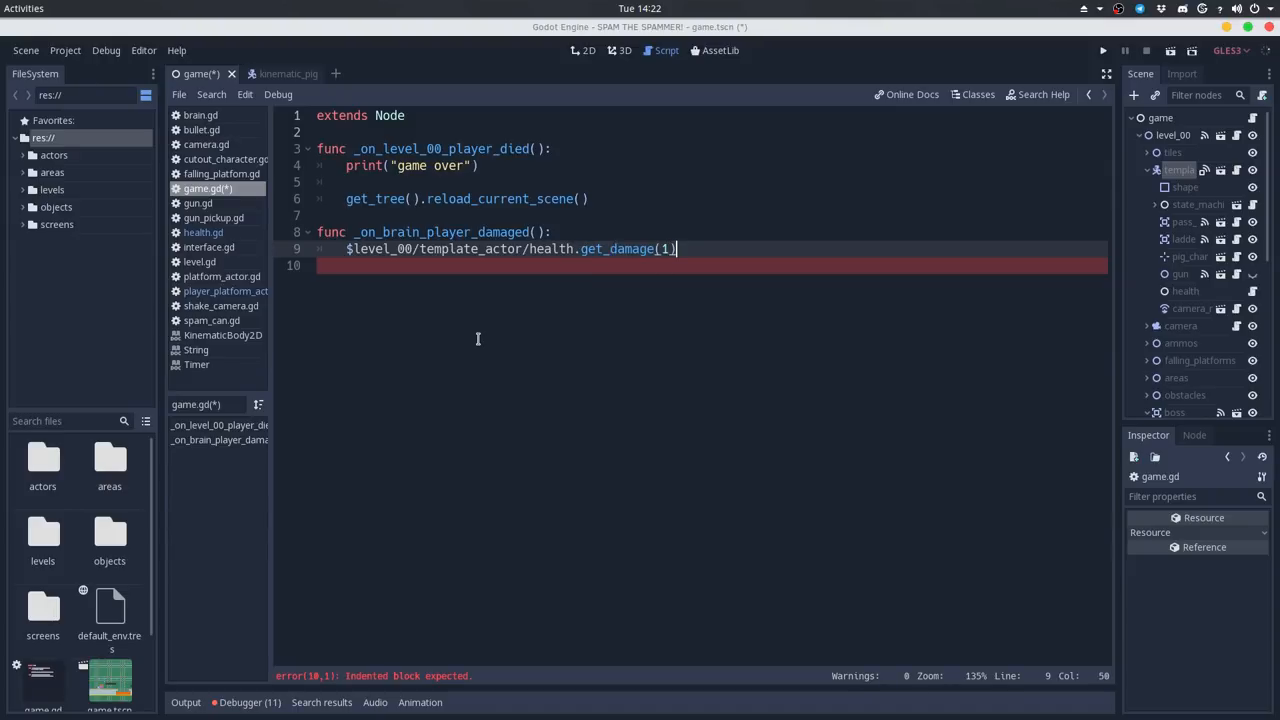
key("ctrl+s")
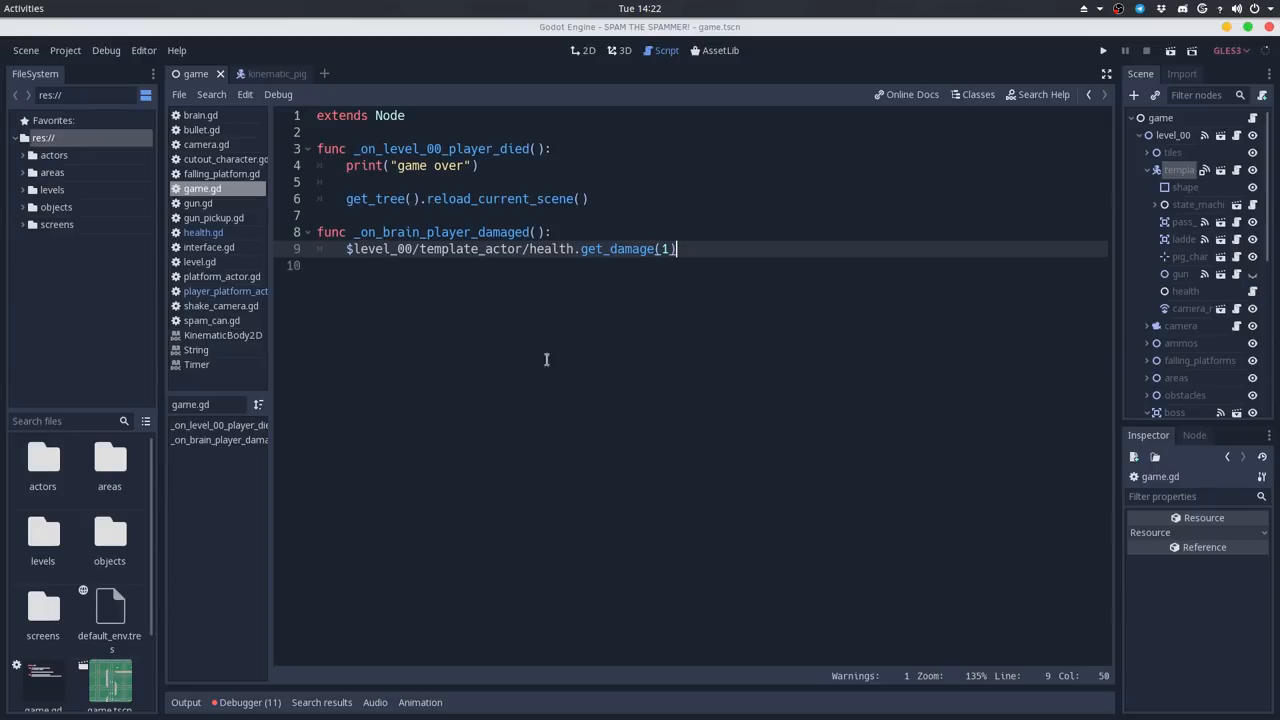
mouse_move(588, 206)
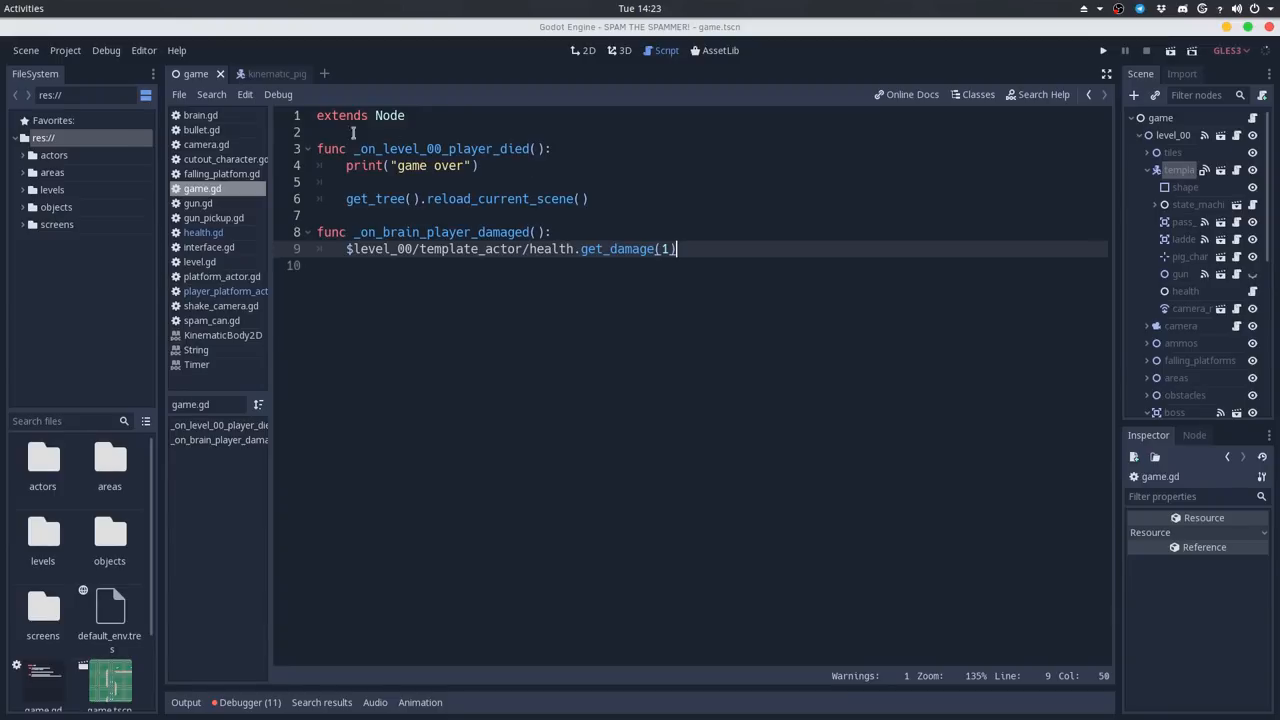
Declare a died signal at the top of health.gd
left_click(264, 72)
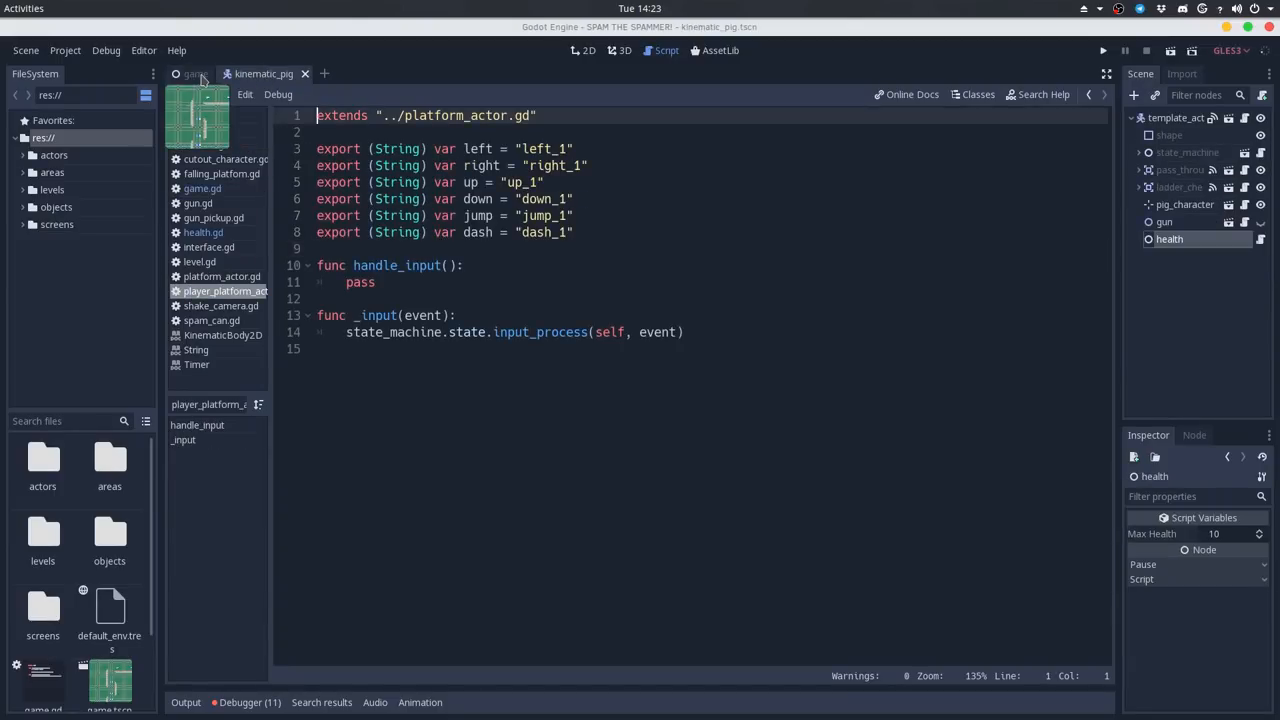
left_click(202, 232)
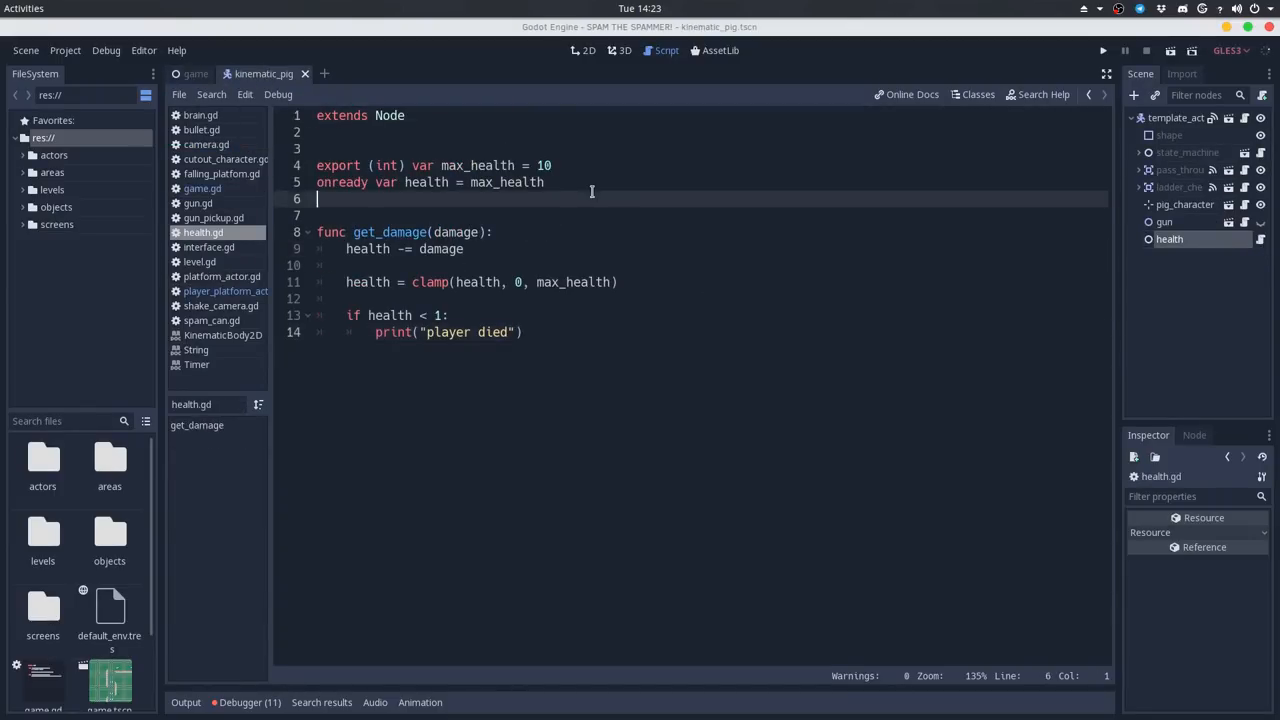
type("signal")
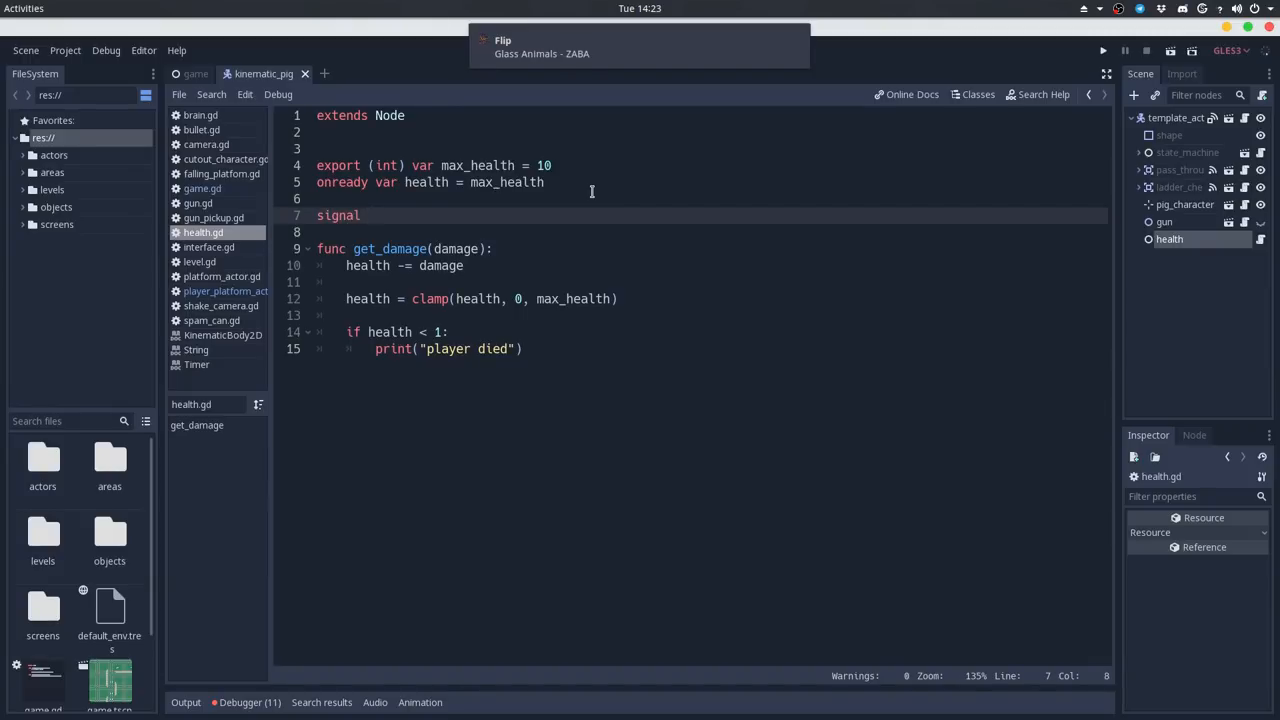
type("died")
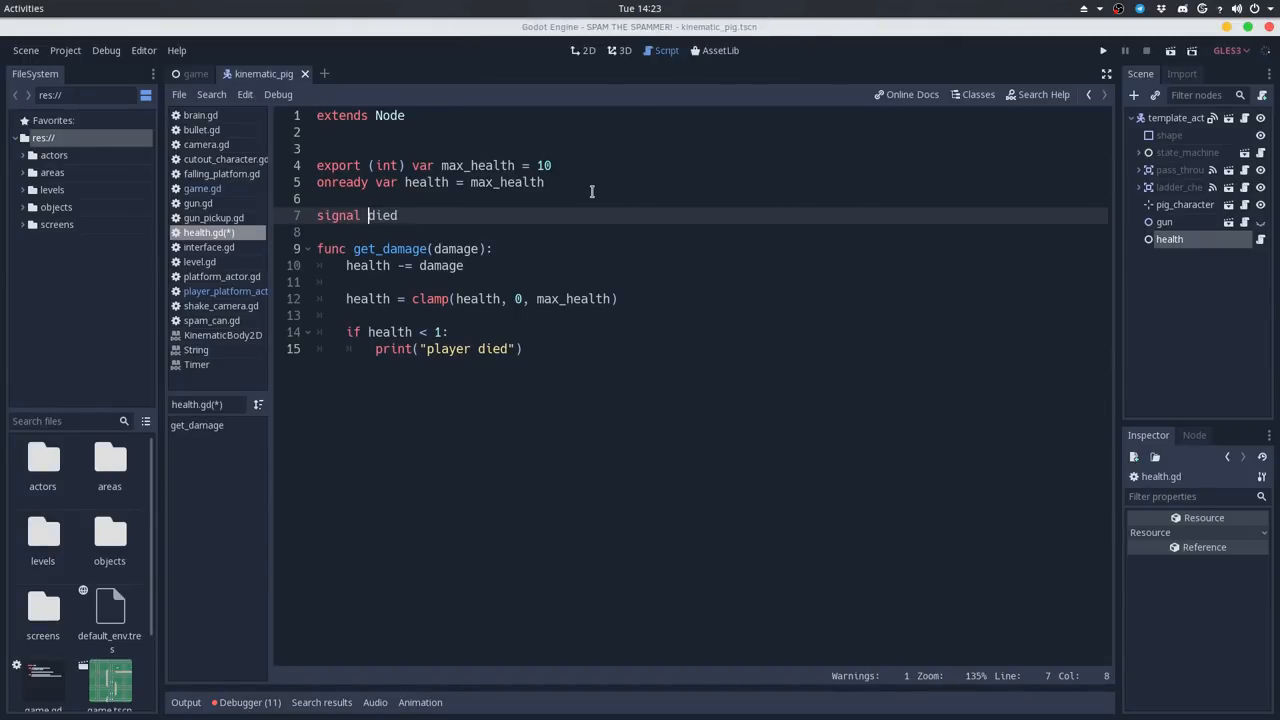
Replace the player-died print with emit_signal("died") and return to the game scene
left_click(376, 348)
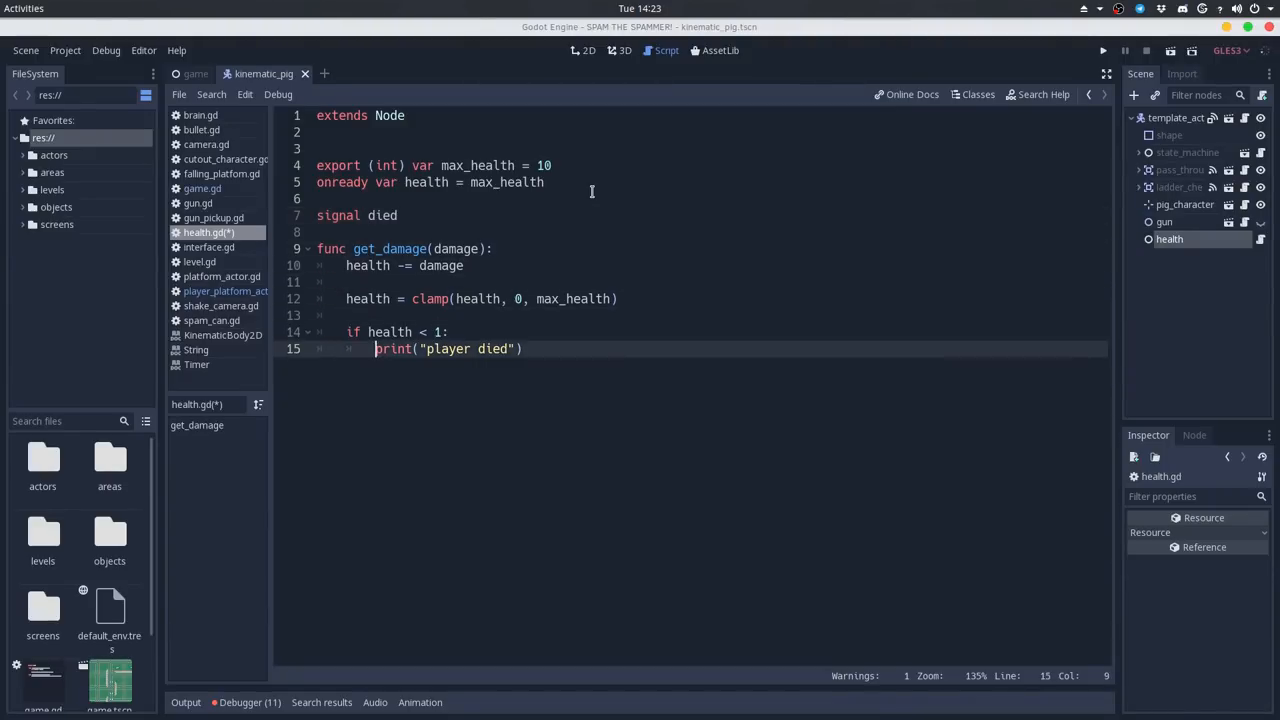
type("emit_signal(")
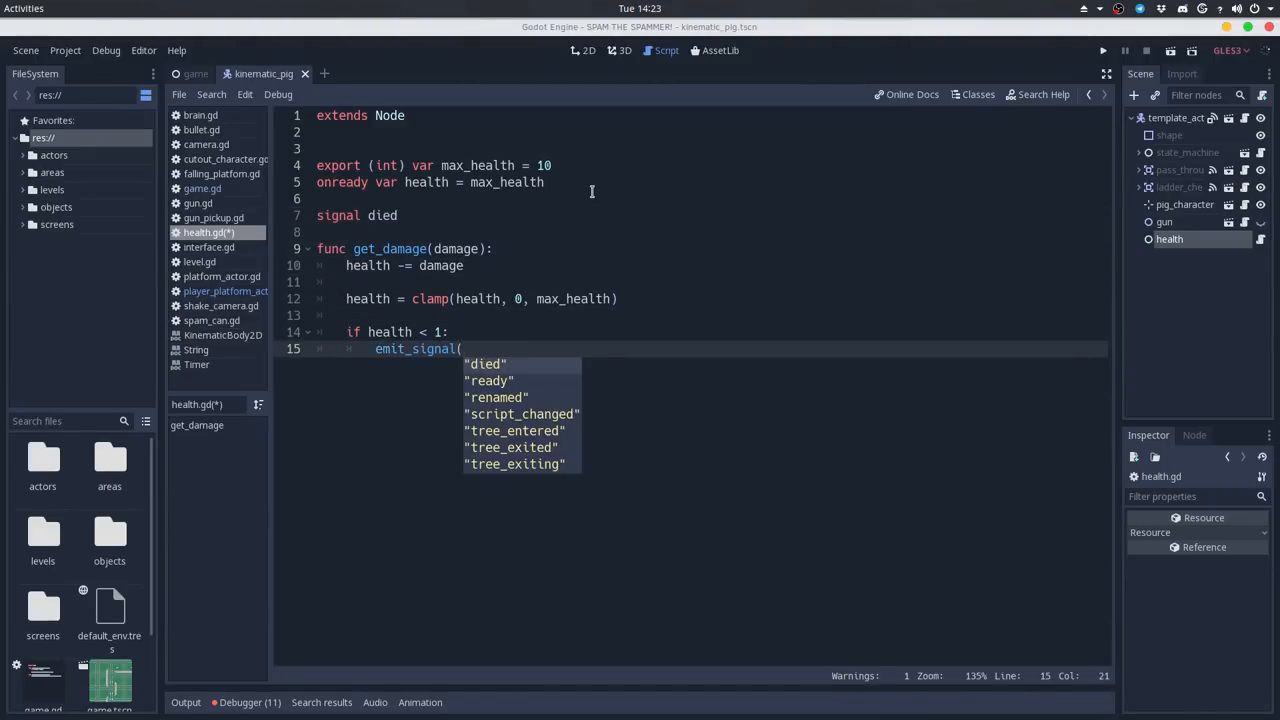
left_click(484, 364)
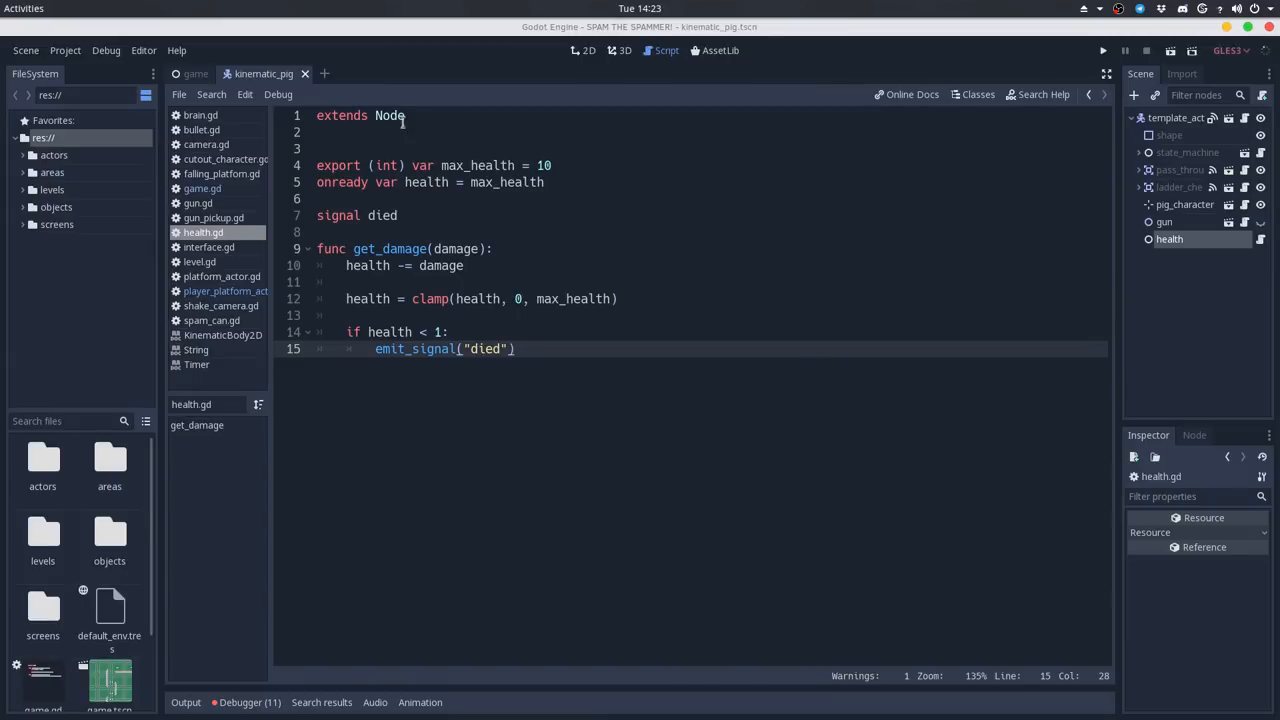
left_click(196, 72)
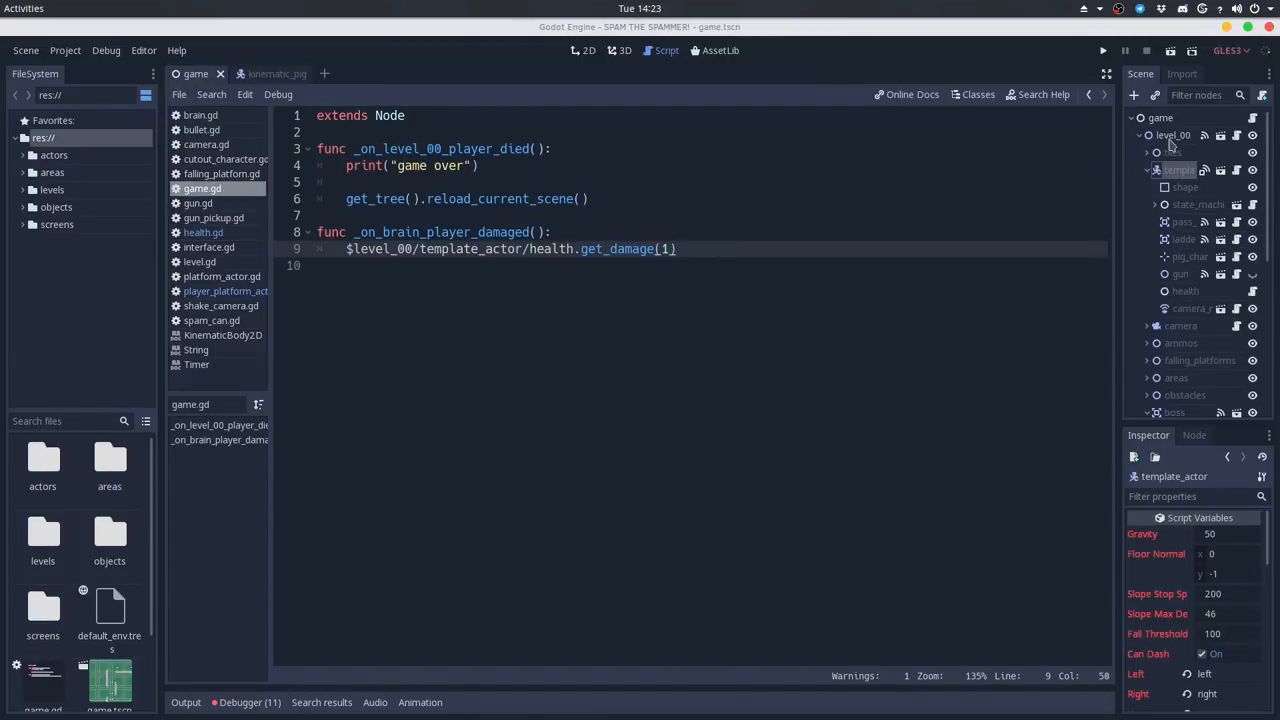
Connect health's died signal to game.gd with a handler calling get_tree().reload_current_scene()
left_click(1184, 292)
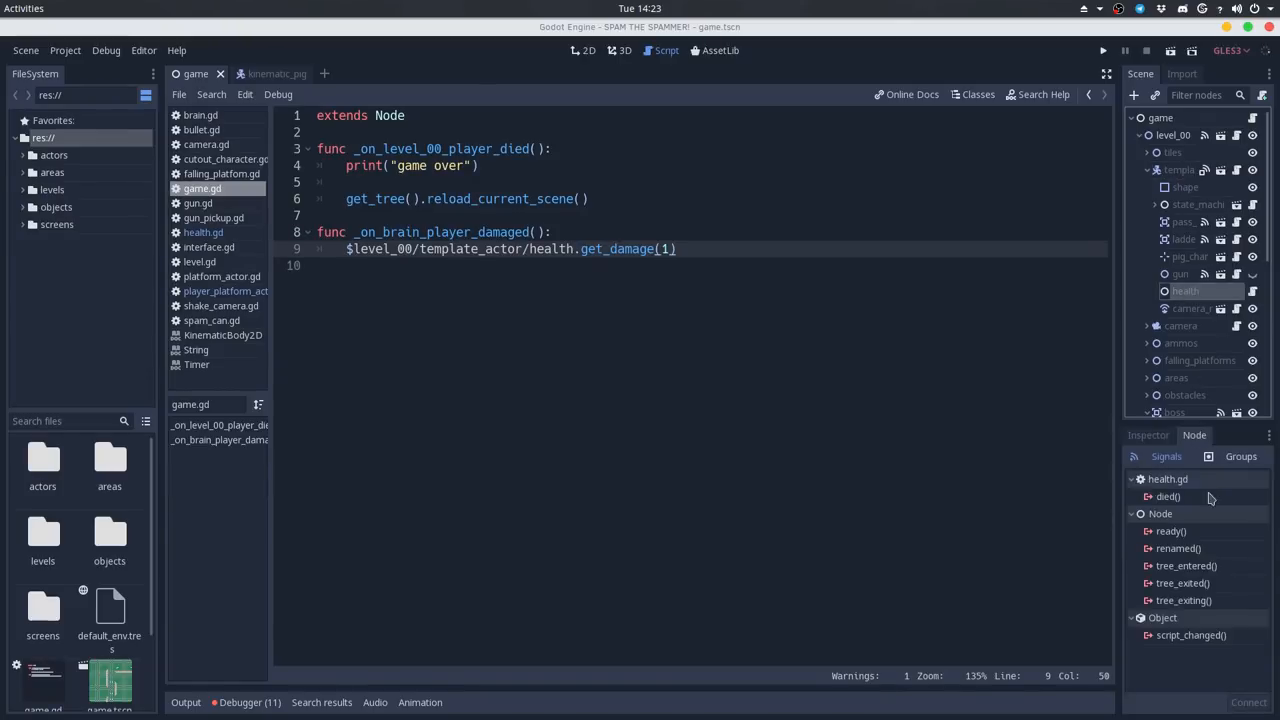
double_click(1168, 496)
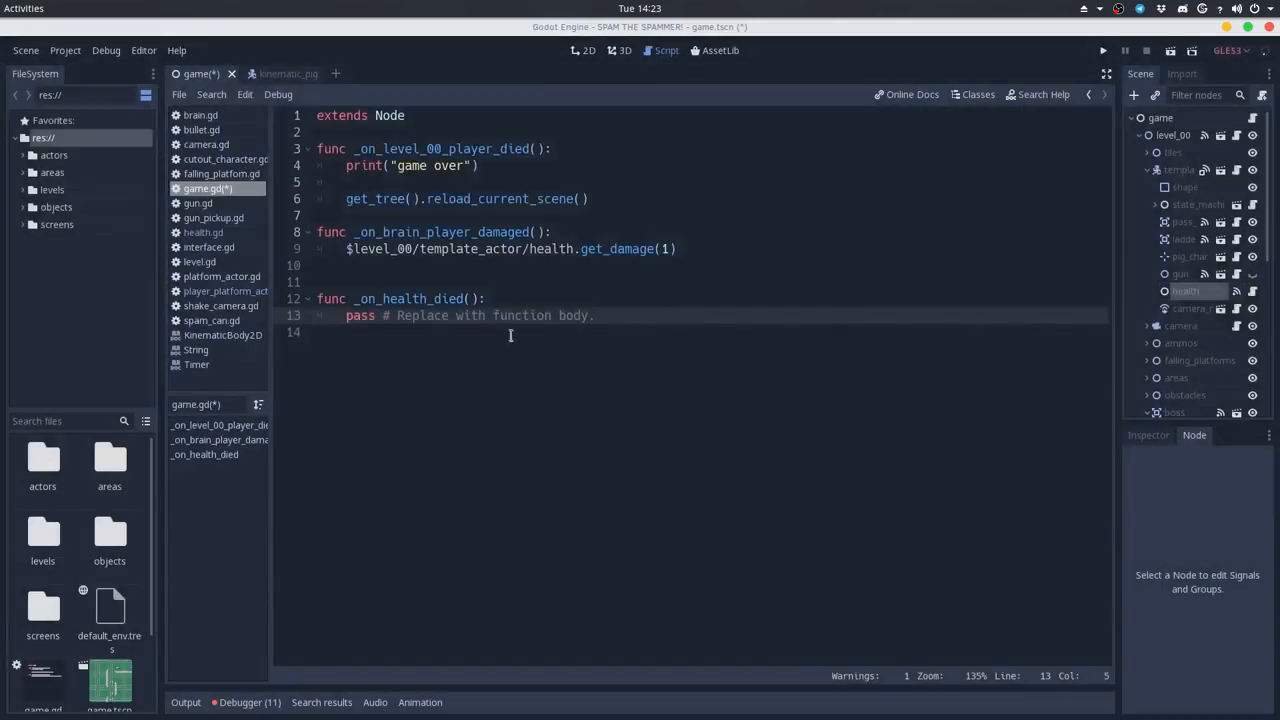
left_click(348, 198)
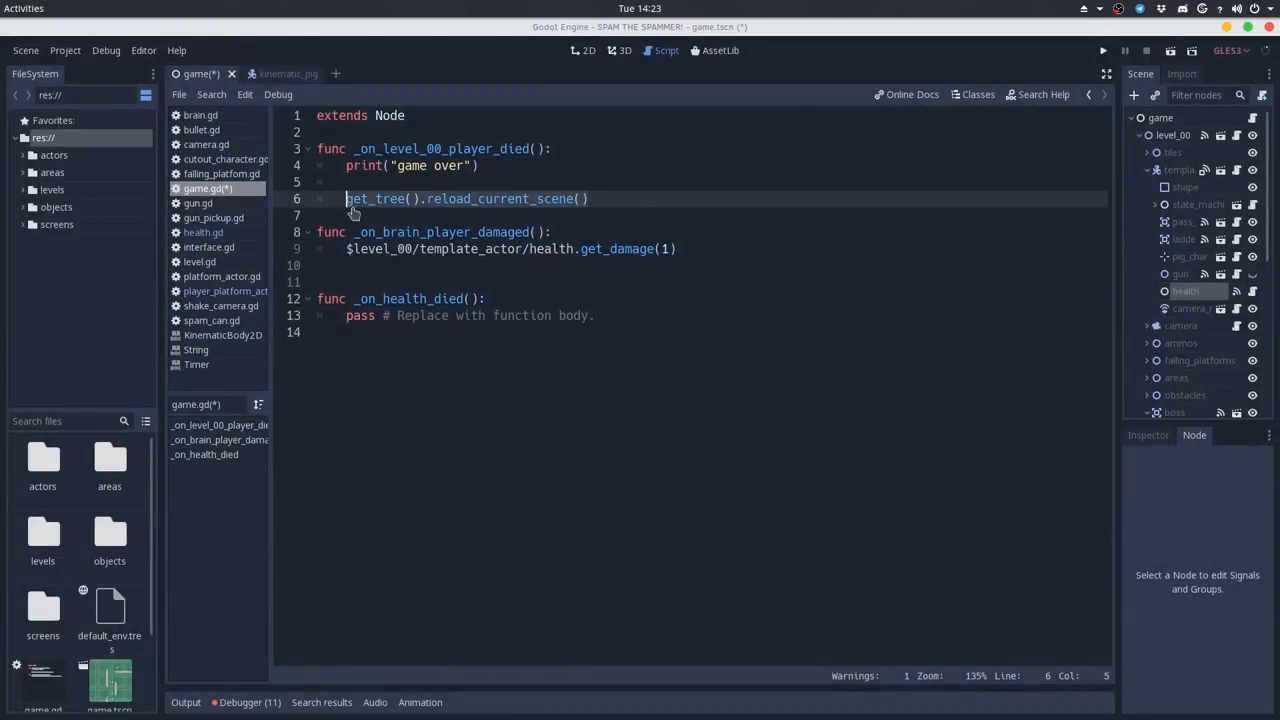
type("get_tree().reload_current_scene()")
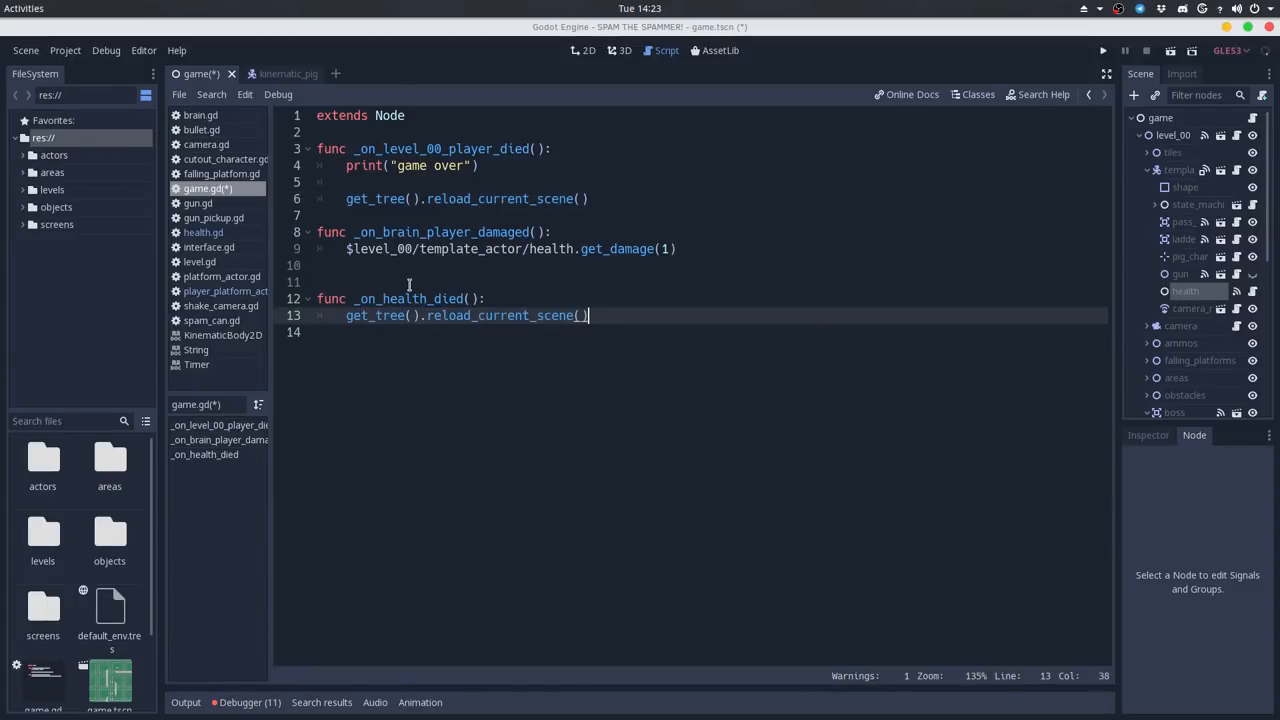
Clean leftover lines, save game.gd and run the game to test
key("Backspace")
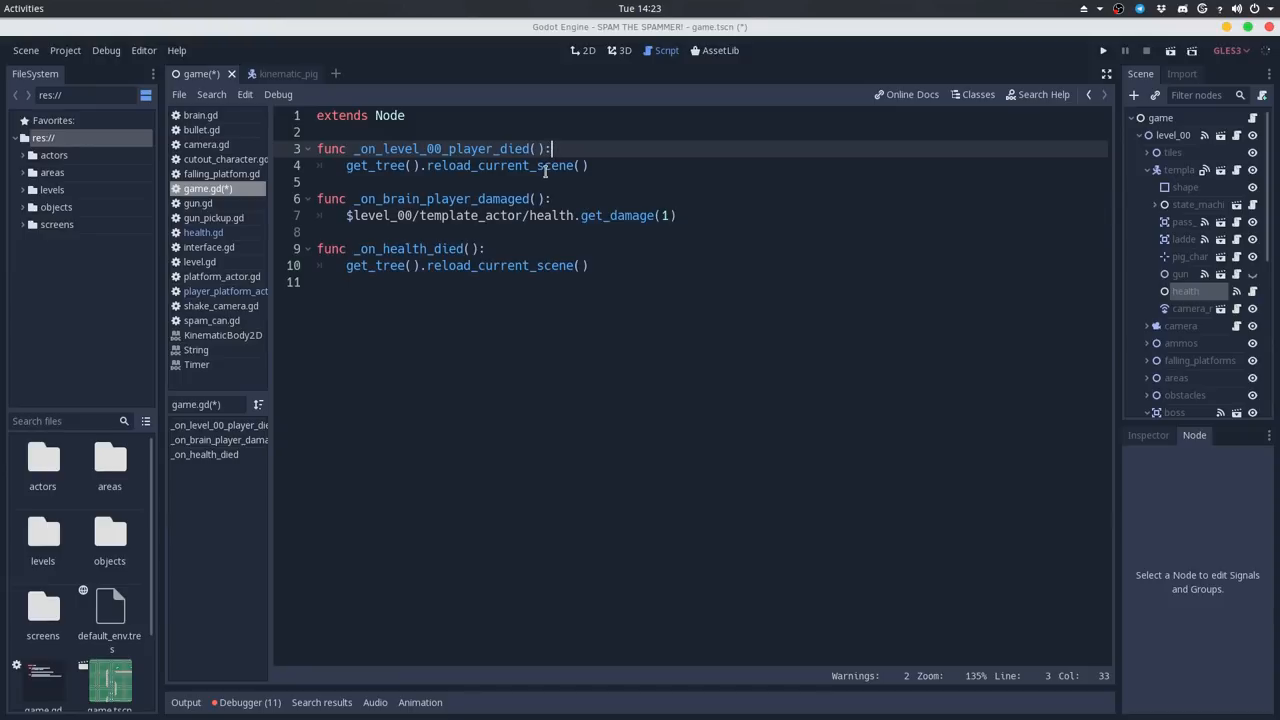
key("ctrl+s")
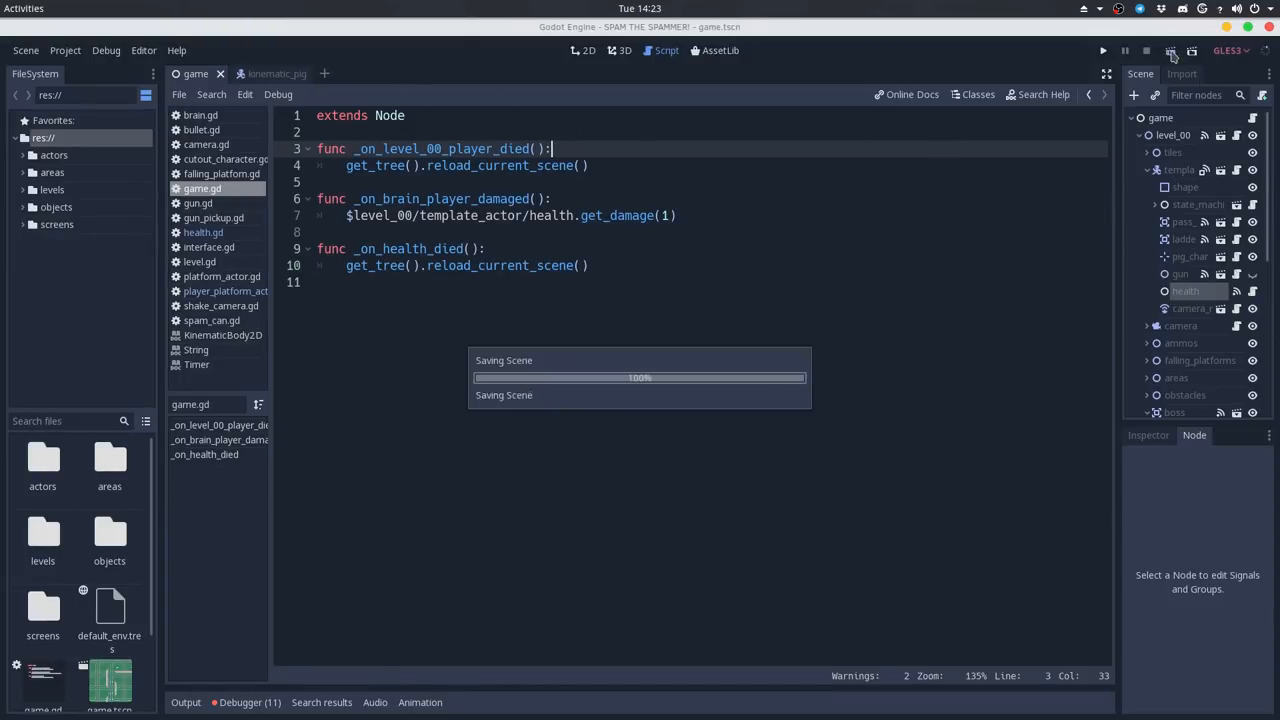
left_click(1102, 50)
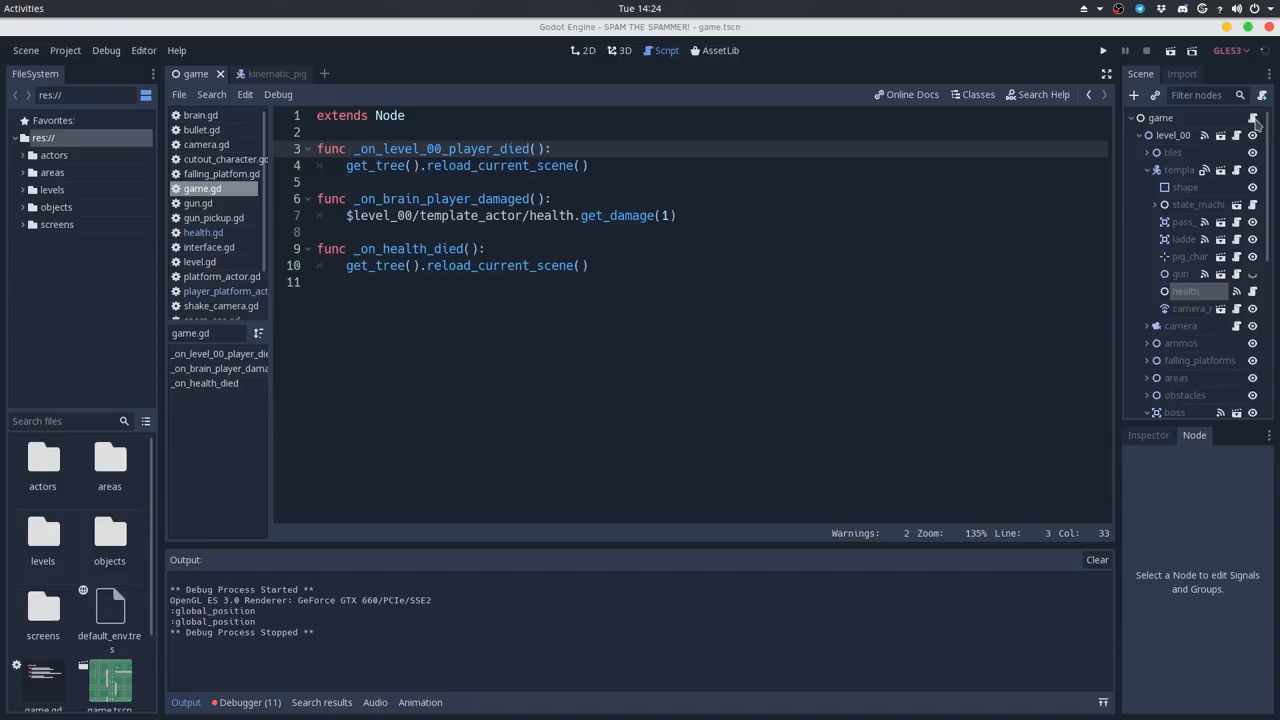
Comment out the gun.ammo line in level.gd with Ctrl+K and run the game again
left_click(200, 260)
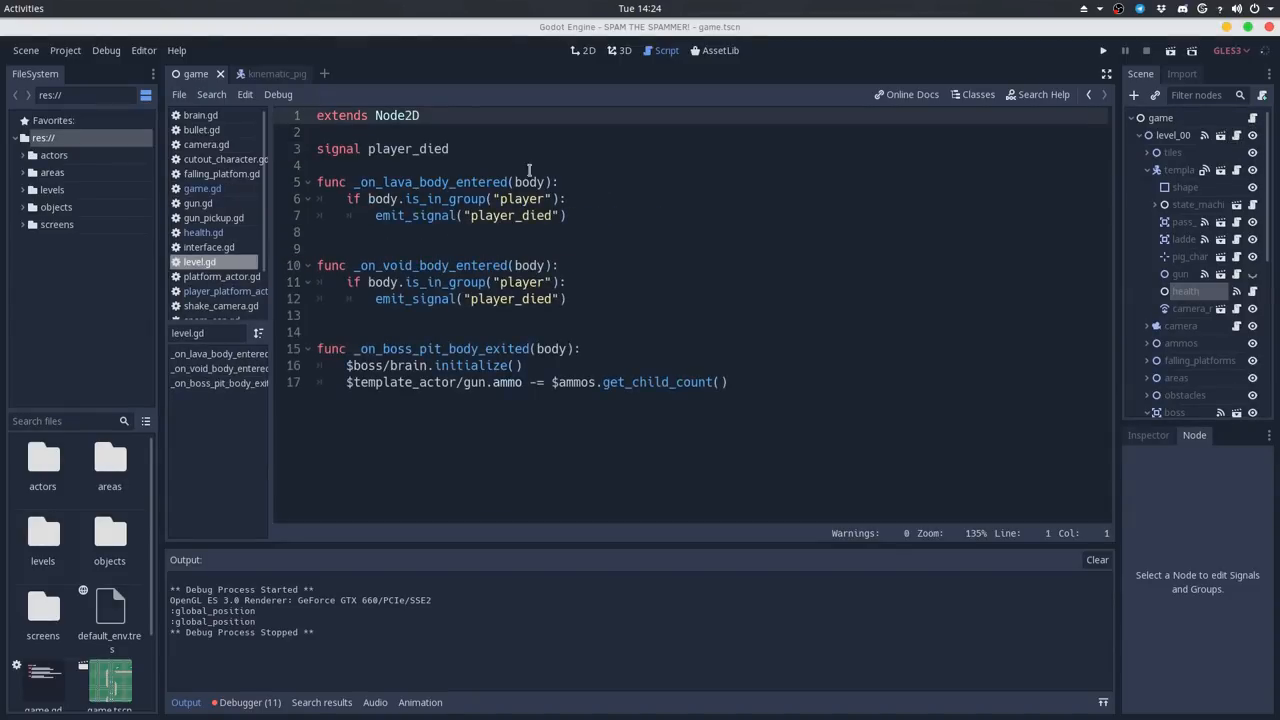
key("ctrl+k")
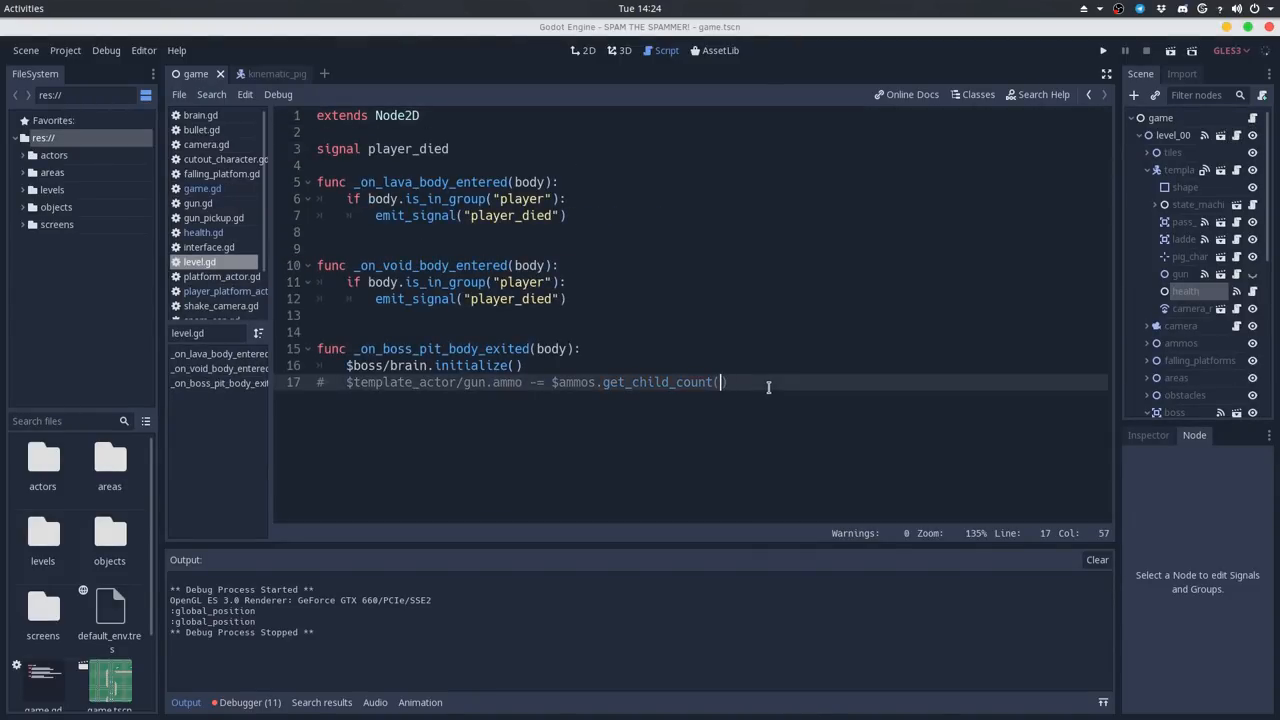
left_click(1104, 50)
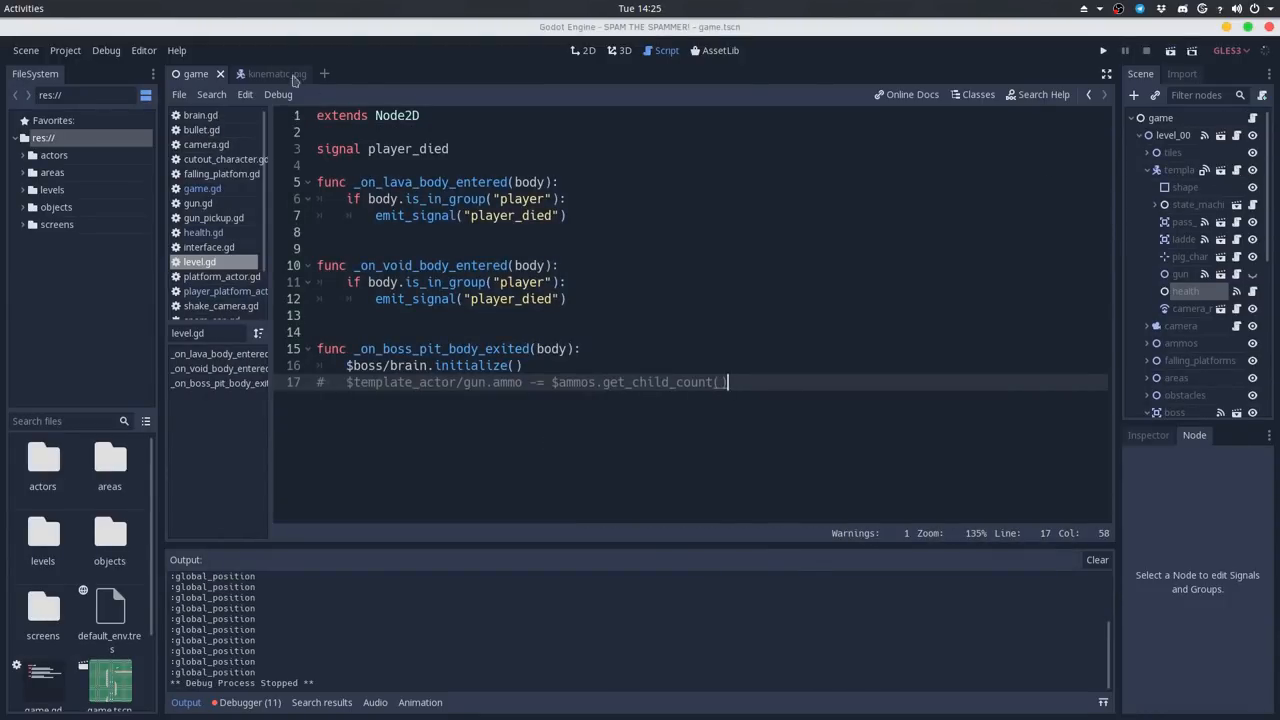
In health.gd emit a damaged signal with health after clamping and declare damaged(current_health)
left_click(264, 72)
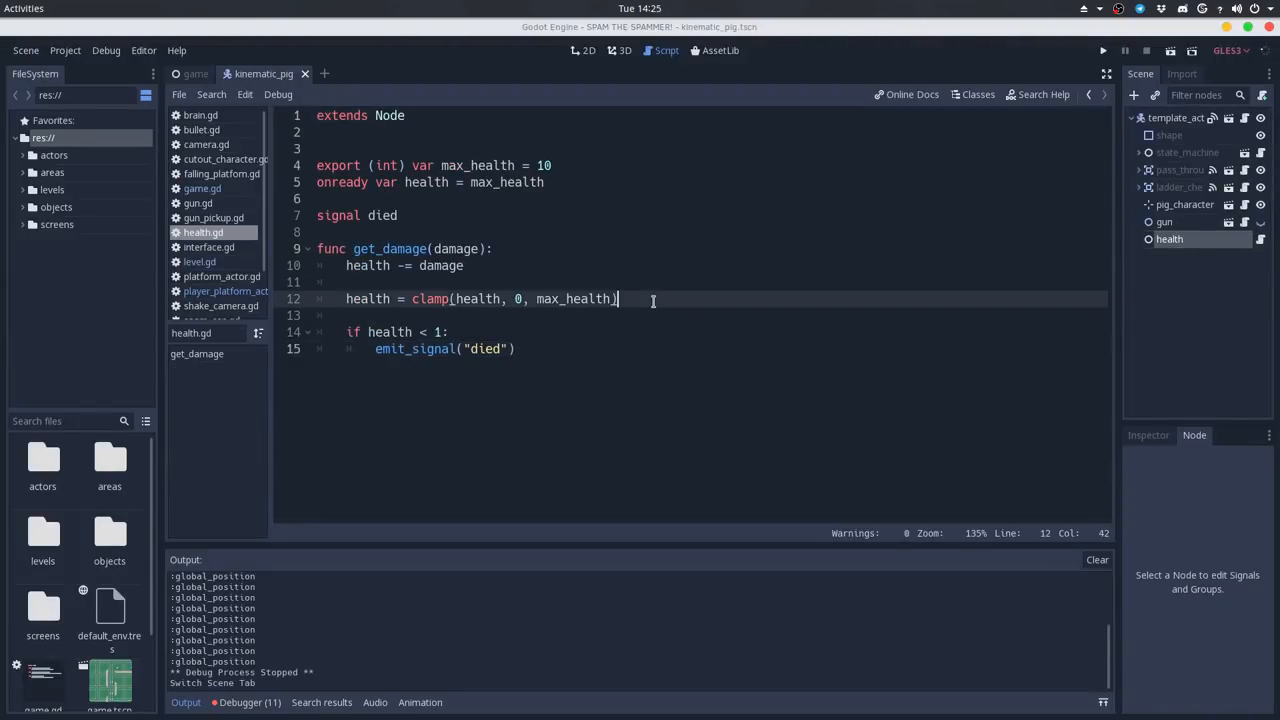
type("emit_signal(\"")
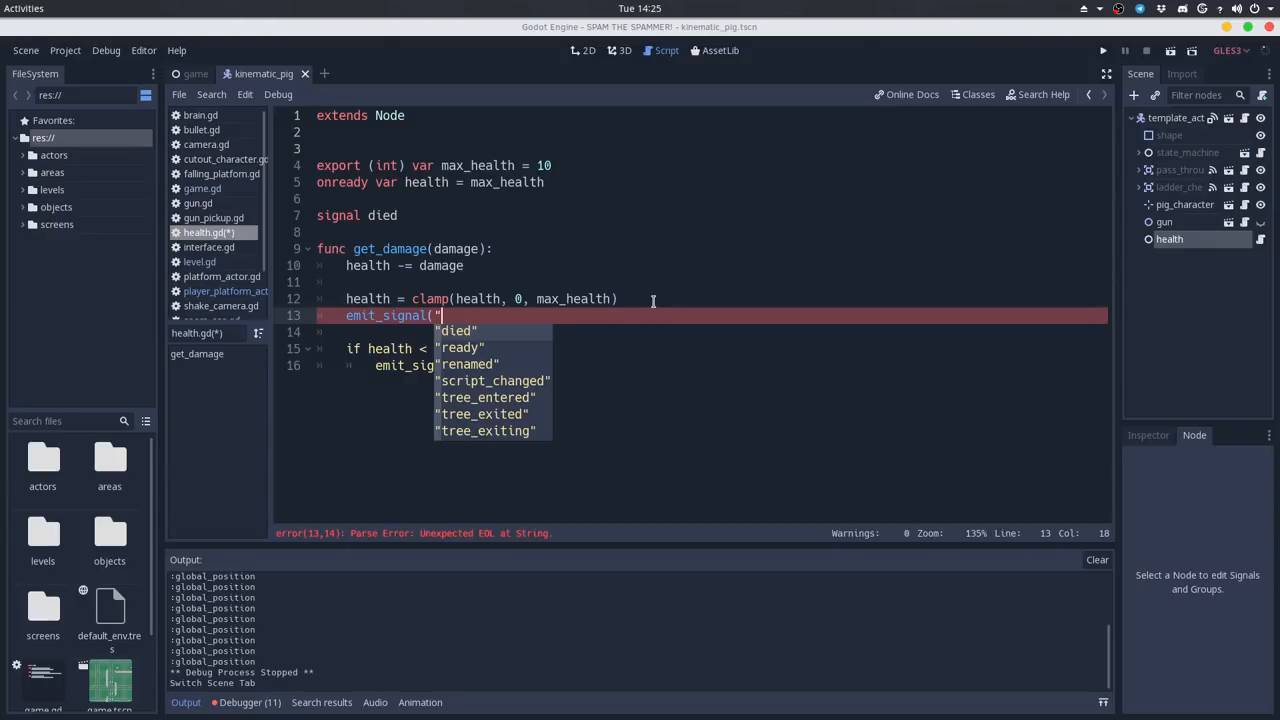
type("damaged")
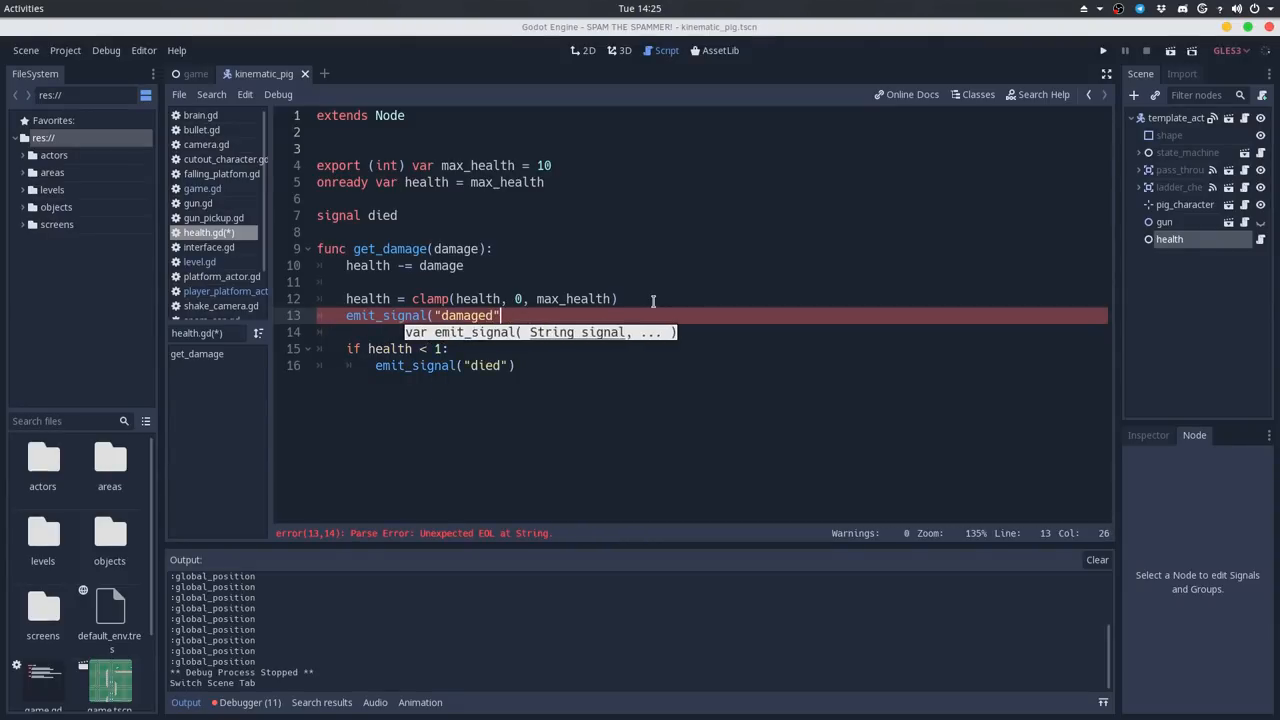
type(", health")
type("signal")
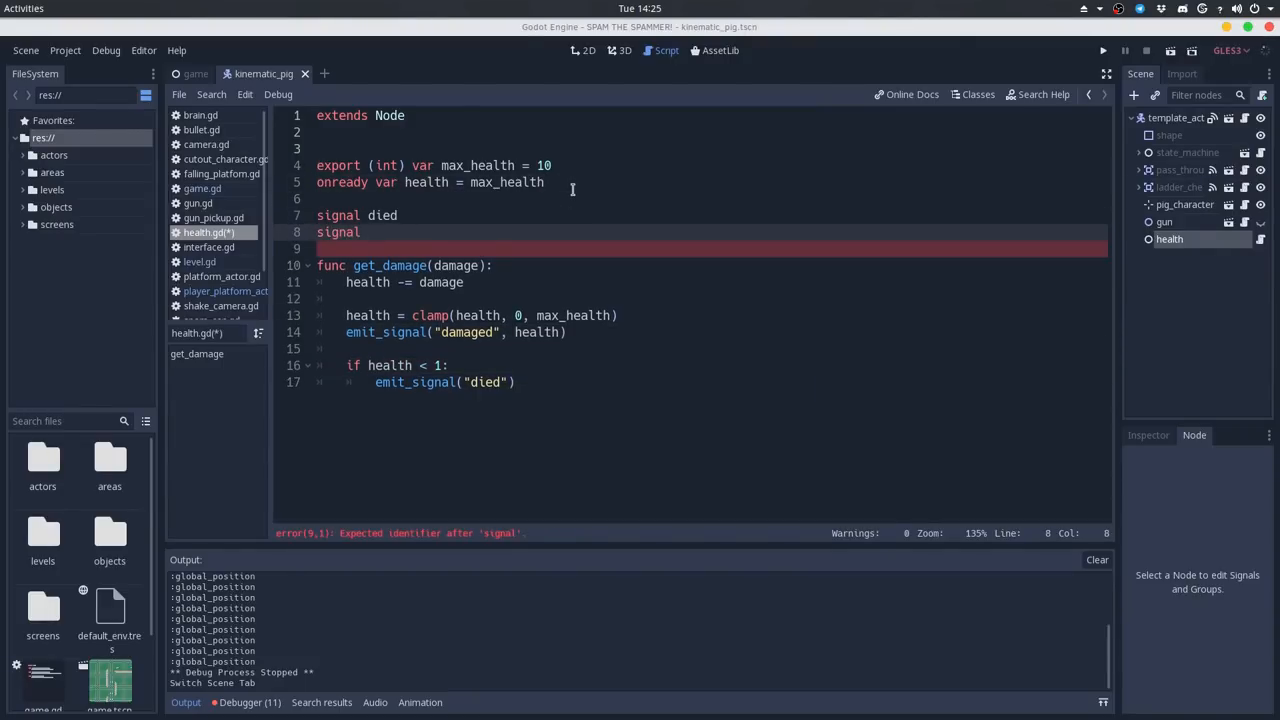
type("damaged(")
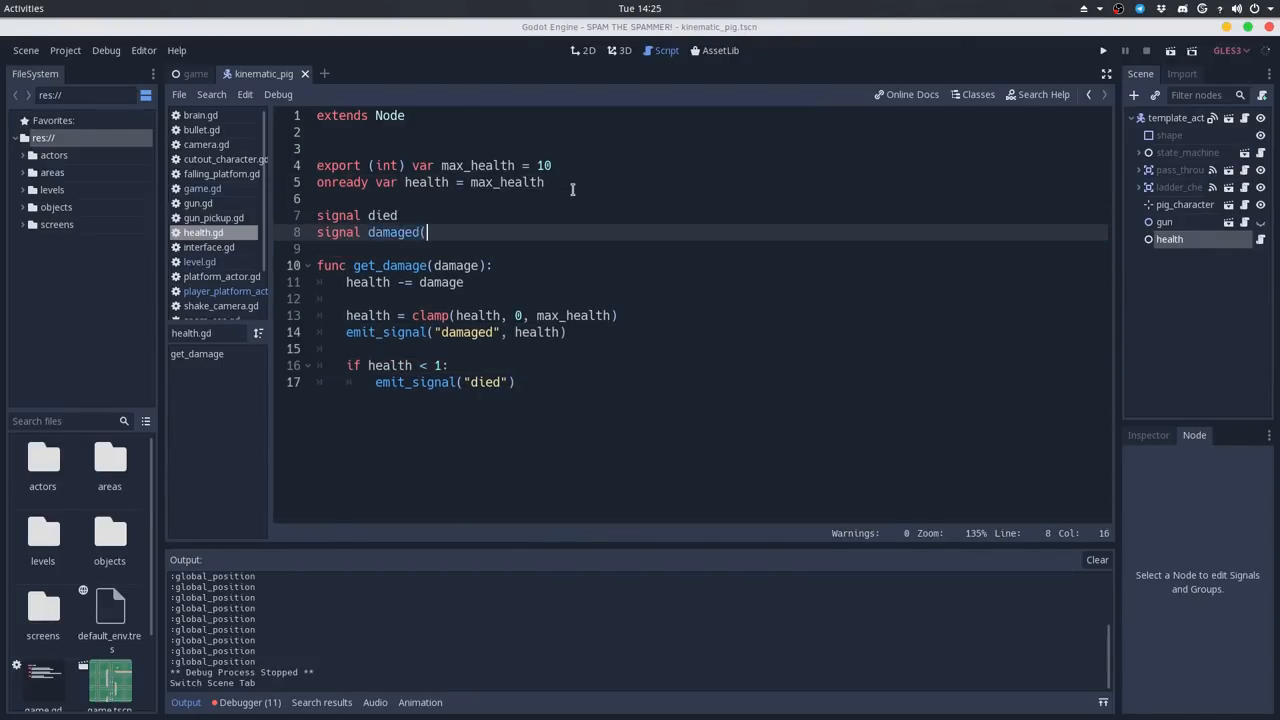
type("current_health)")
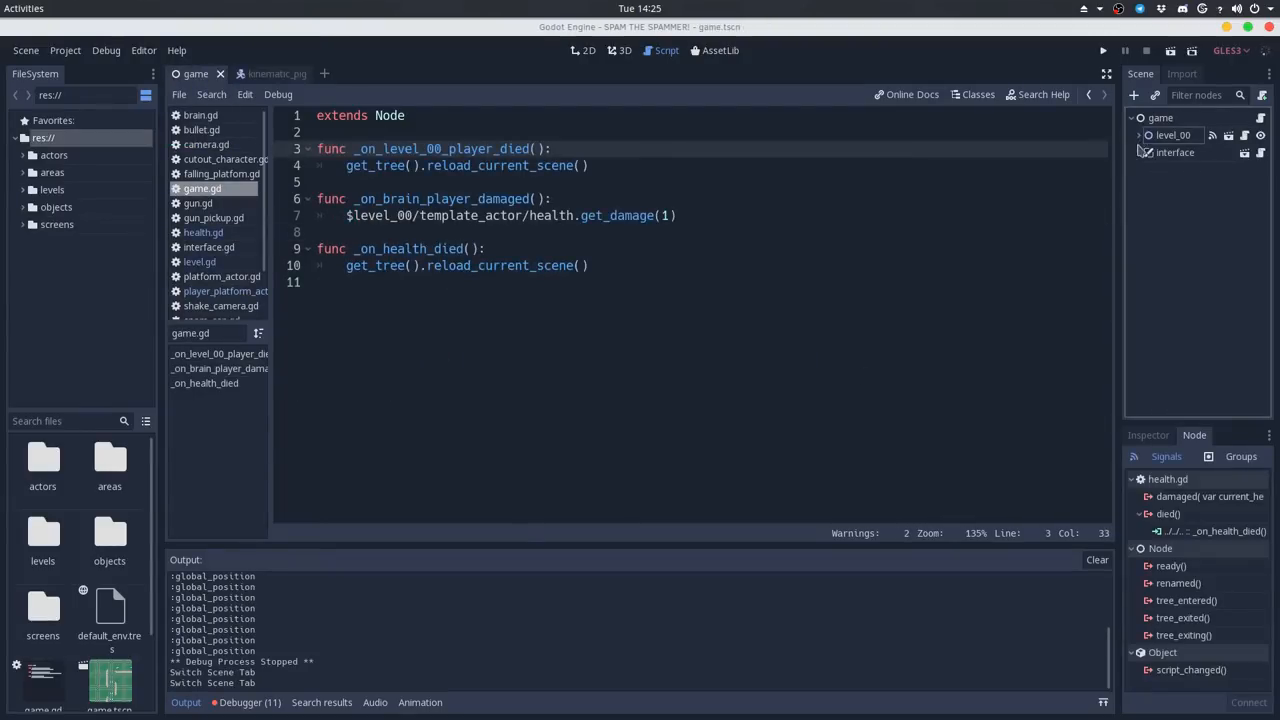
Add a ProgressBar node to the interface scene above the ammo label
left_click(336, 72)
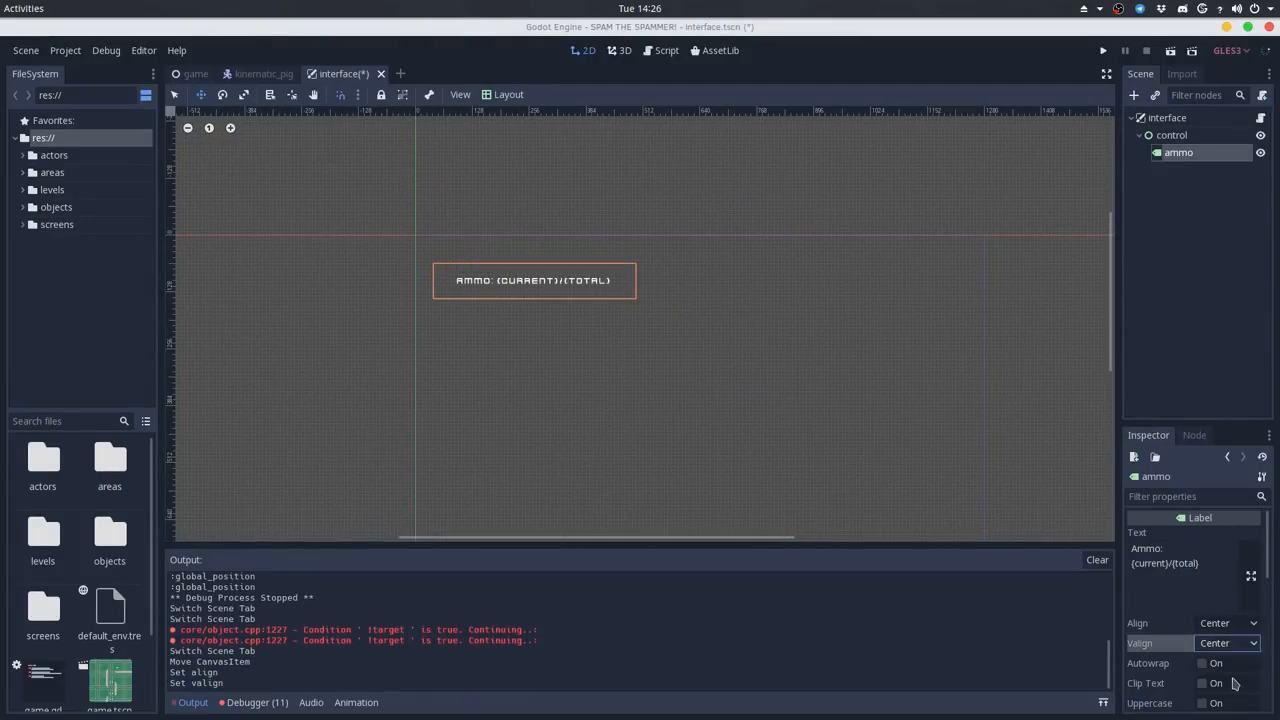
type("progress_bar")
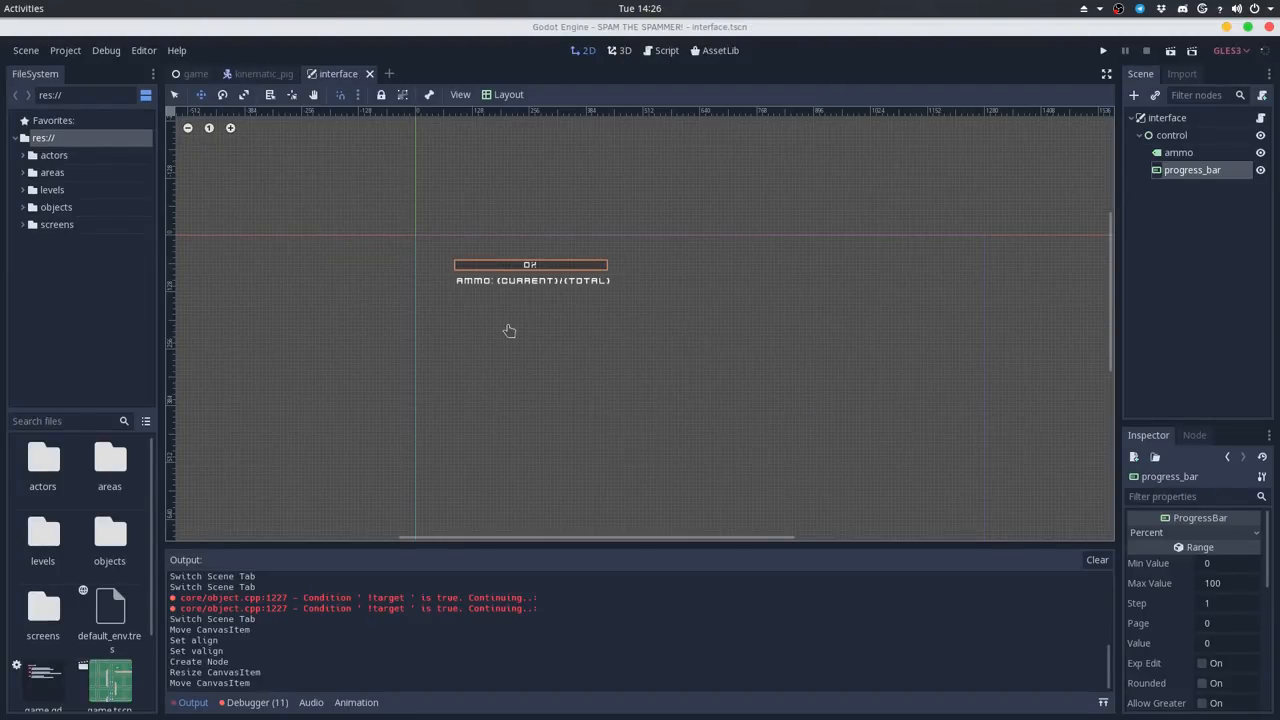
left_click(196, 72)
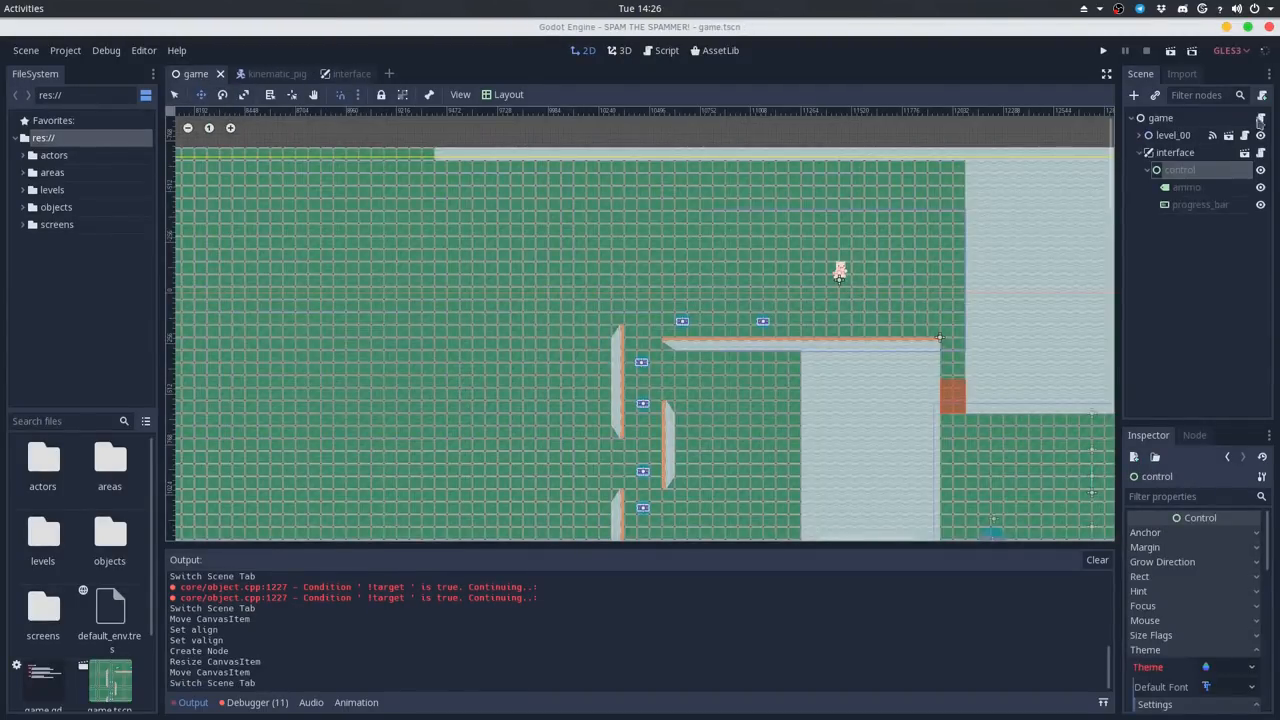
In game.gd _ready set the progress bar's max_value and value from the actor's health node
left_click(664, 50)
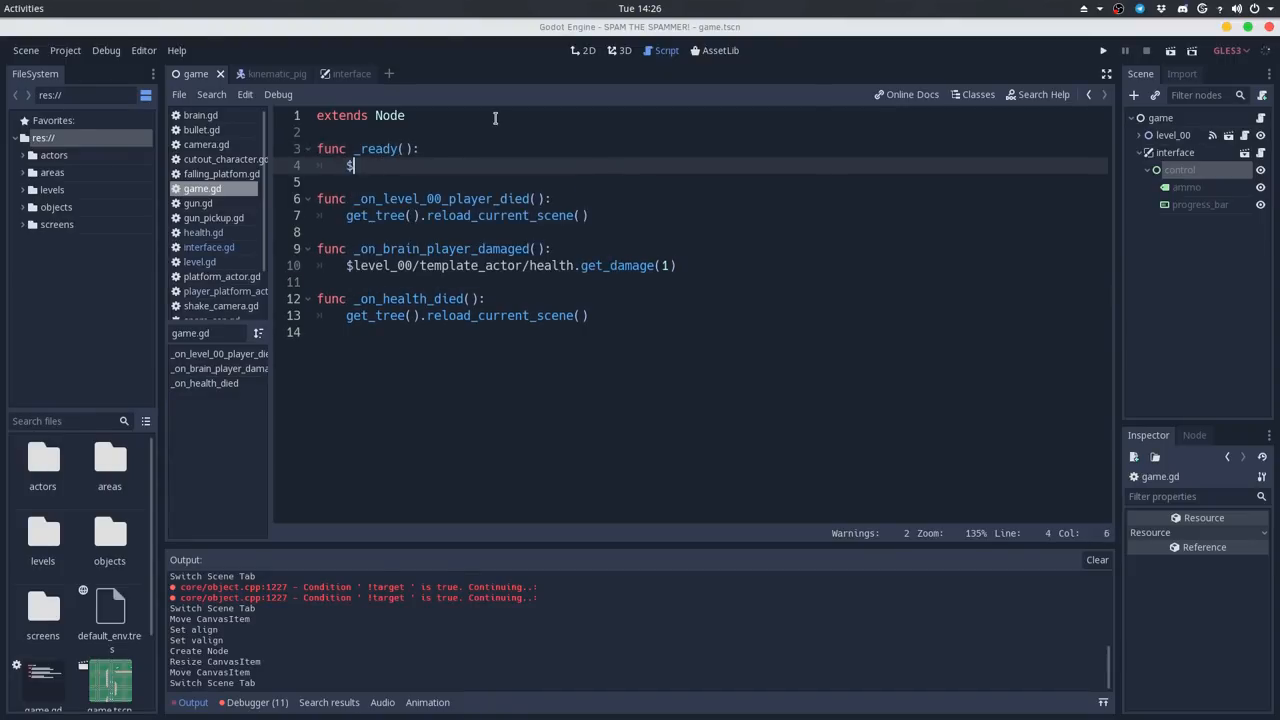
type("interface/control/progress_bar.max_value = $level_00/template_actor/health.max_health")
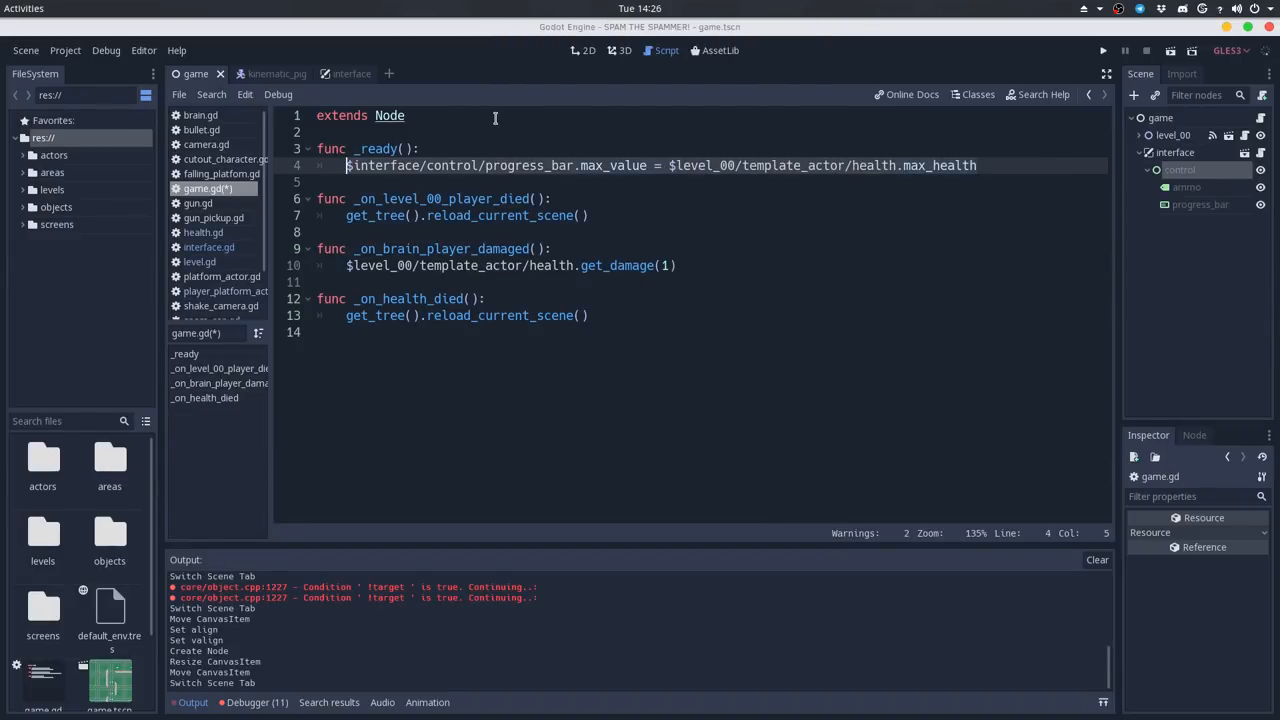
type("$interface/control/progress_bar.max_value = $level_00/template_actor/health.health")
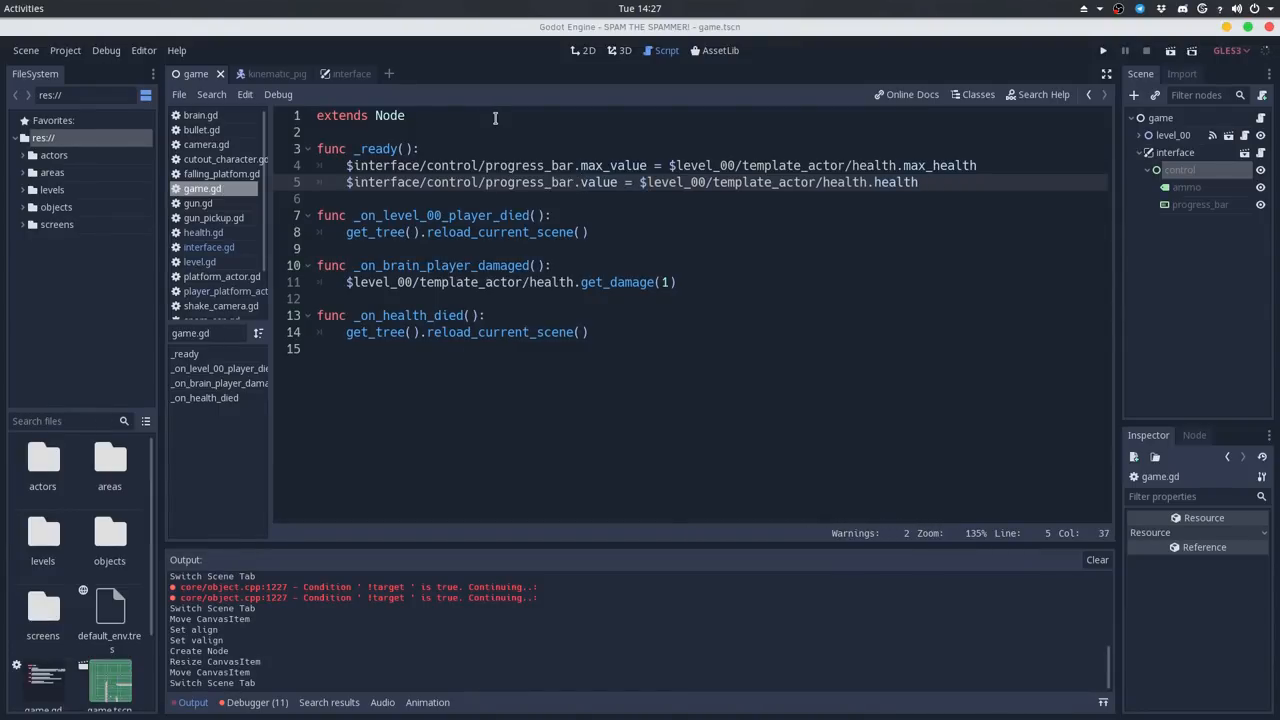
left_click(338, 72)
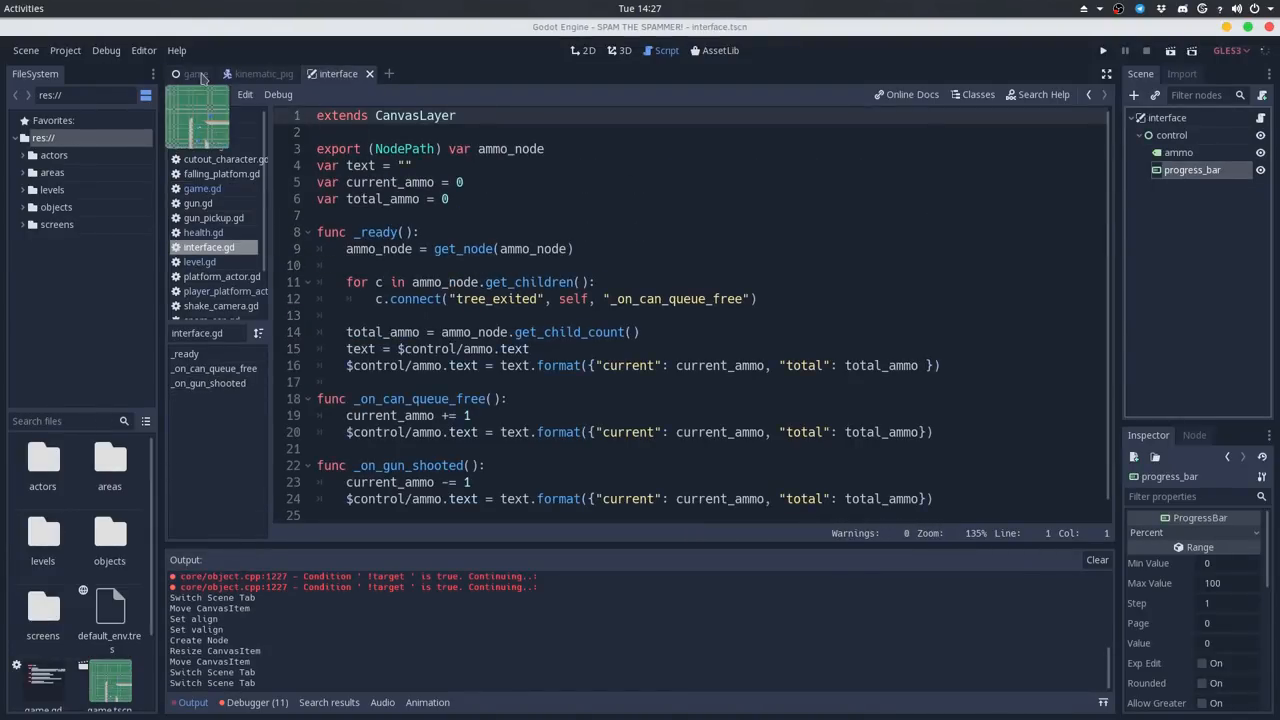
left_click(1102, 50)
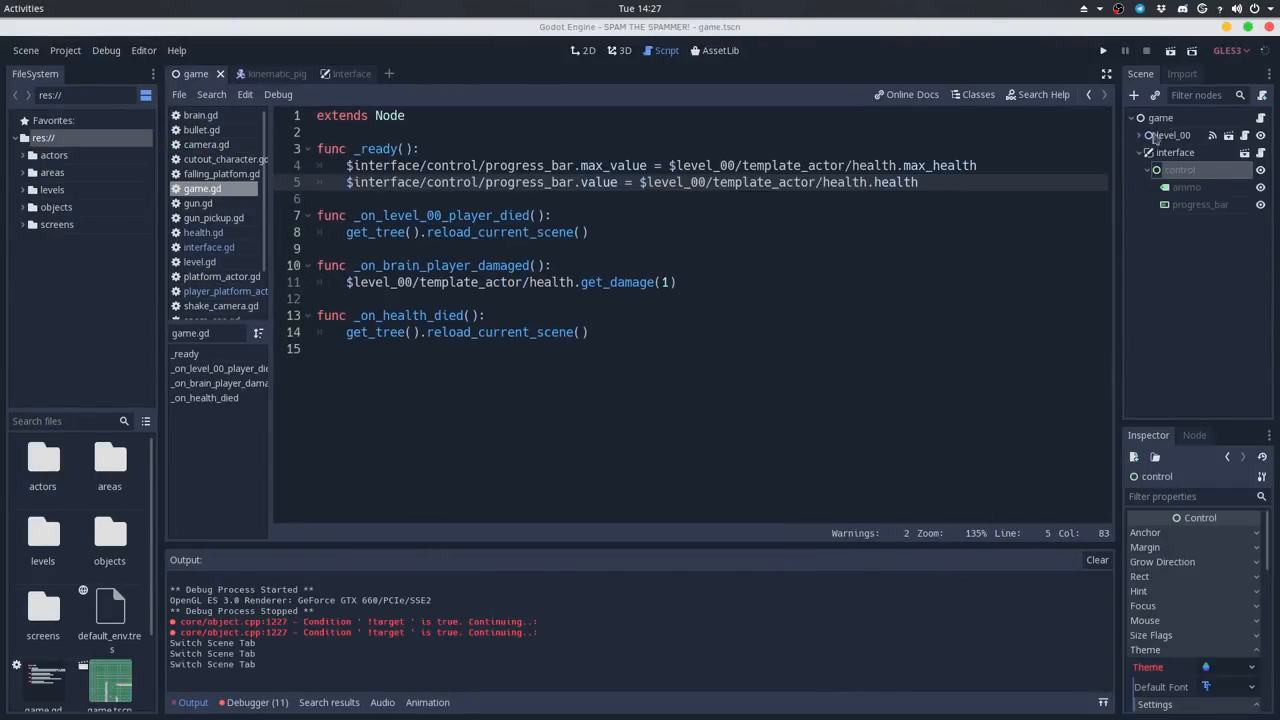
Connect the player health node's damaged signal to a new _on_health_damaged(current_health) handler in interface.gd
left_click(588, 50)
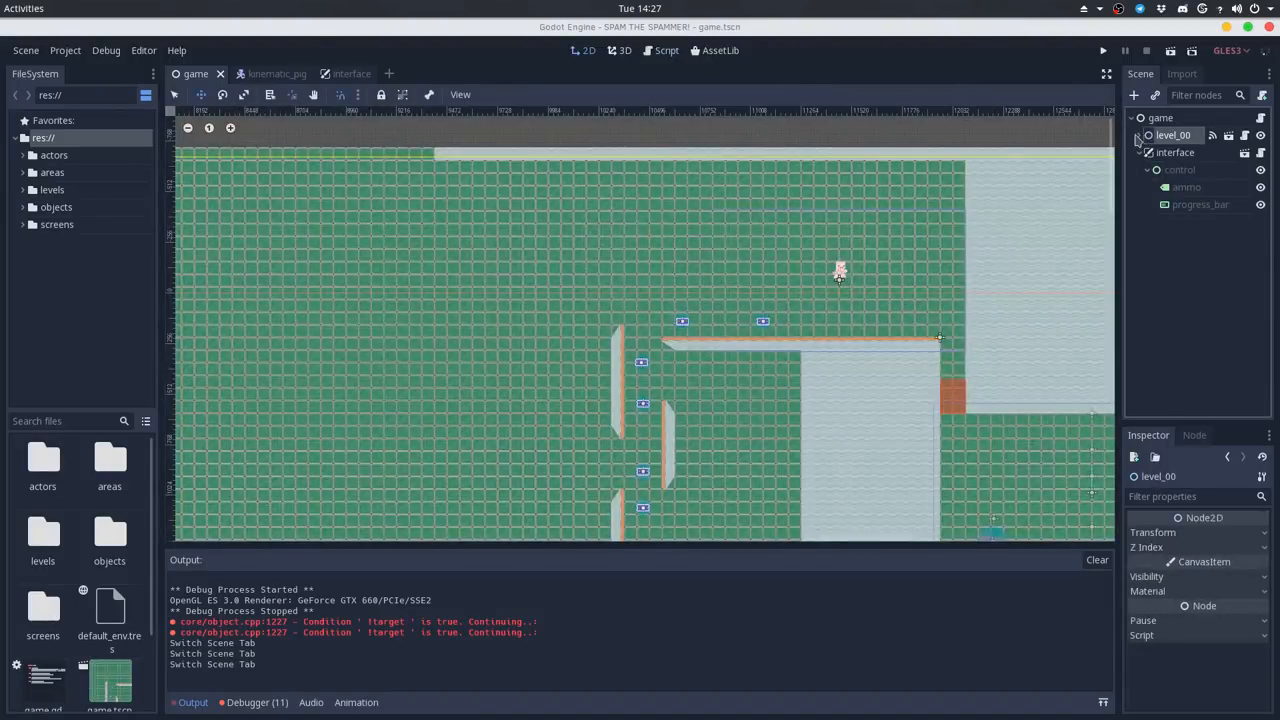
left_click(1140, 136)
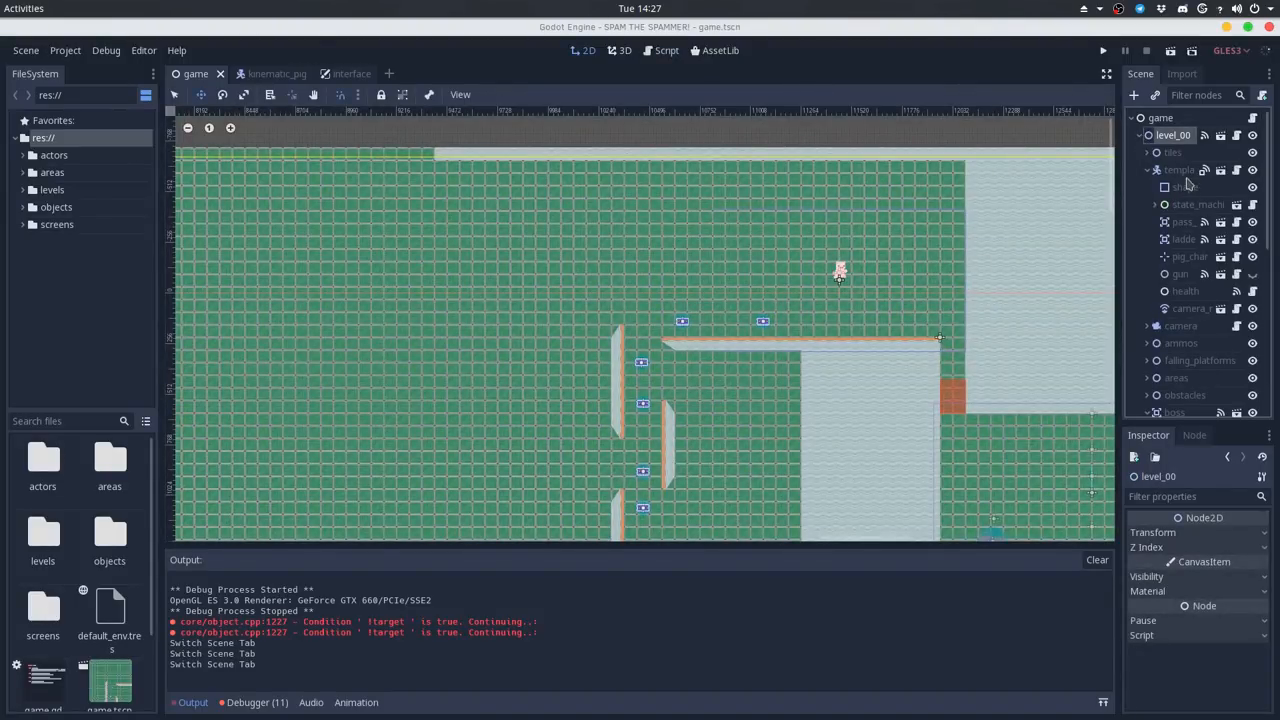
left_click(1184, 292)
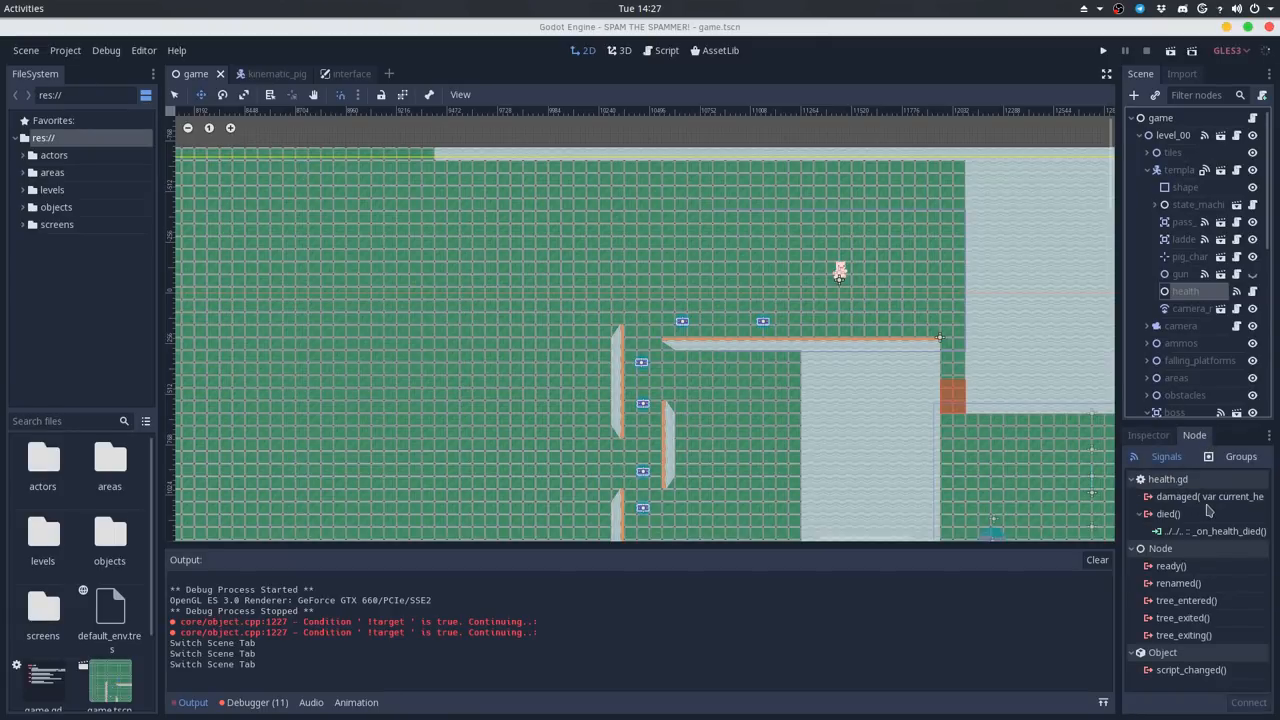
double_click(1200, 496)
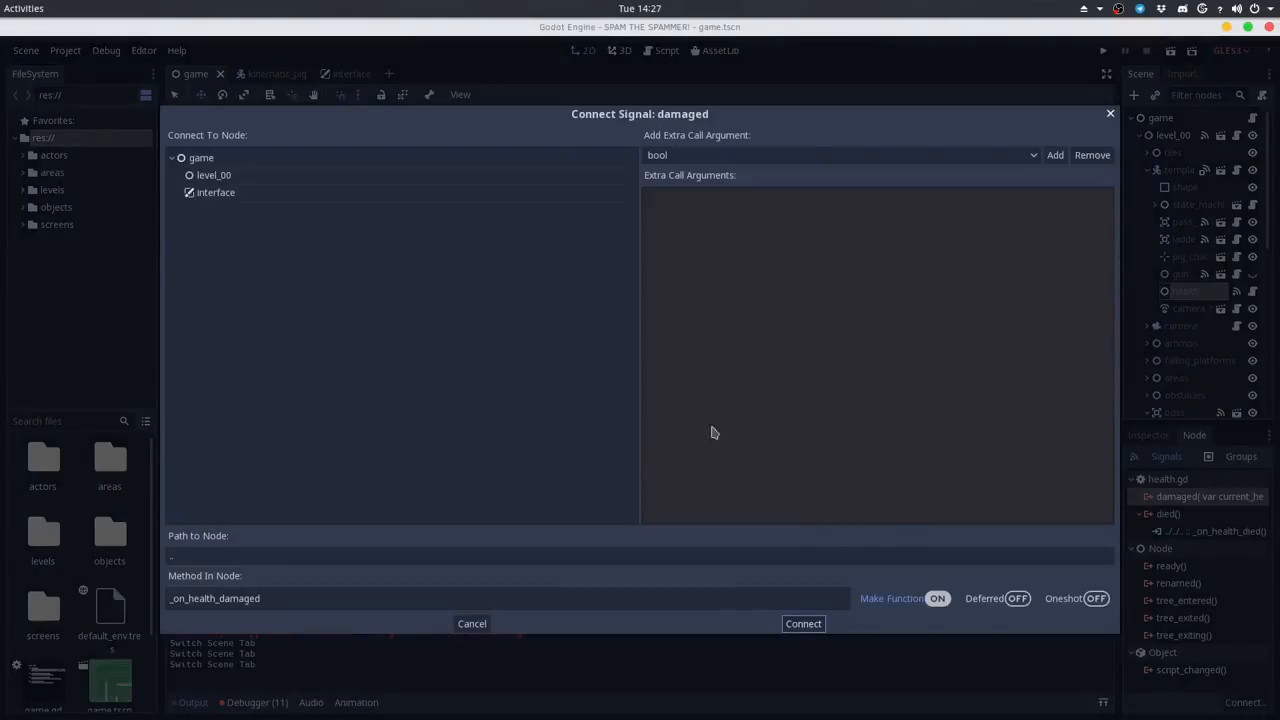
left_click(804, 624)
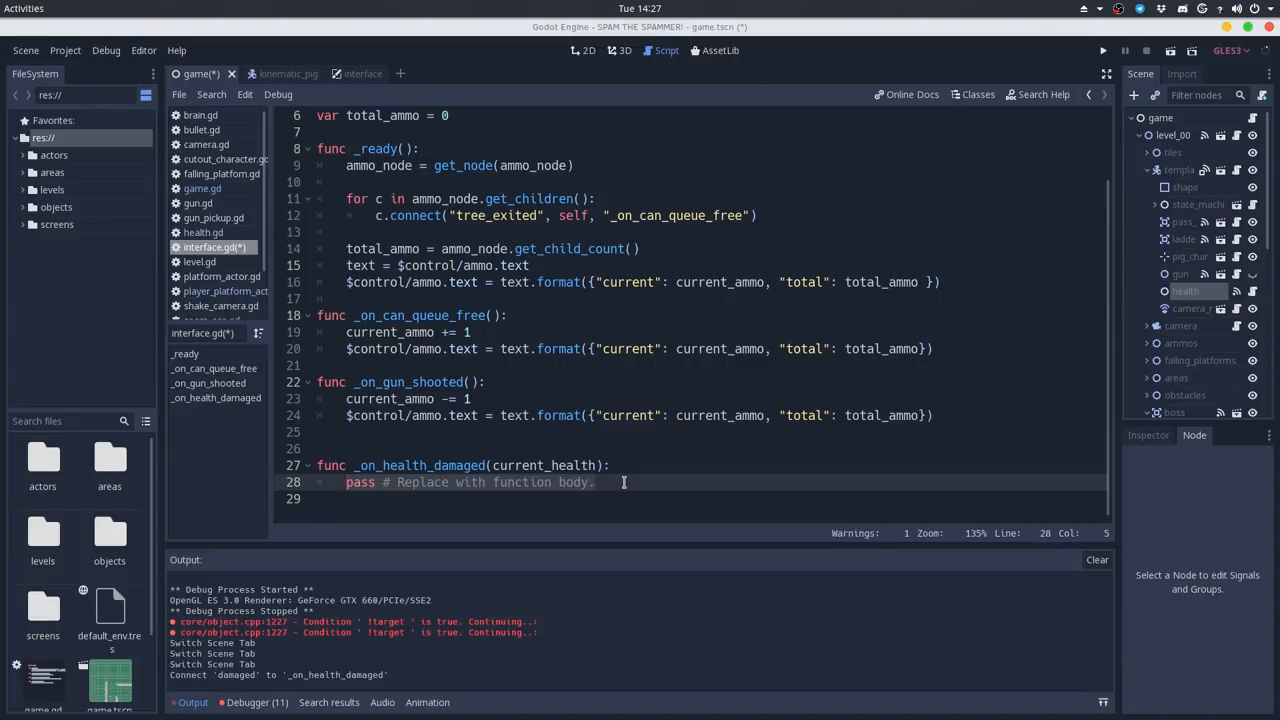
Make _on_health_damaged set $control/progress_bar.value to current_health
type("$p")
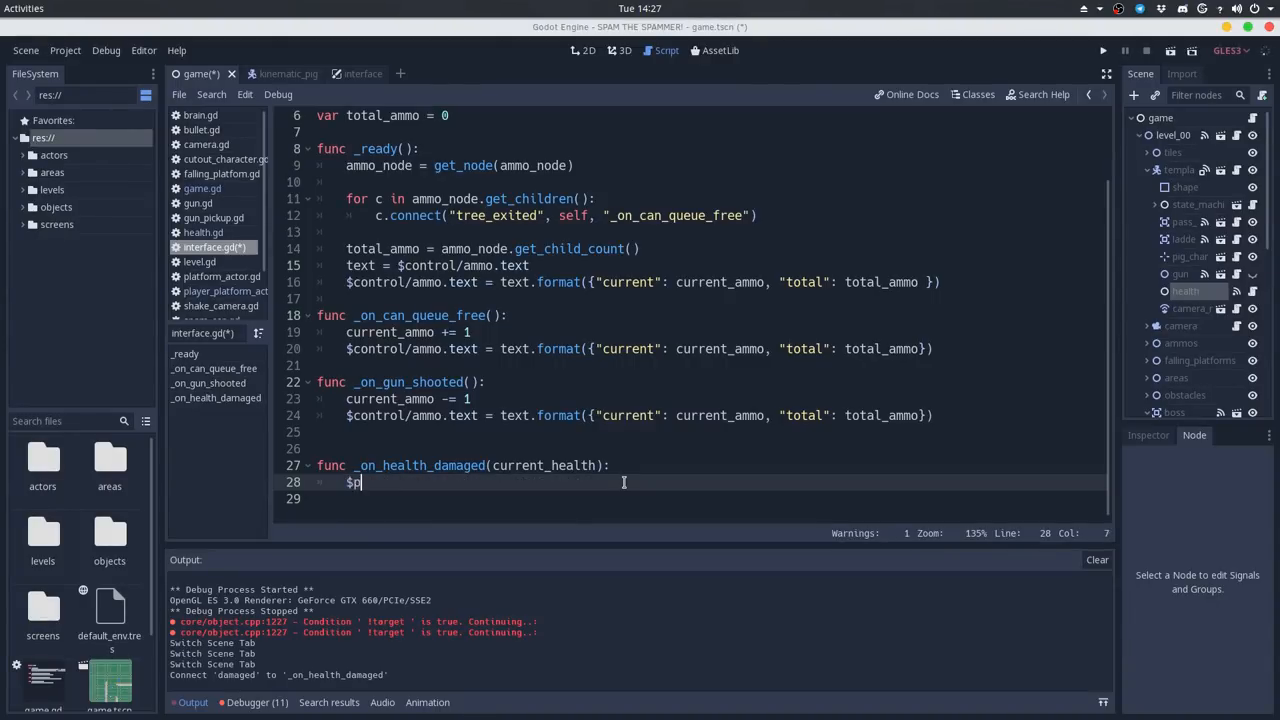
type("control/progress_bar")
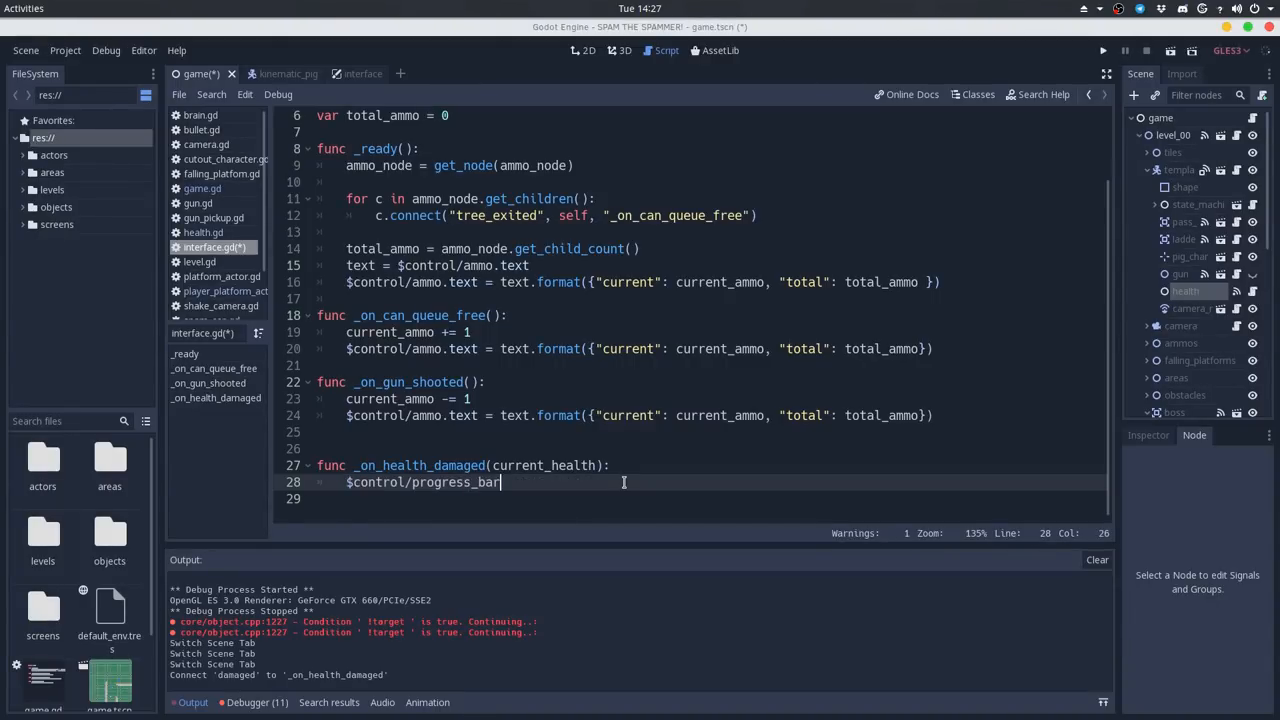
type(".value = current_health")
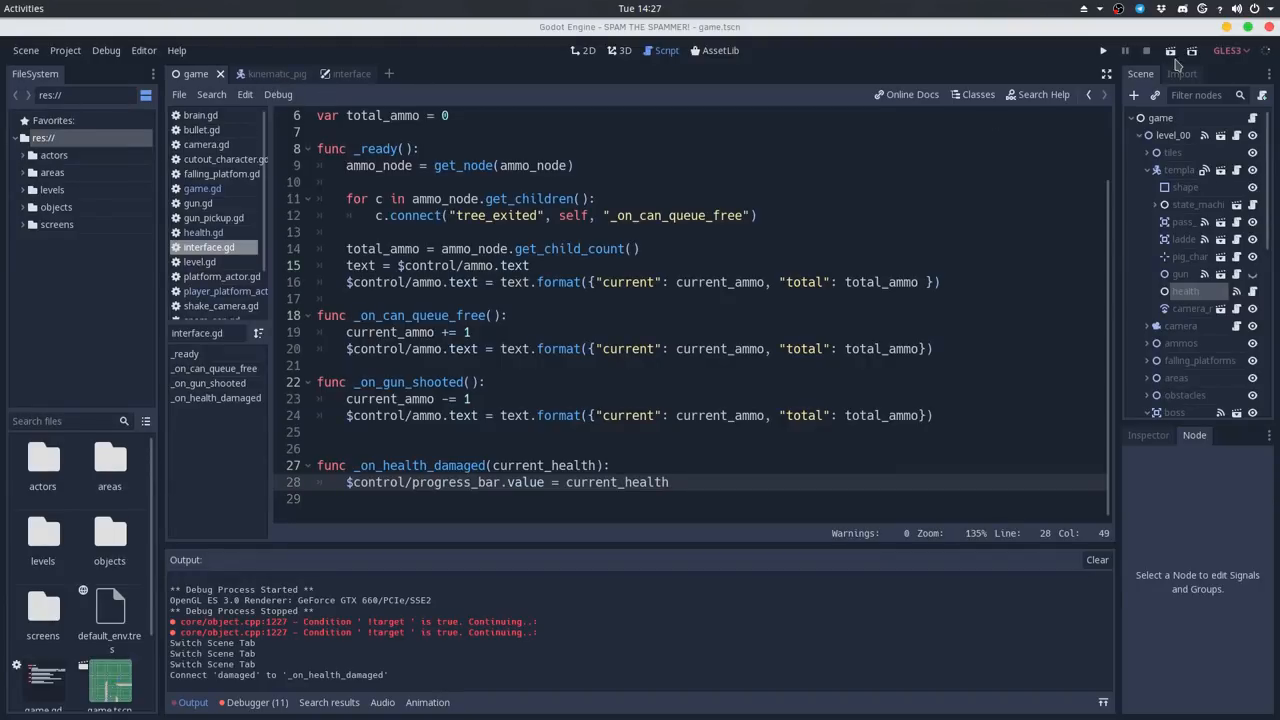
left_click(1102, 50)
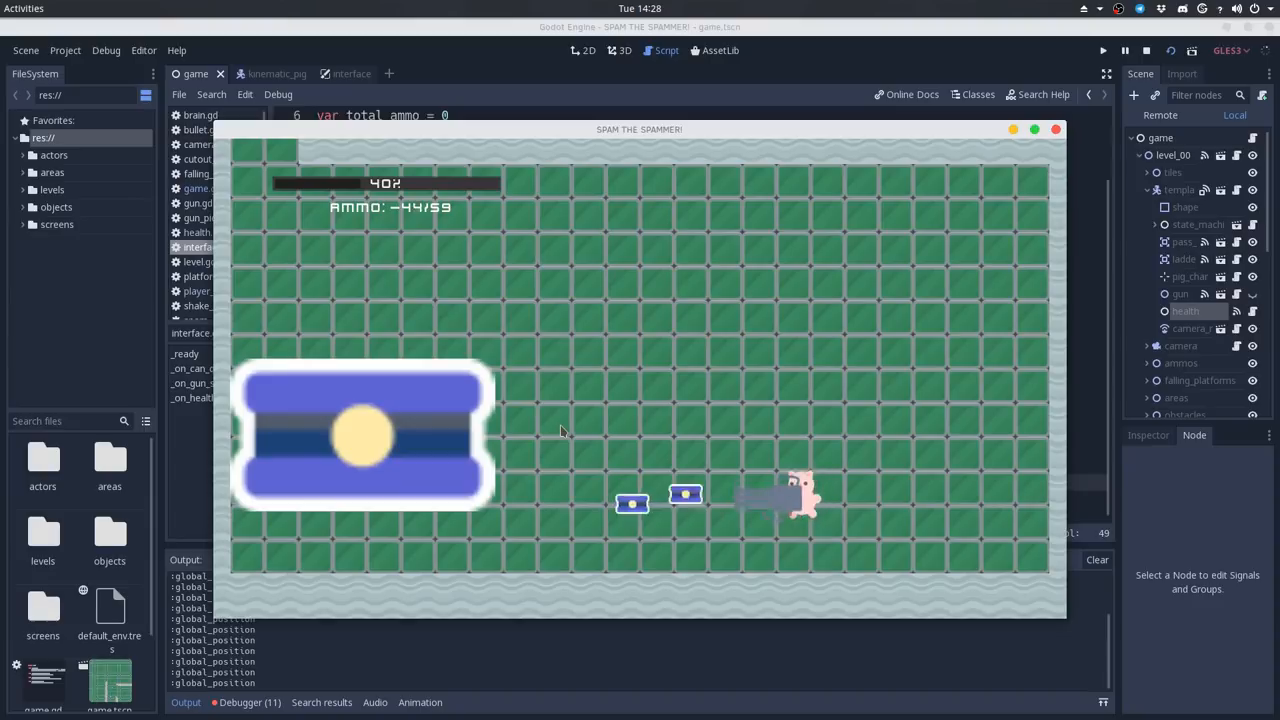
left_click(1144, 50)
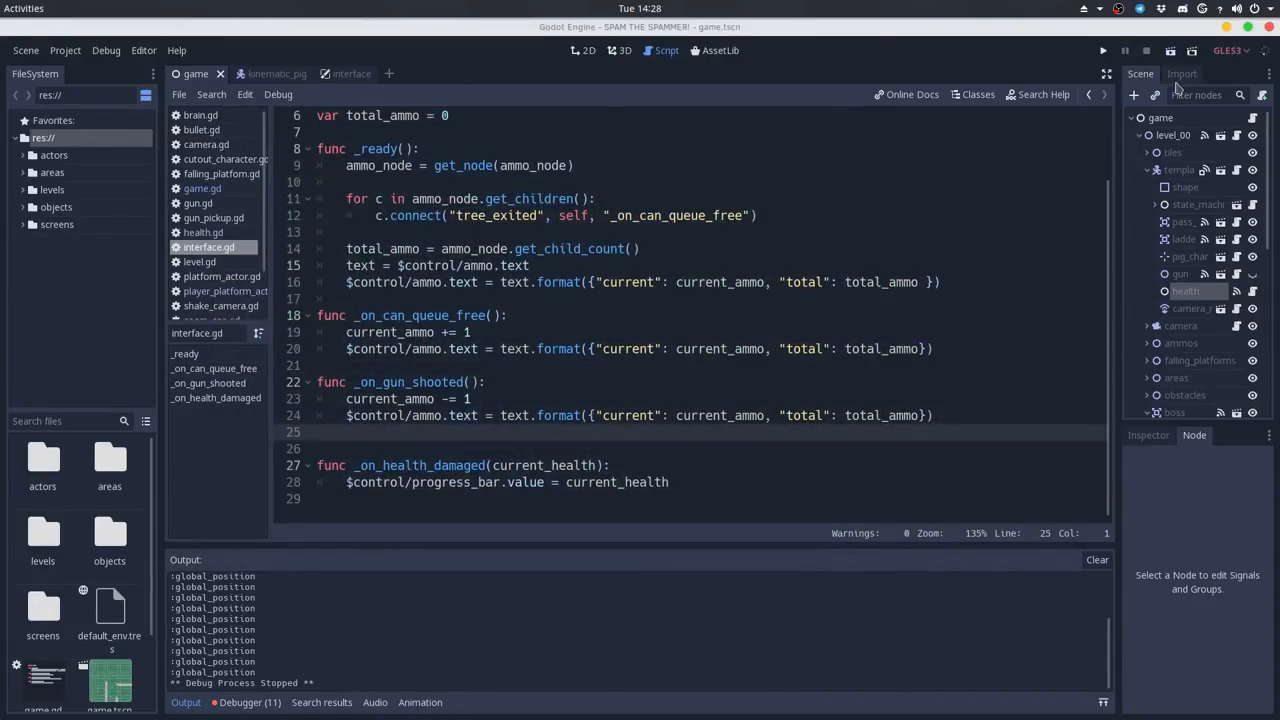
Duplicate the progress bar with a right-side label, then bring the boss folder up to give the boss a health node
left_click(1176, 152)
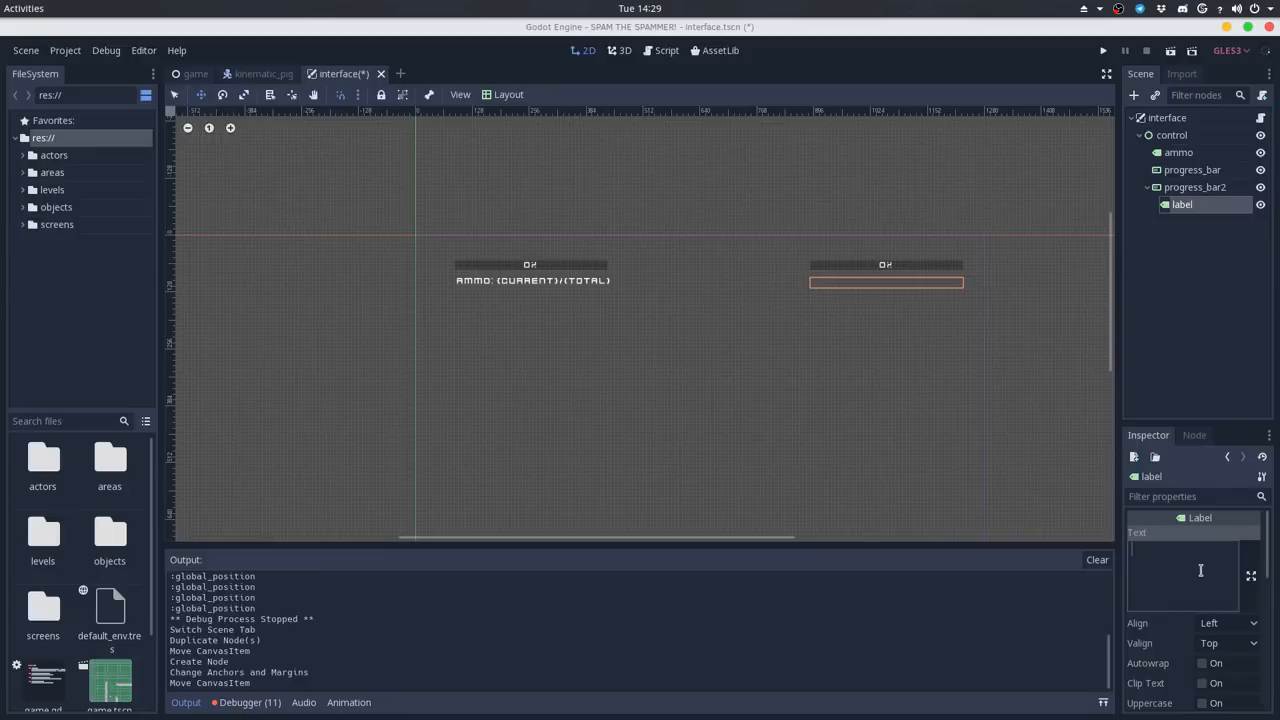
left_click(264, 72)
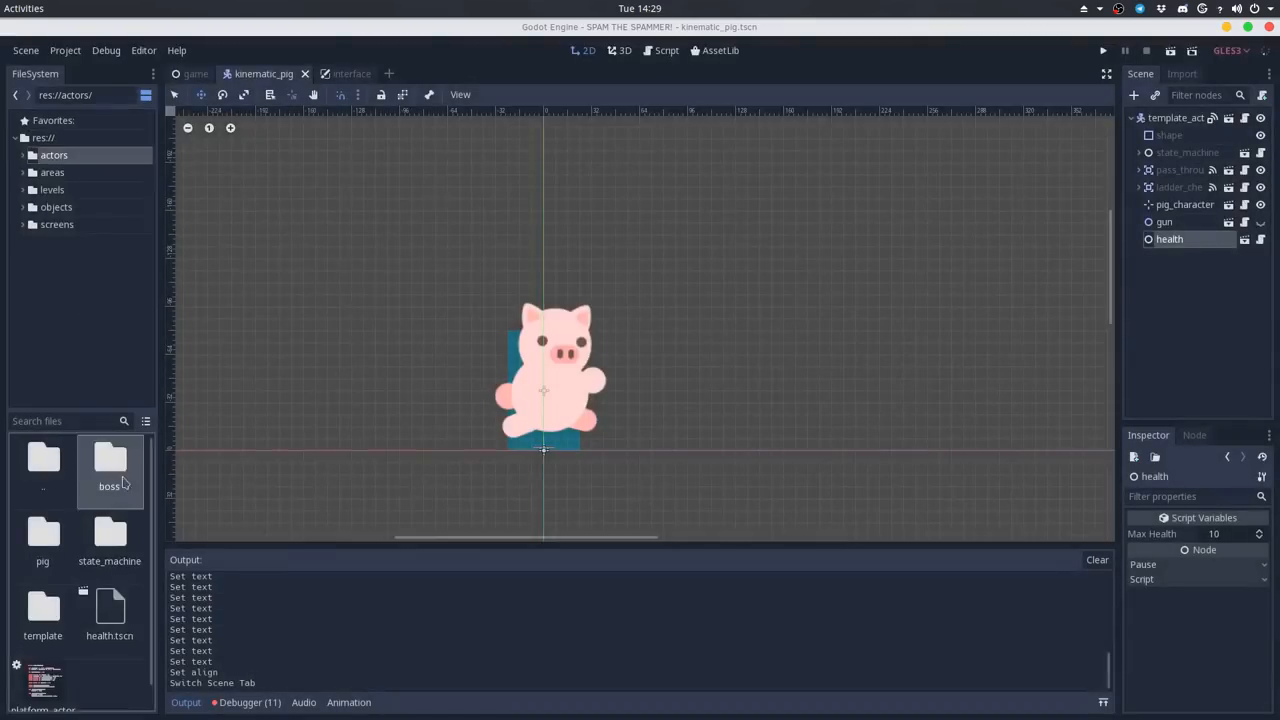
double_click(108, 464)
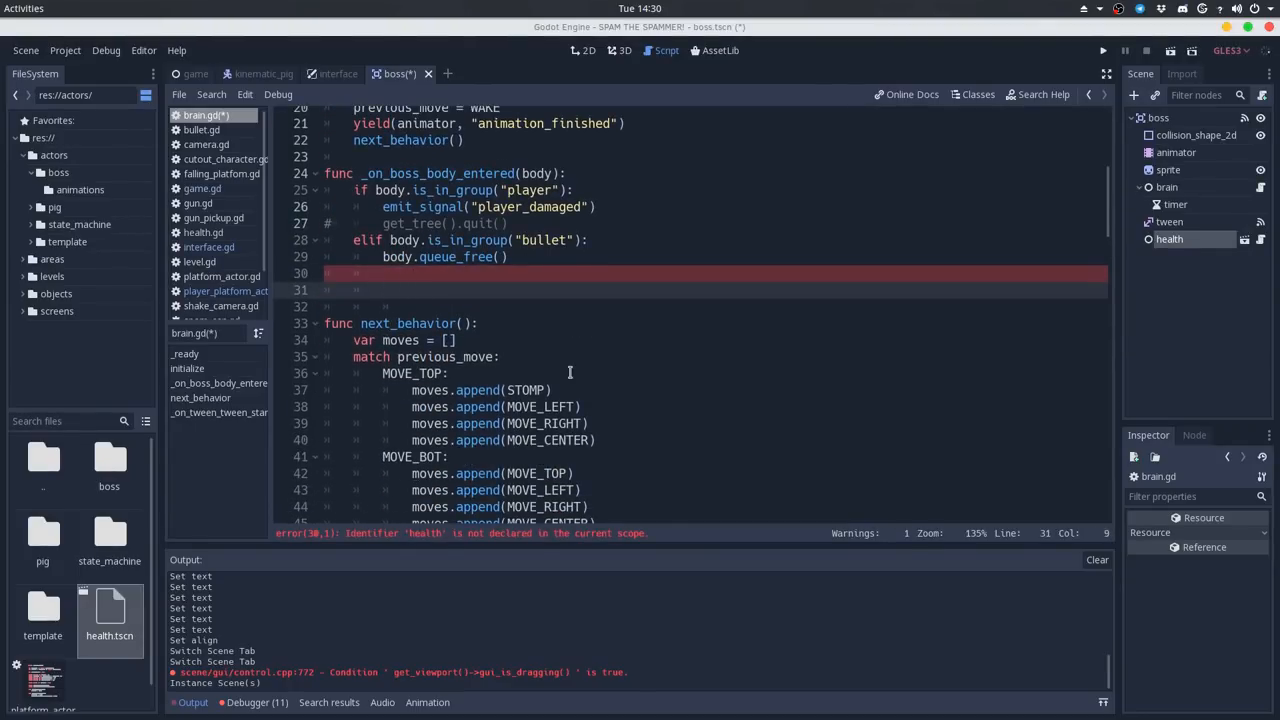
Damage the boss health with $"../health".get_damage(1) in brain.gd and connect its died signal to _on_boss_died in game.gd
type("$\"../health\".get_damage(1")
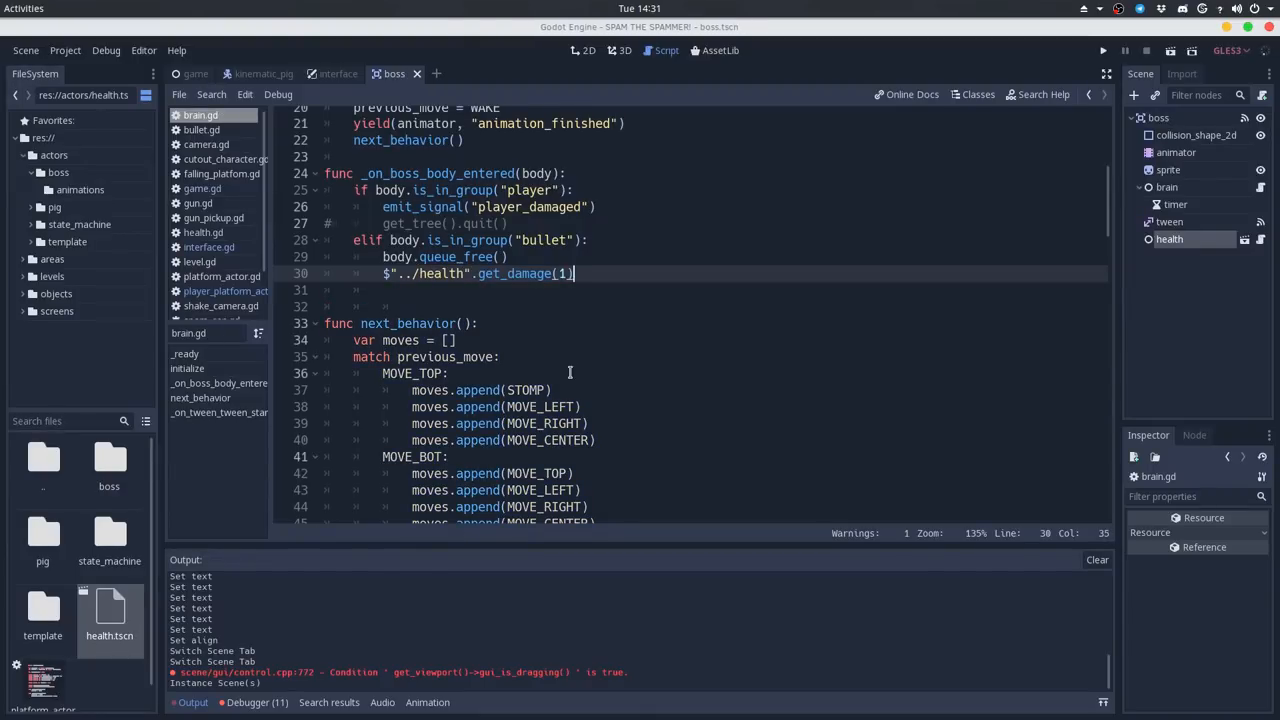
left_click(196, 72)
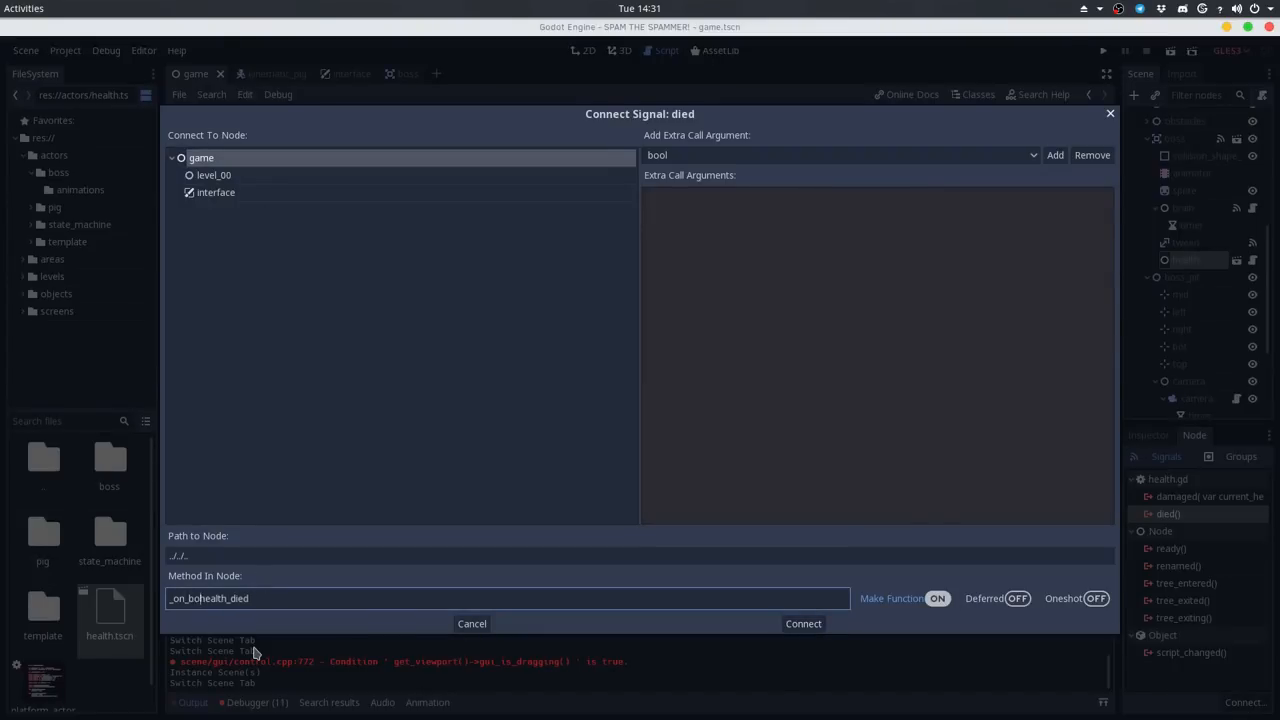
left_click(804, 624)
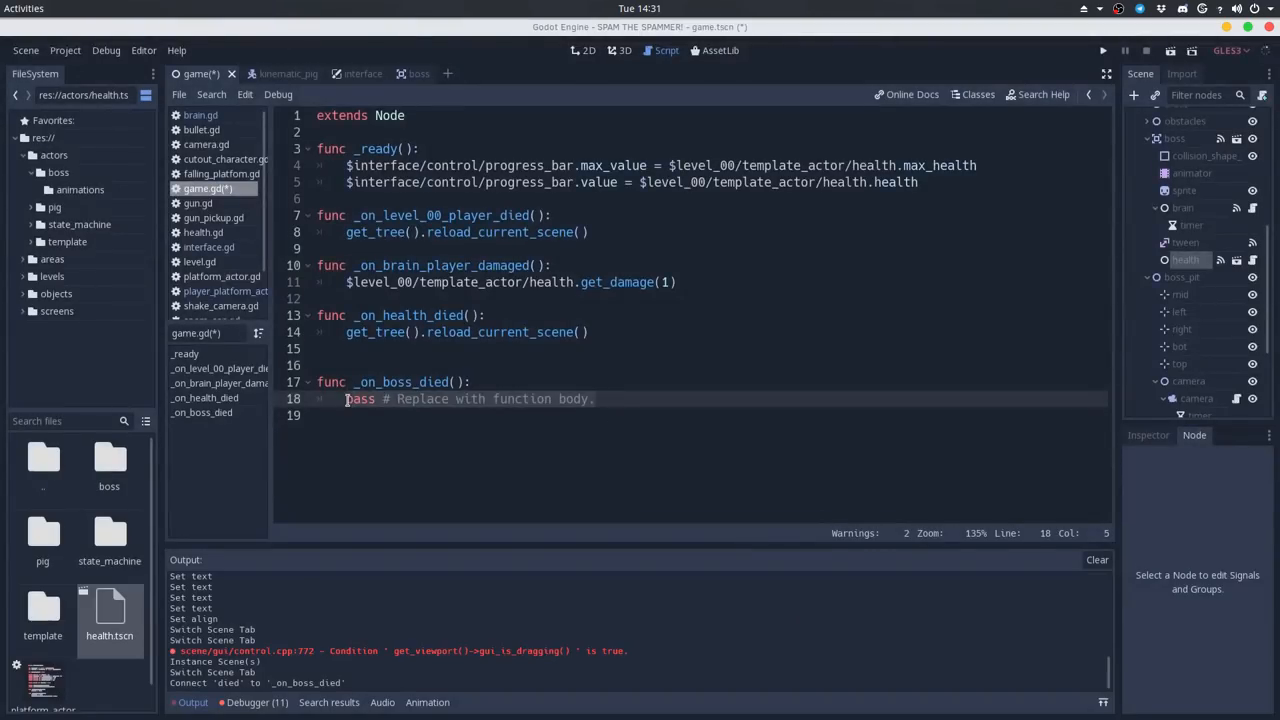
Make _on_boss_died call $interface.game_finish() and switch to interface.gd
type("$interface.play")
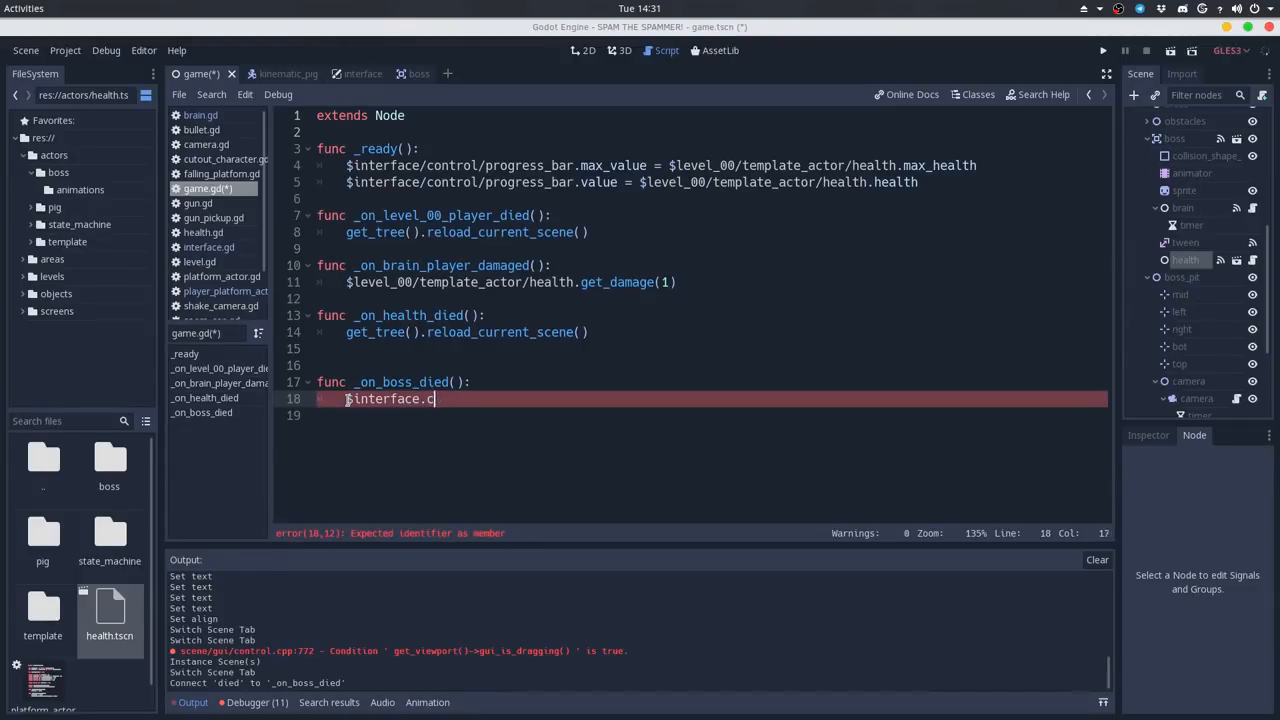
type("game_finish(")
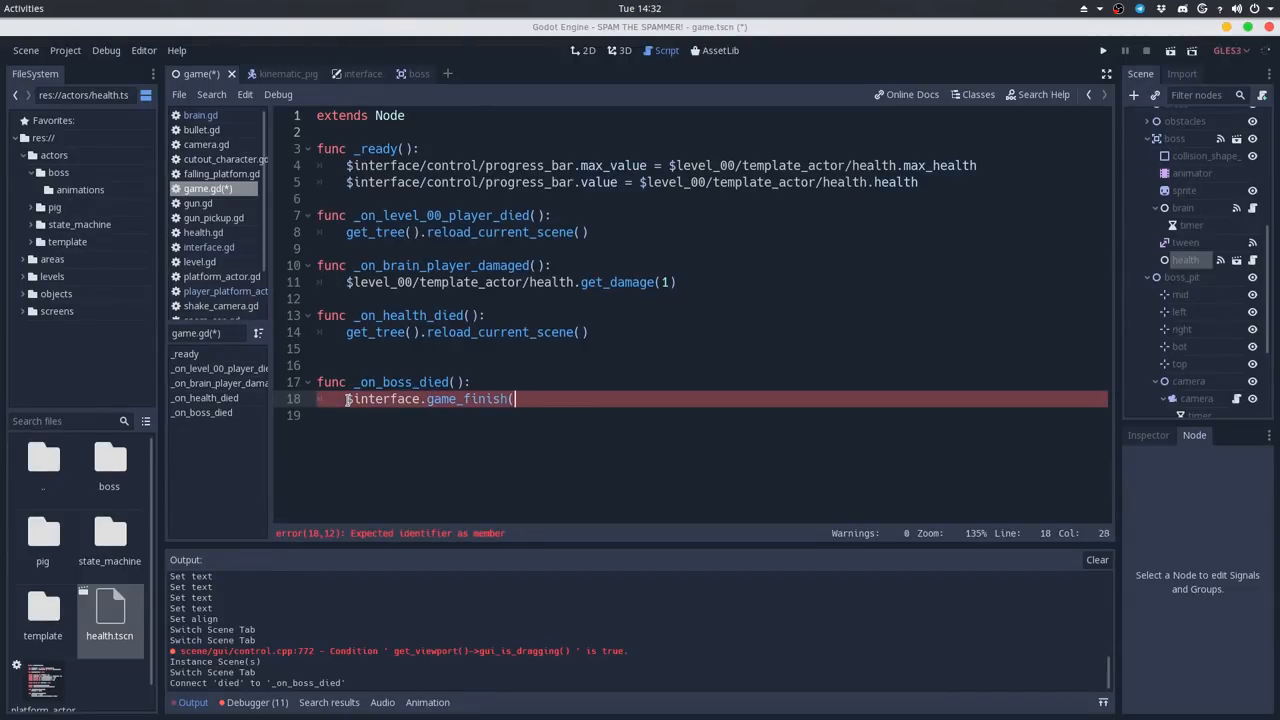
left_click(338, 72)
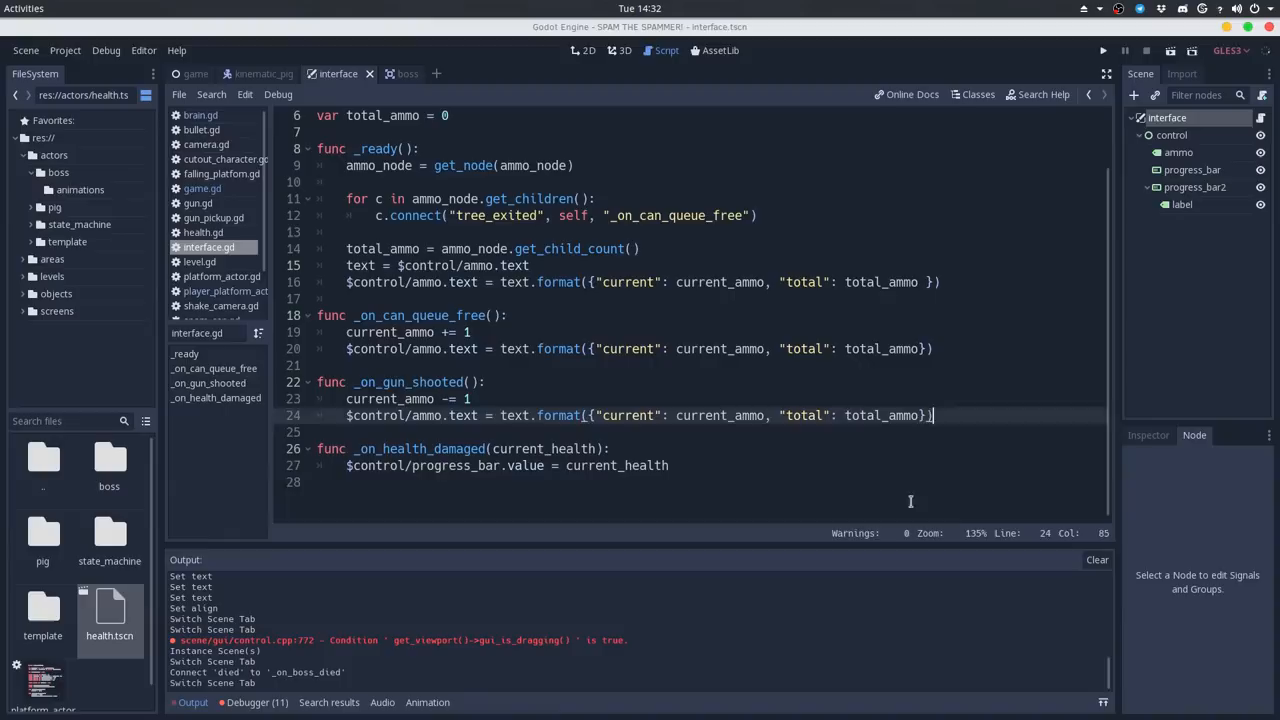
Add func game_finished(winner) to interface.gd, branching on if winner == "player" with an else
type("func game_finished(winner\"")
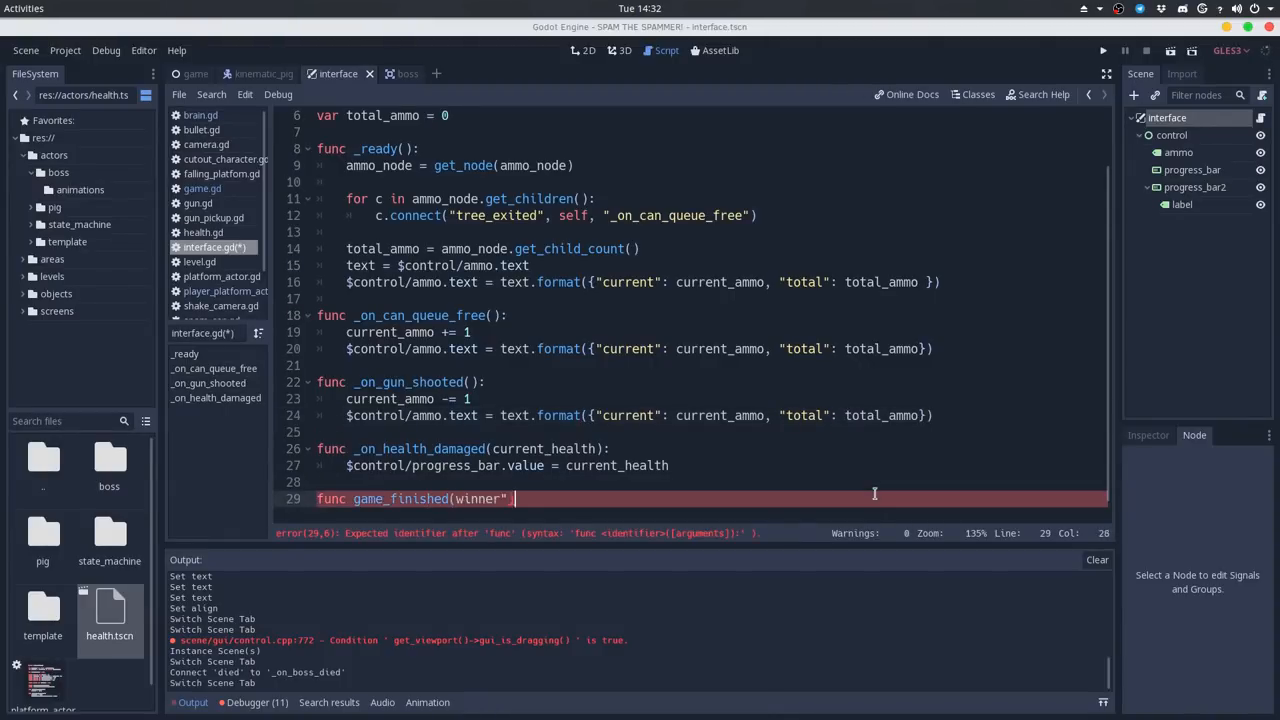
type("if winner == \"player\":")
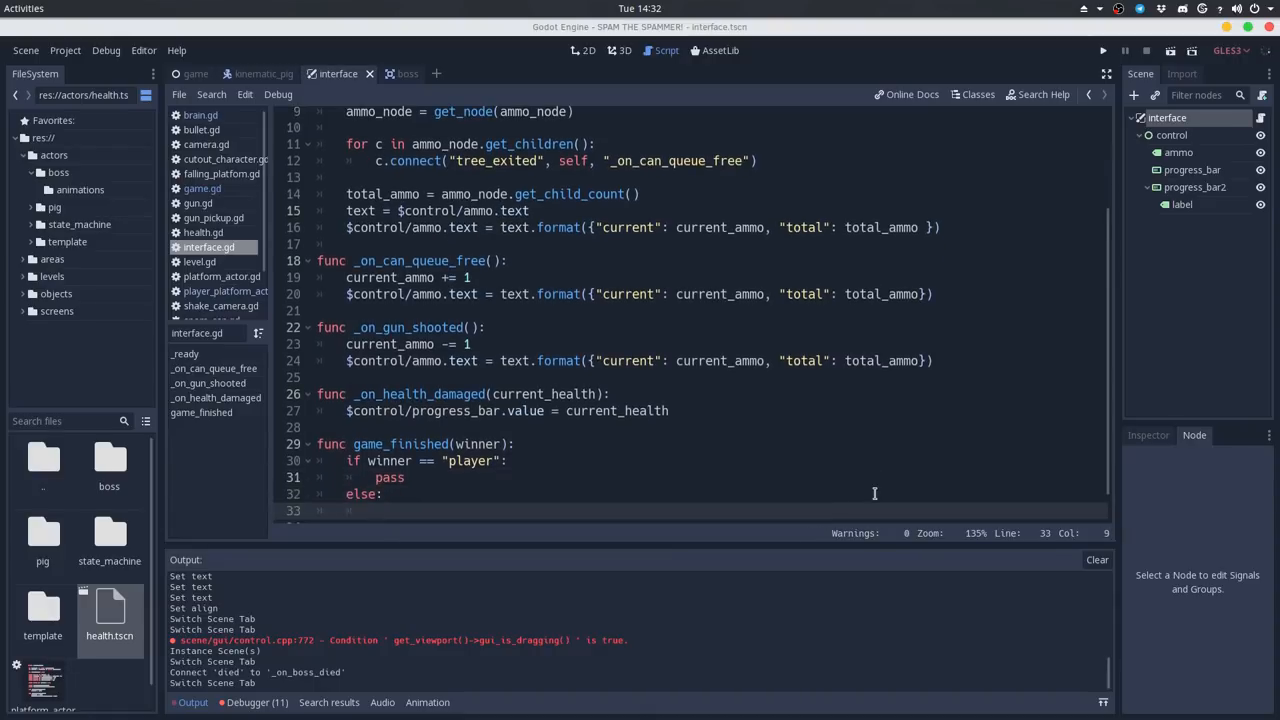
left_click(196, 72)
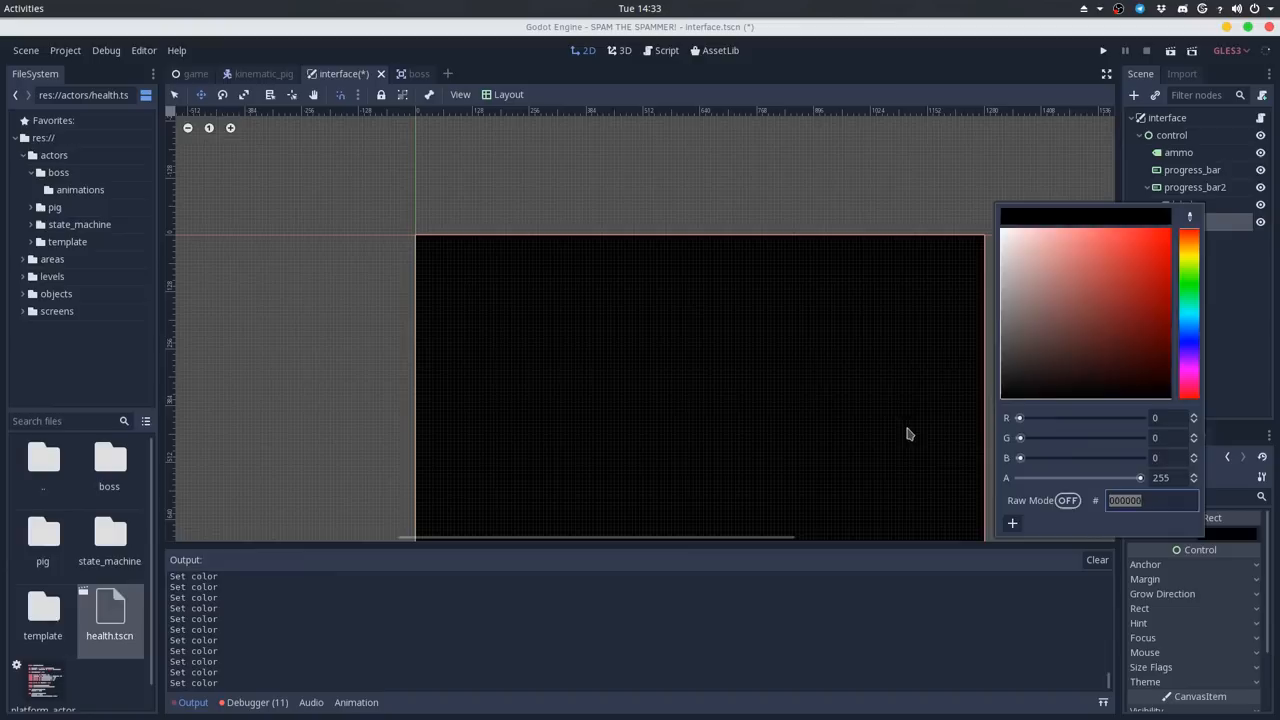
Set the ColorRect overlay to black and create a new animation named fade in the AnimationPlayer
left_click(1192, 240)
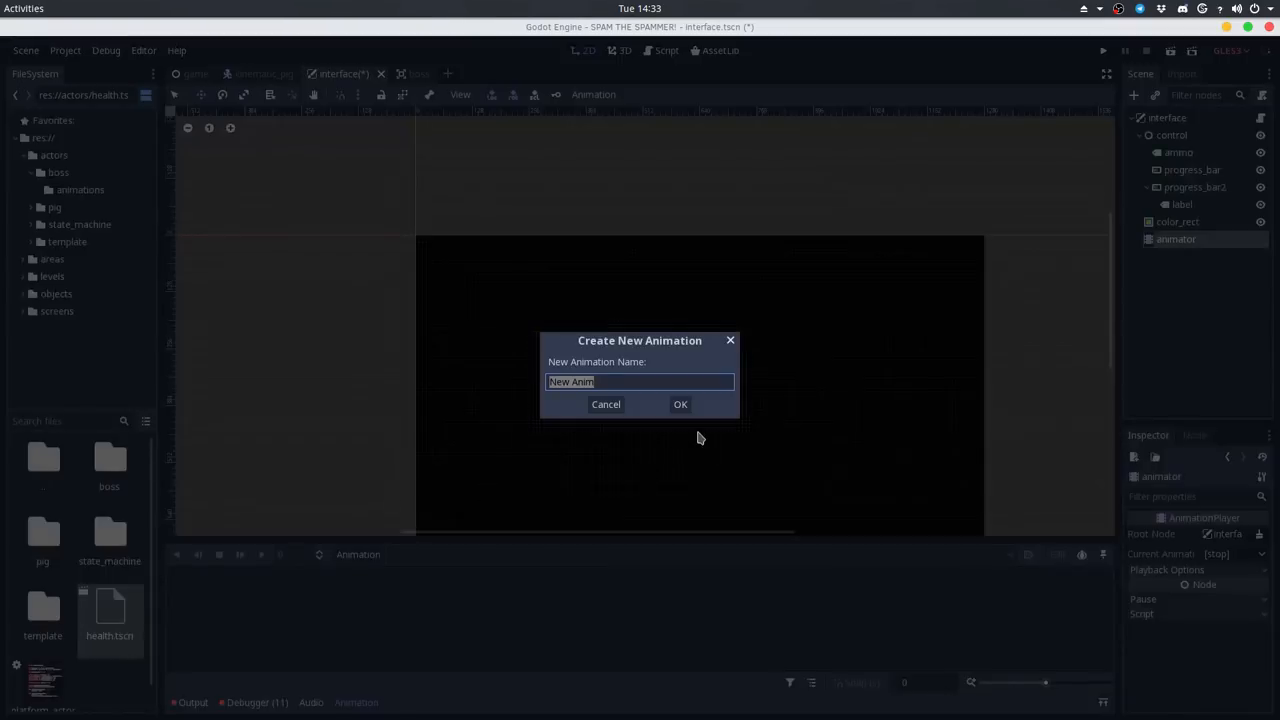
type("fade")
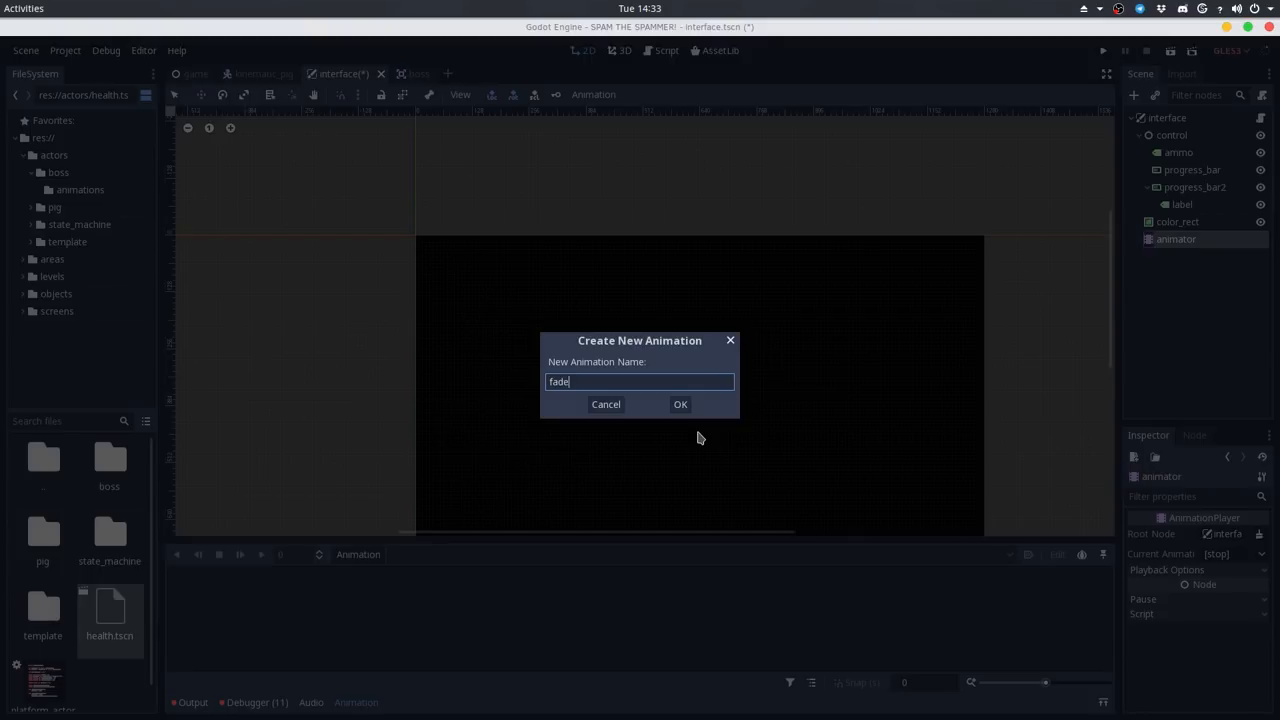
left_click(680, 404)
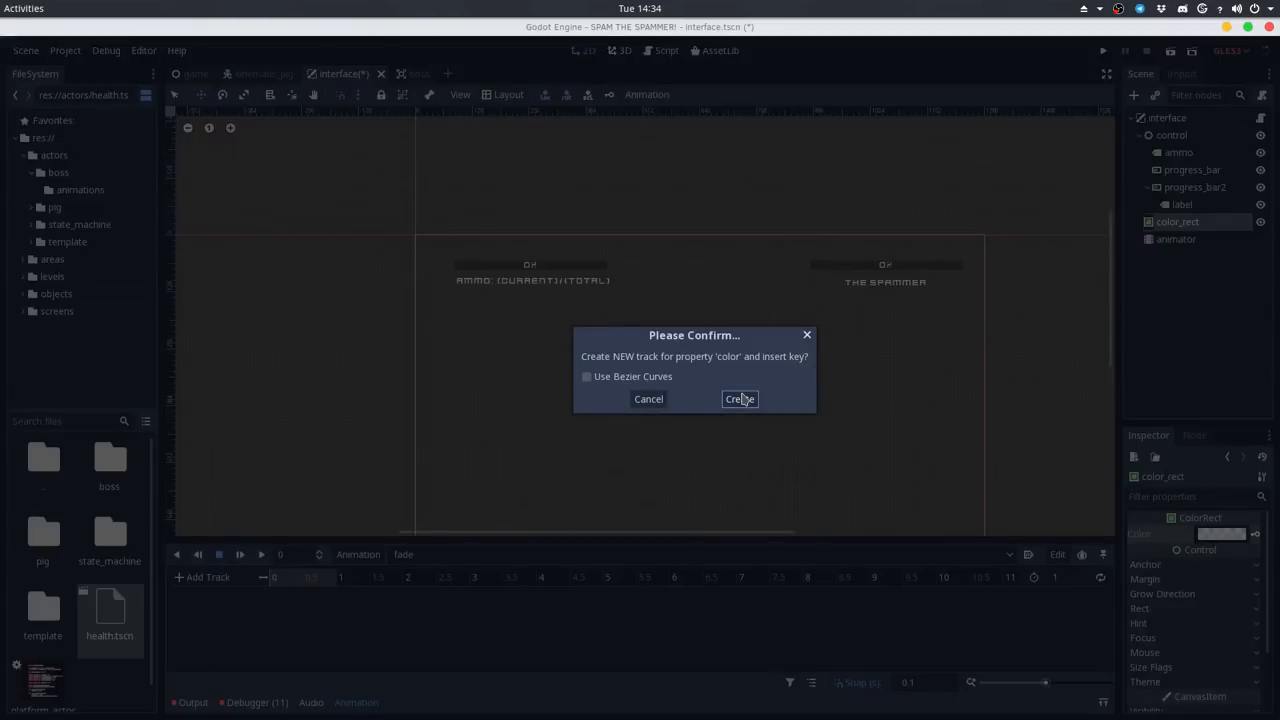
Create the color_rect colour track and set the first keyframe's alpha to 0 (fully transparent)
left_click(740, 400)
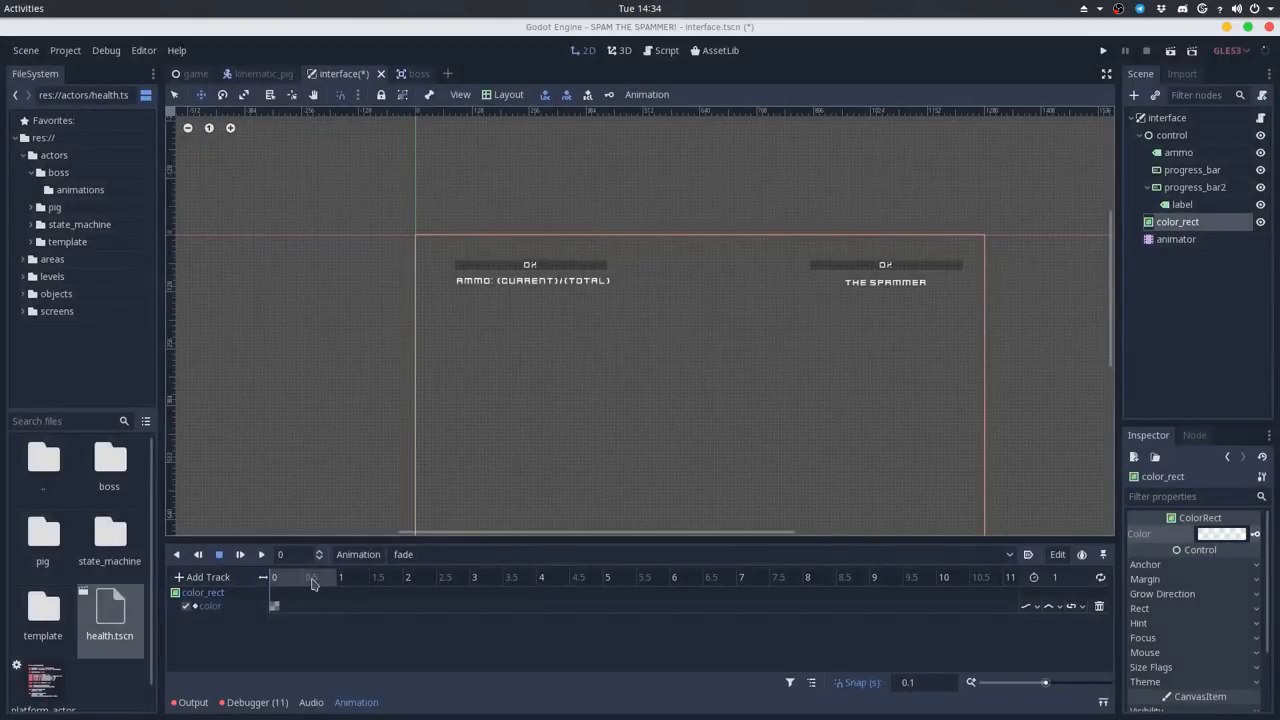
left_click(274, 606)
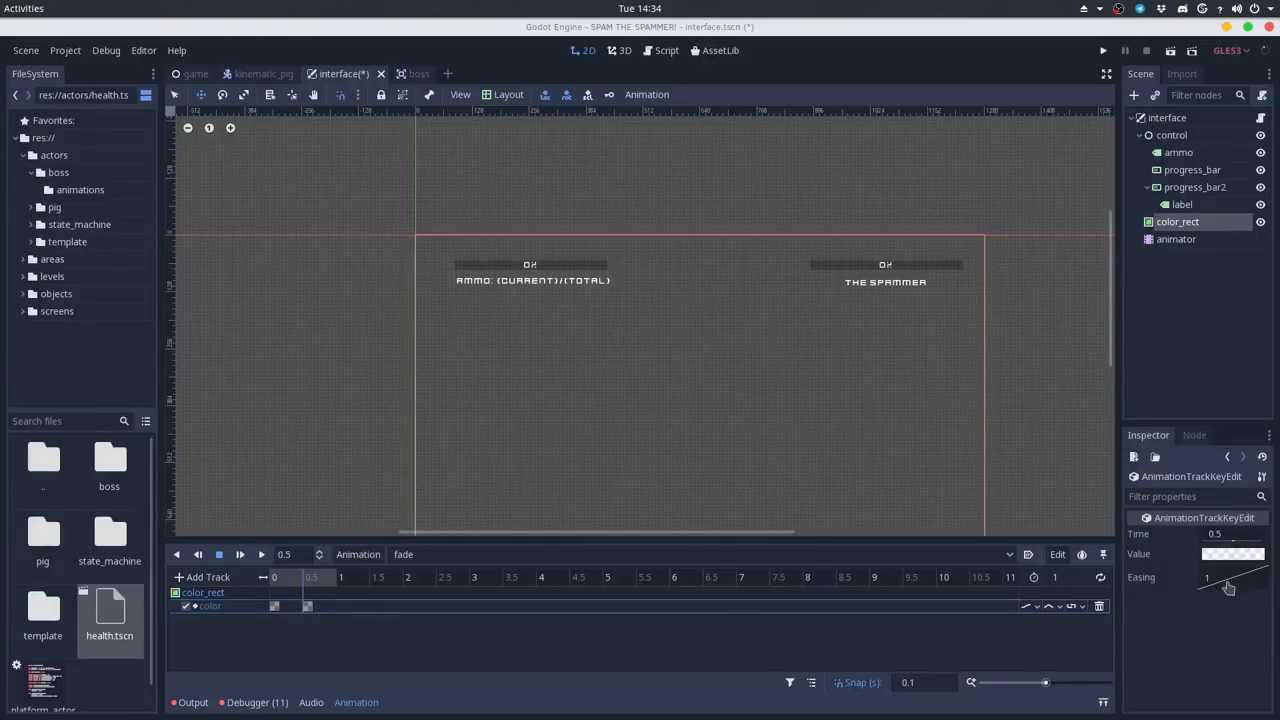
left_click(1232, 552)
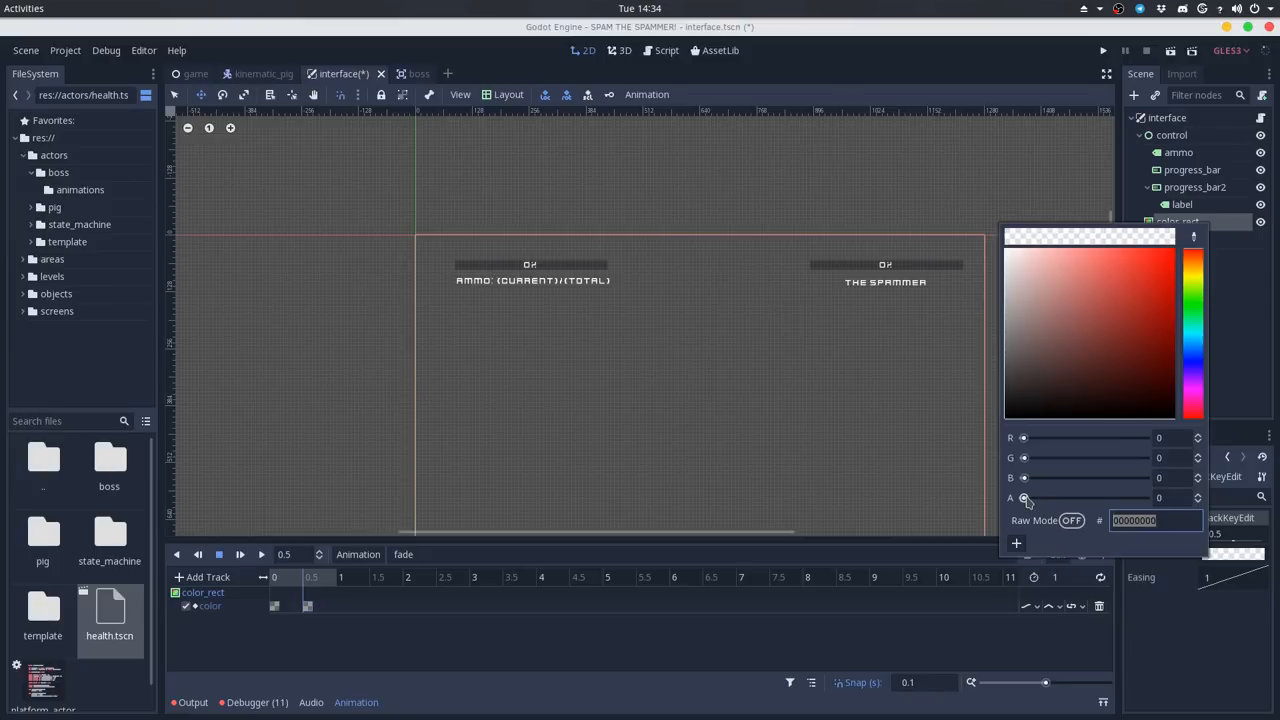
left_click_drag(1024, 496, 1130, 496)
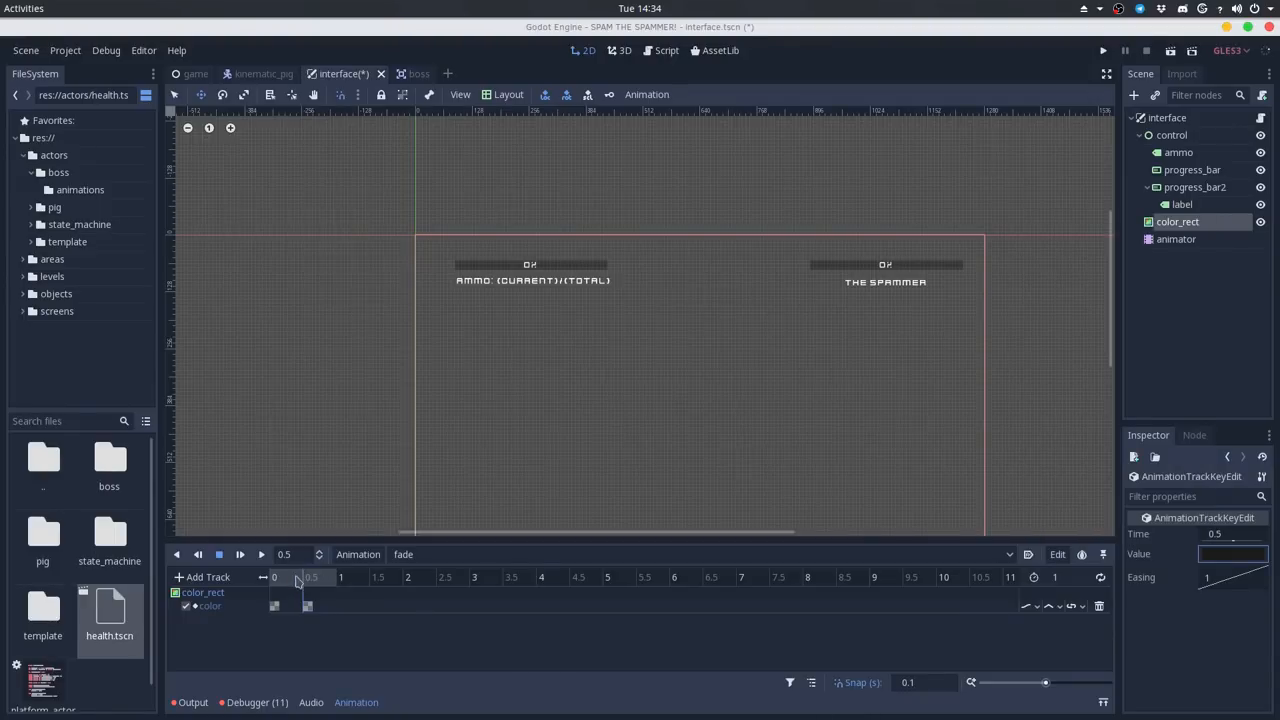
Set the later keyframe's alpha to 221 (nearly opaque black) and preview the fade animation
left_click(240, 554)
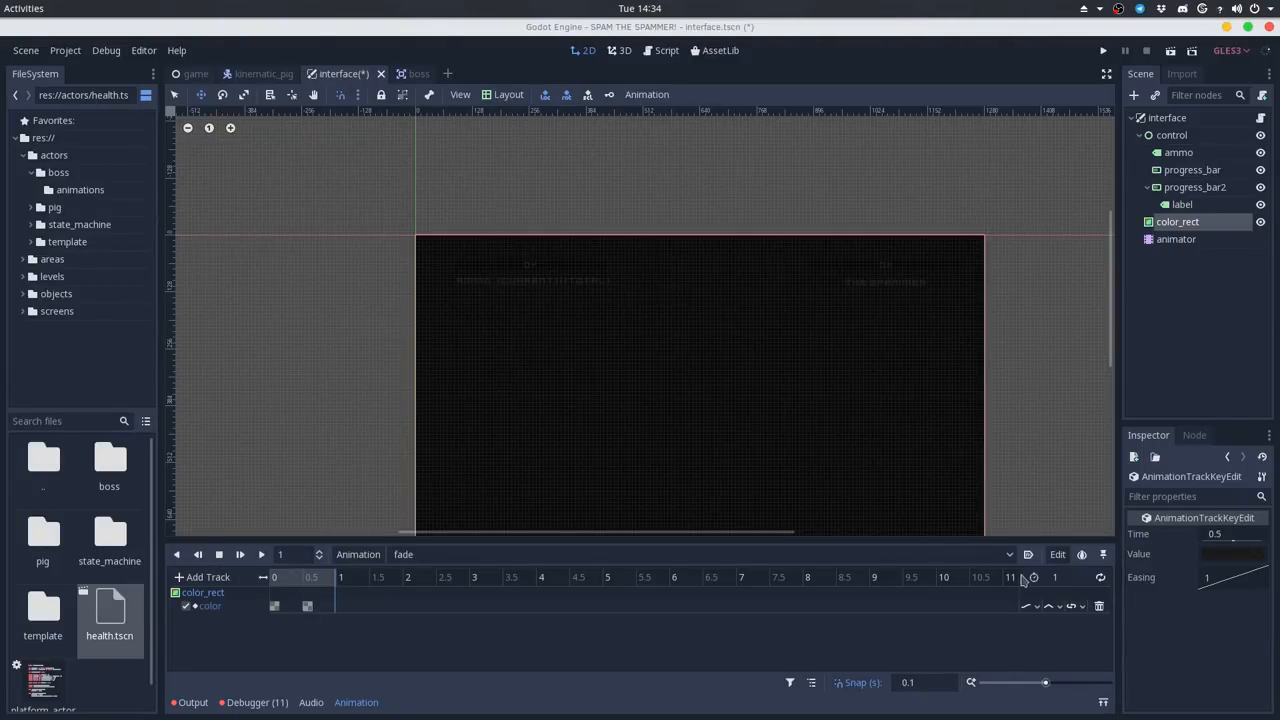
left_click(1232, 554)
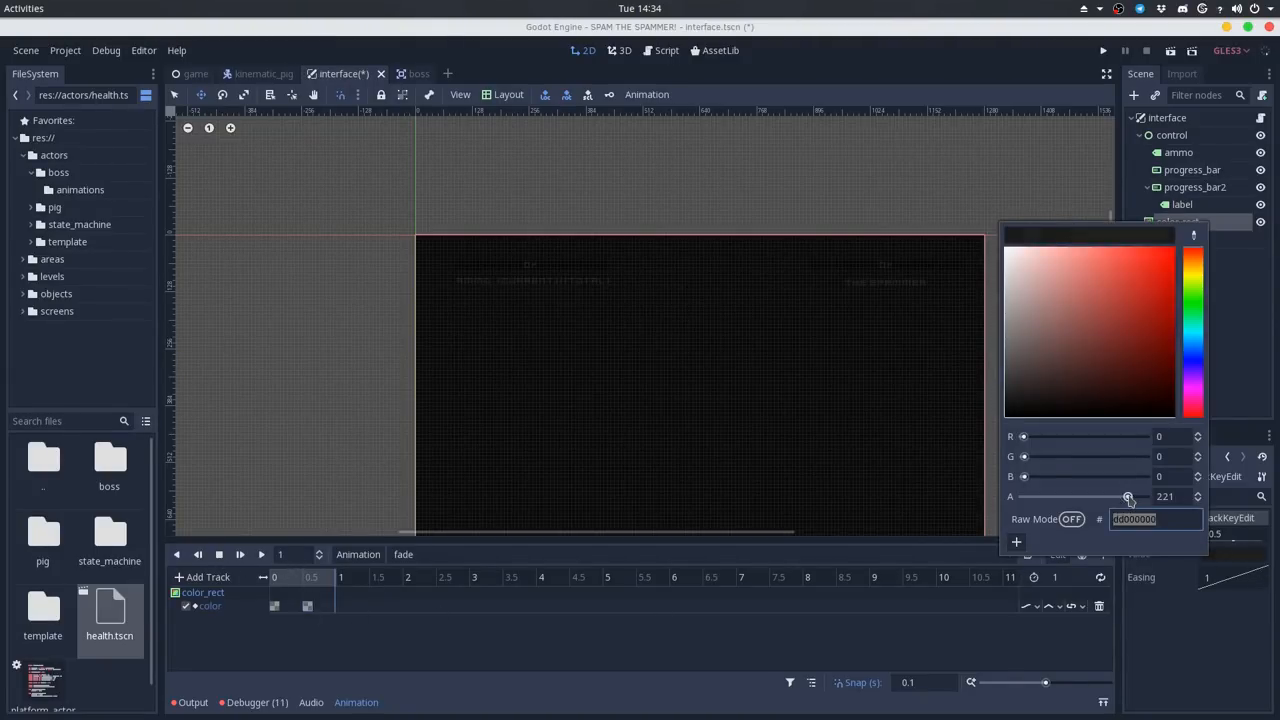
left_click_drag(1128, 496, 1070, 496)
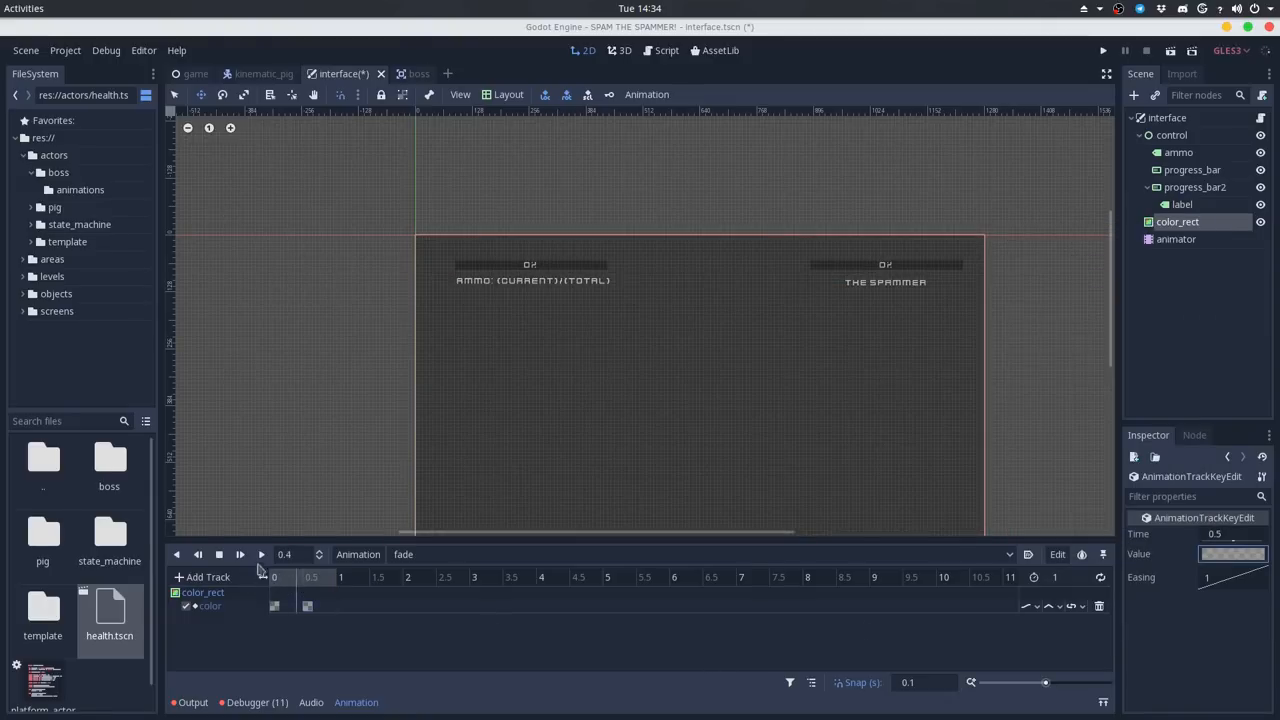
left_click(240, 554)
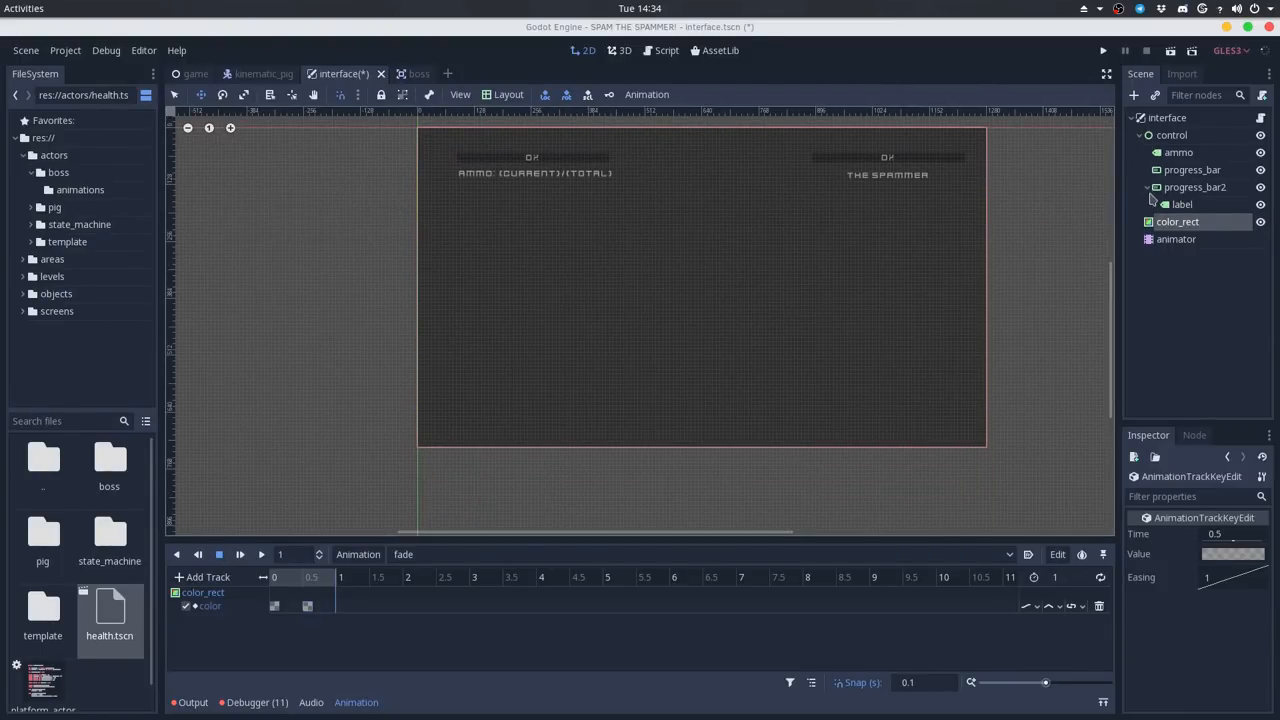
left_click(1172, 136)
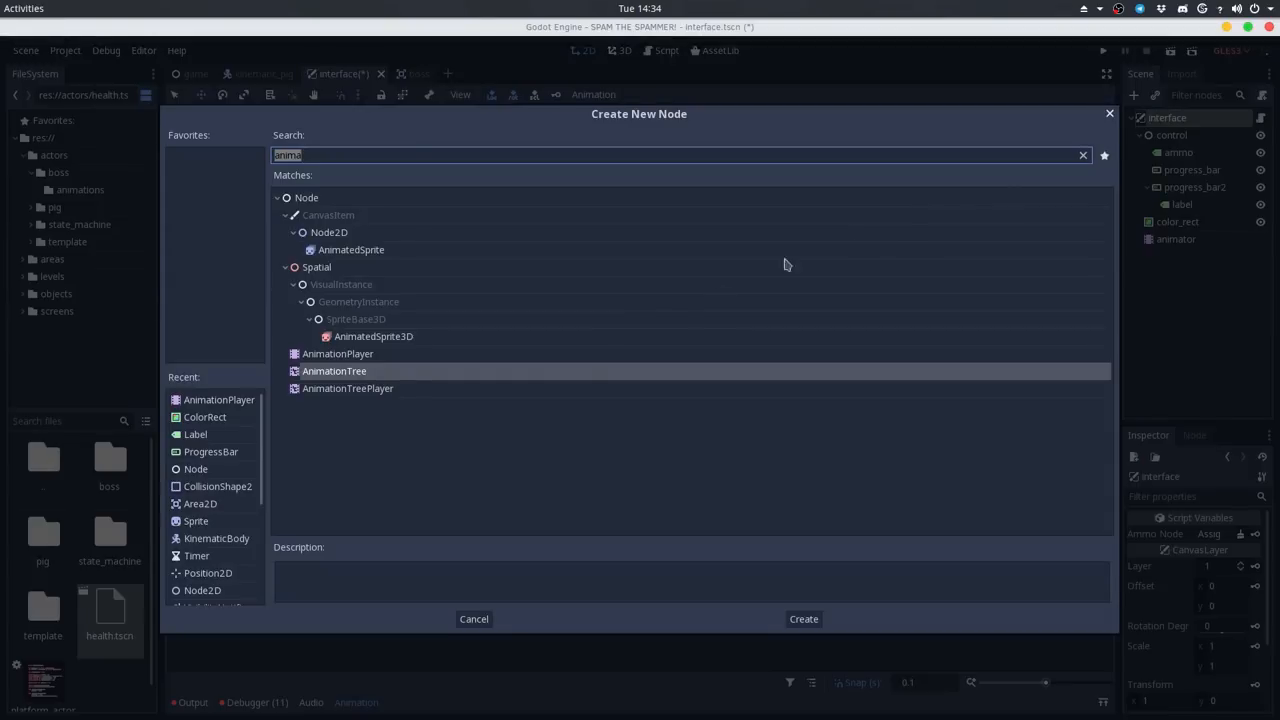
mouse_move(350, 424)
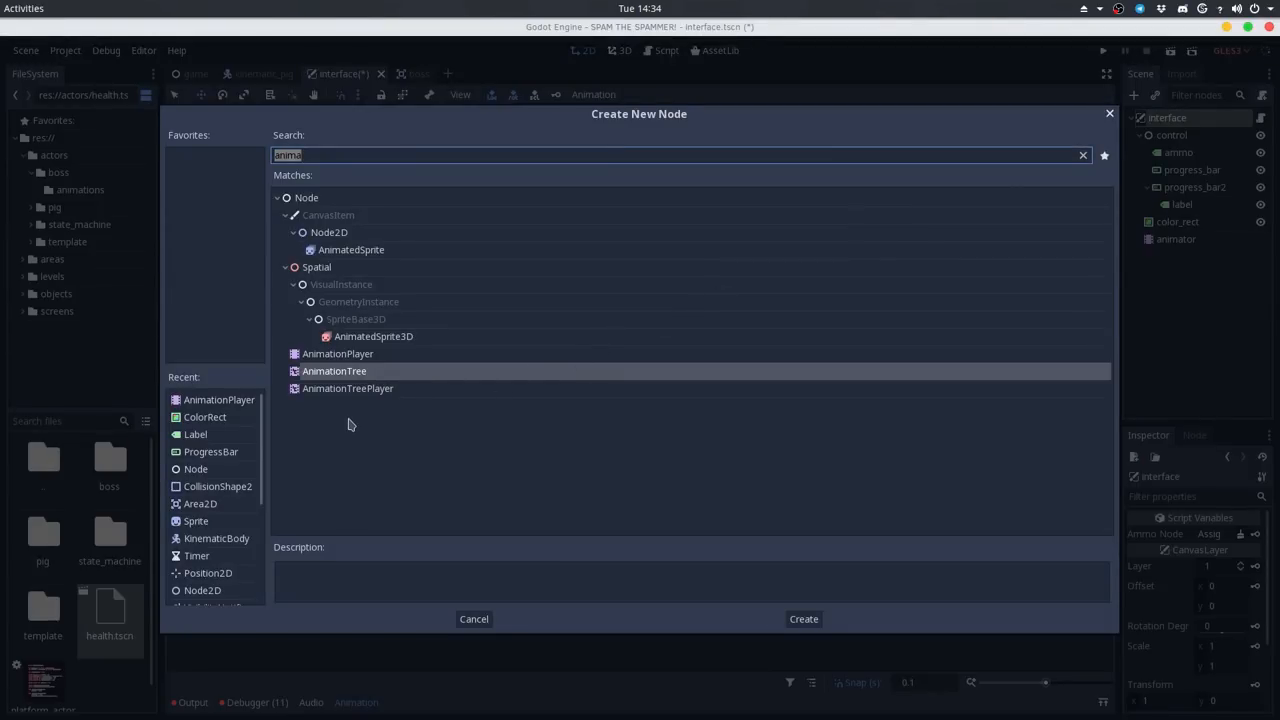
Add a VBoxContainer named buttons and stretch it into a centred box on screen
type("hbox")
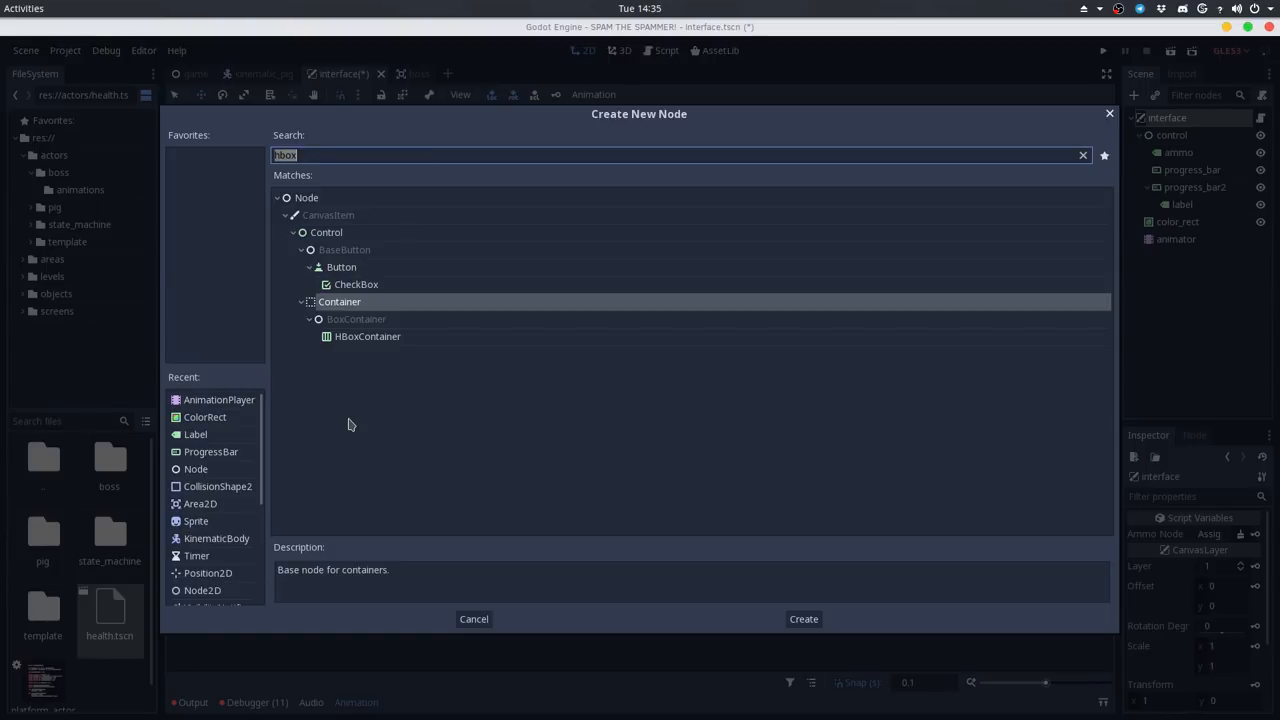
type("vbo")
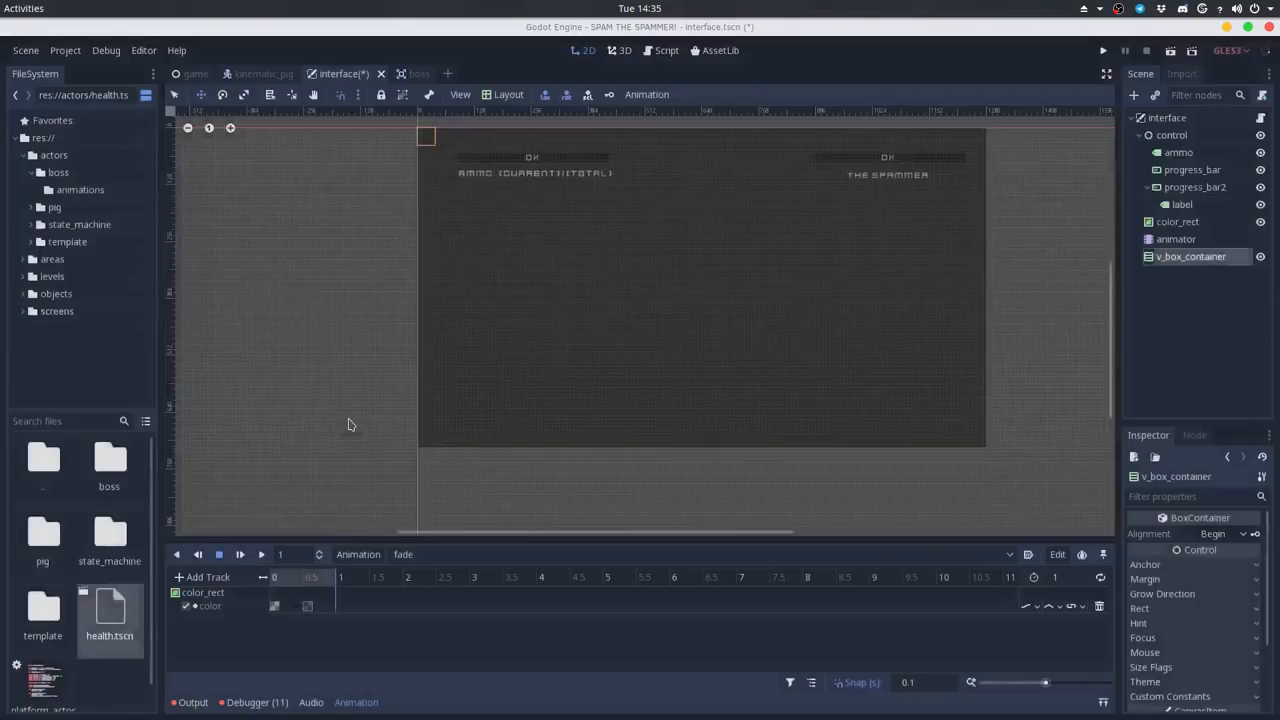
double_click(1190, 256)
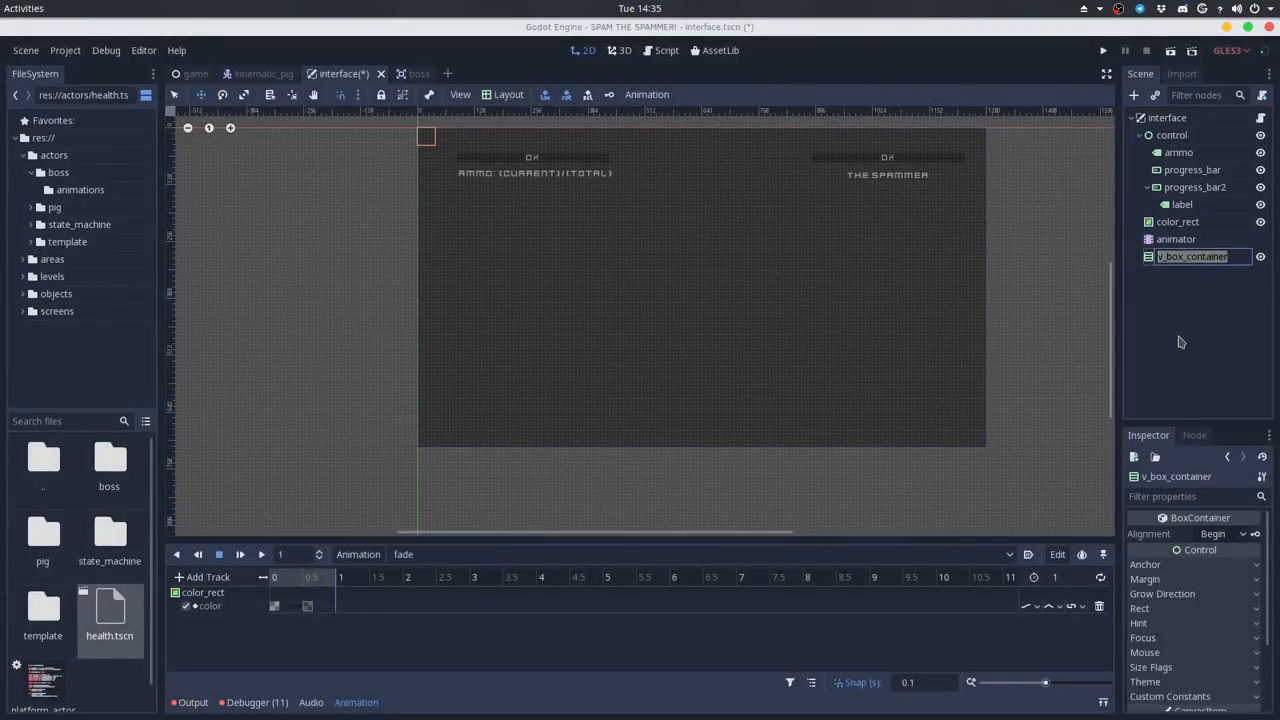
type("buttons")
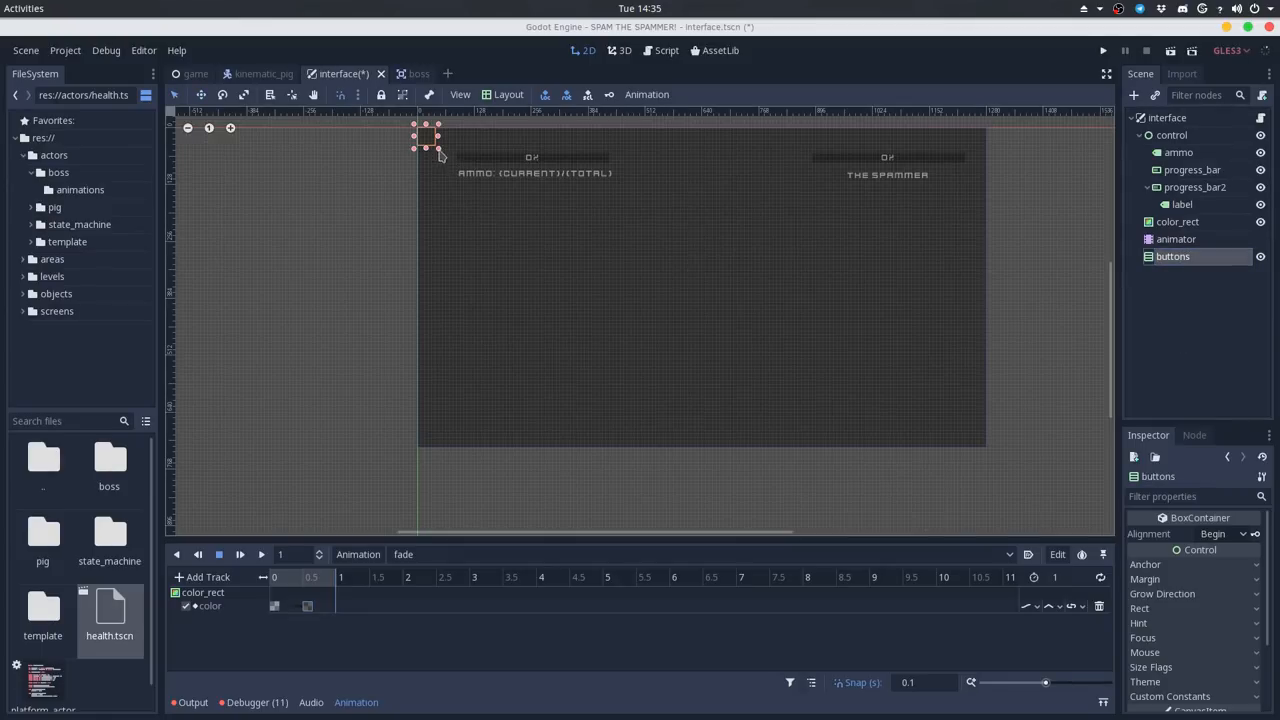
left_click_drag(440, 150, 624, 204)
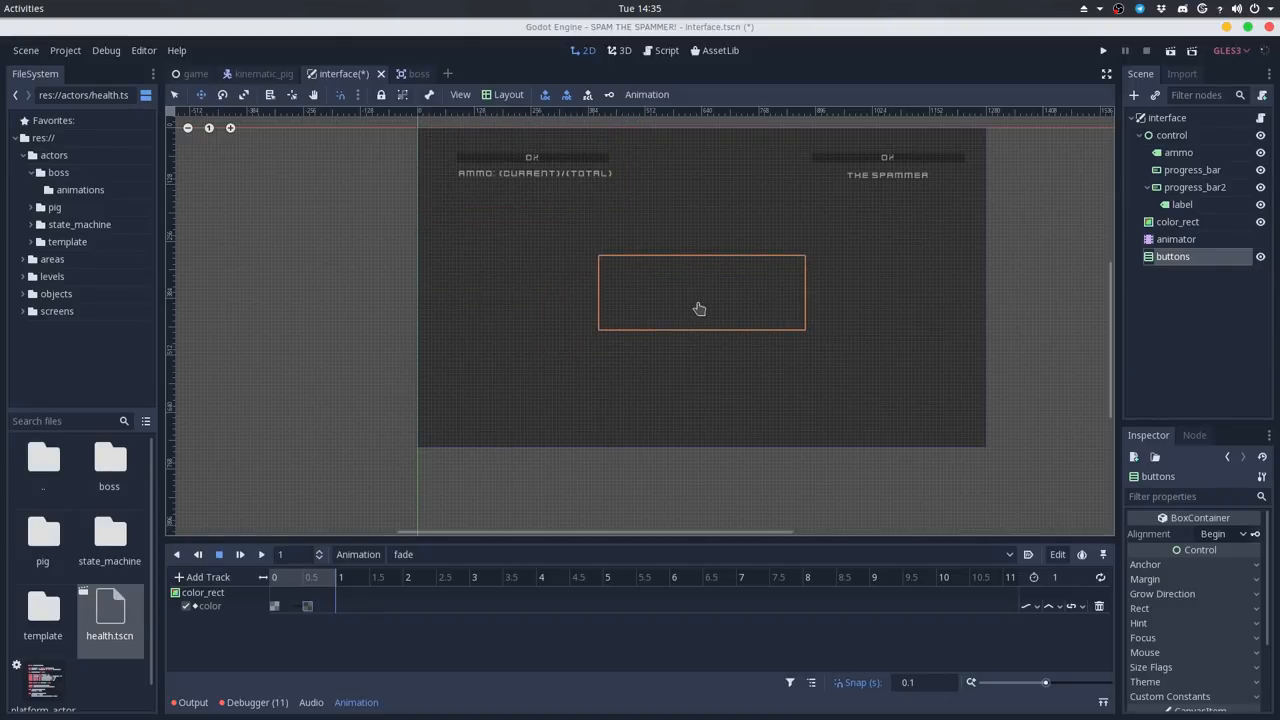
mouse_move(1218, 294)
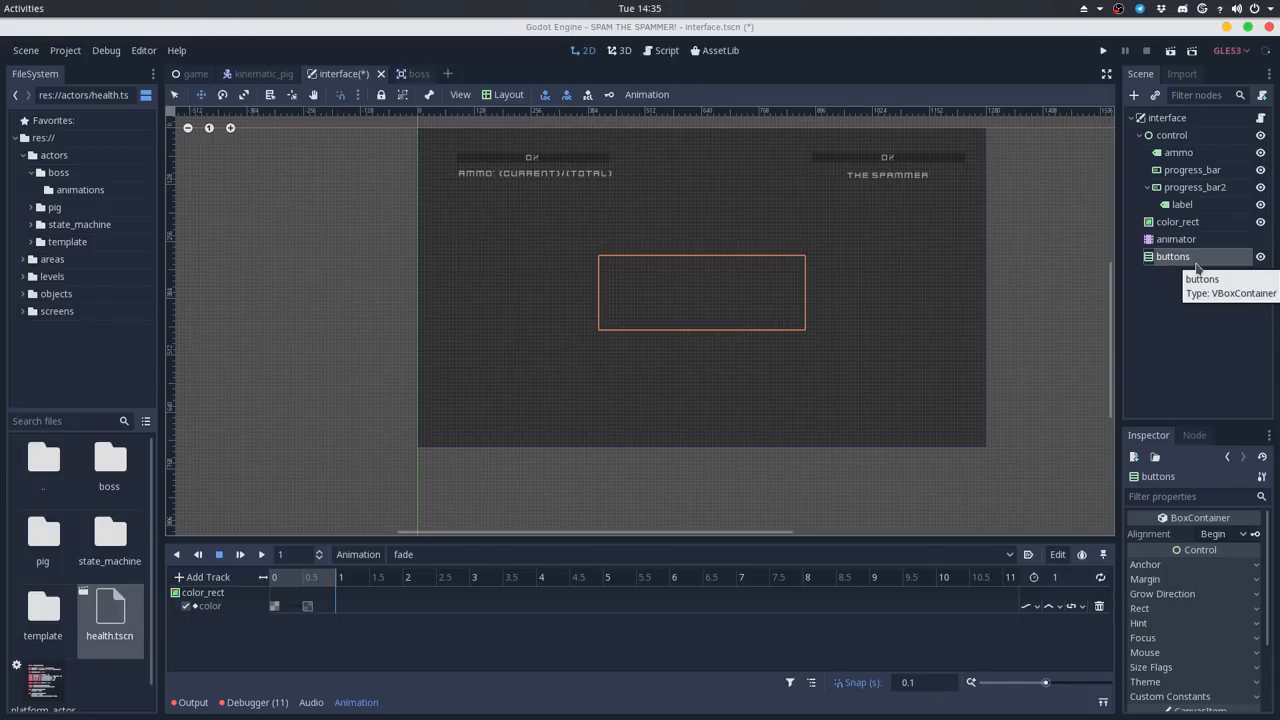
left_click(1134, 96)
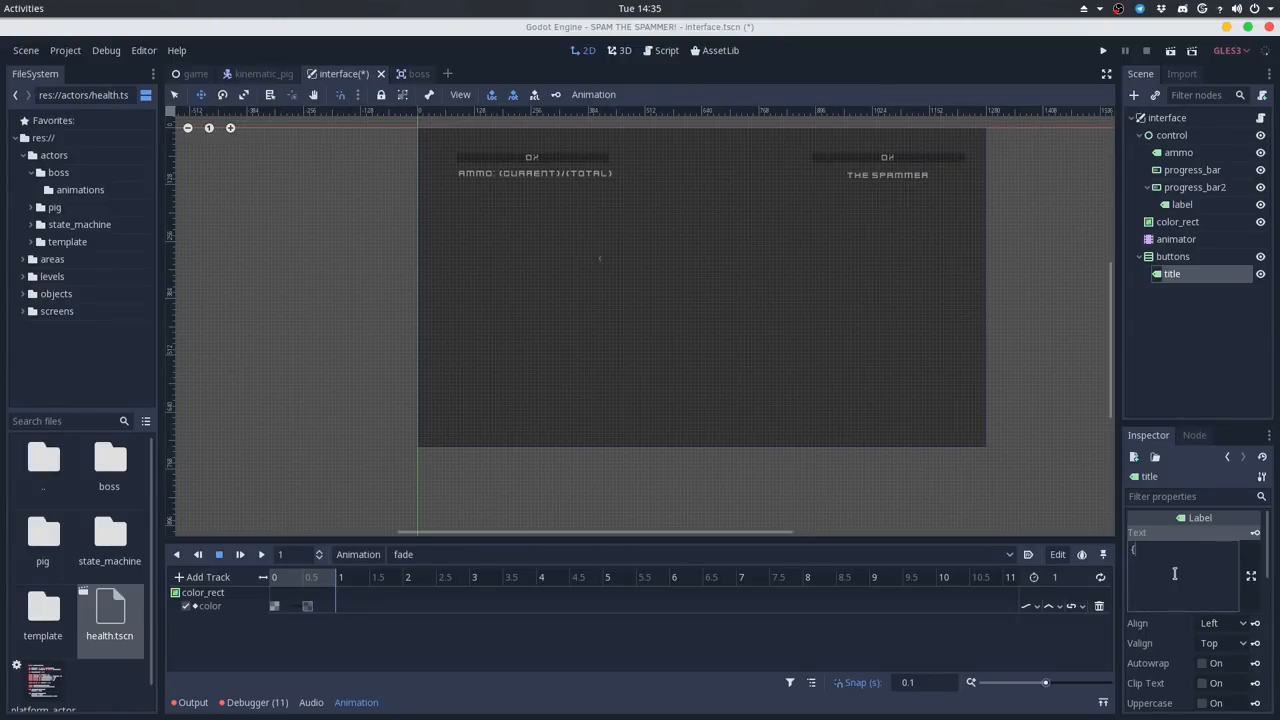
Give the title label under buttons the placeholder text {condition}
type("{condition")
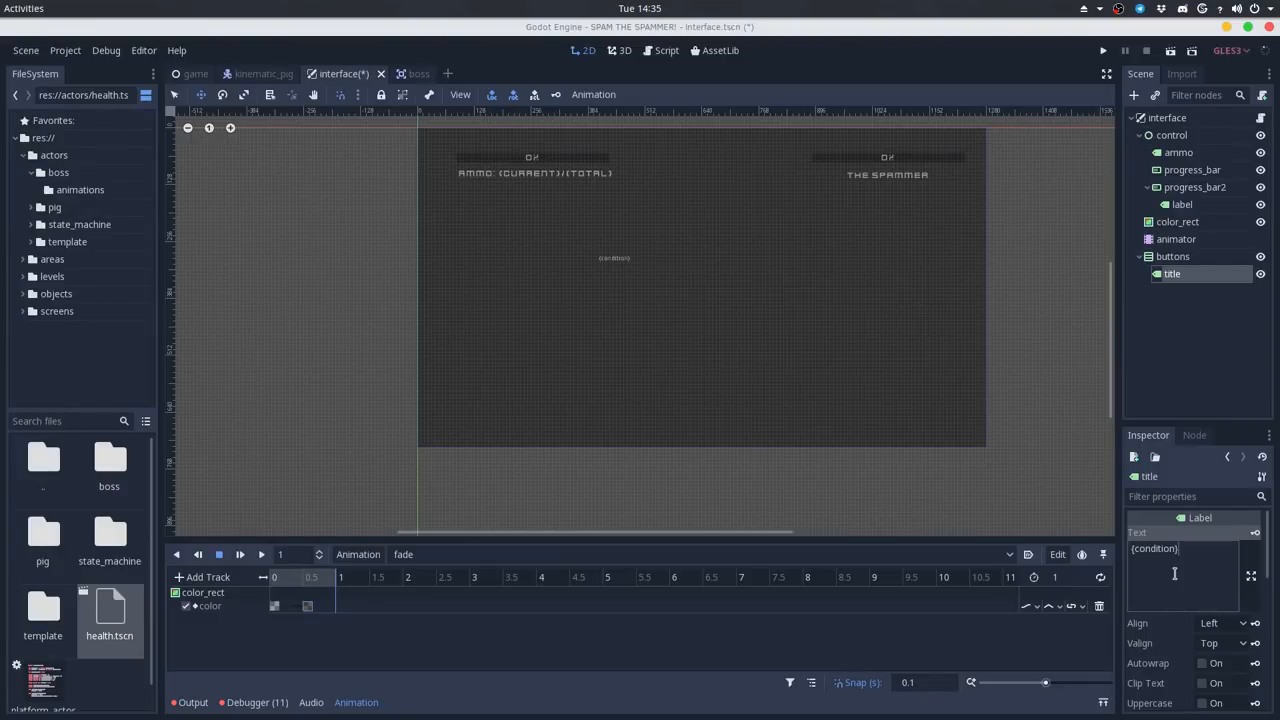
left_click(1204, 360)
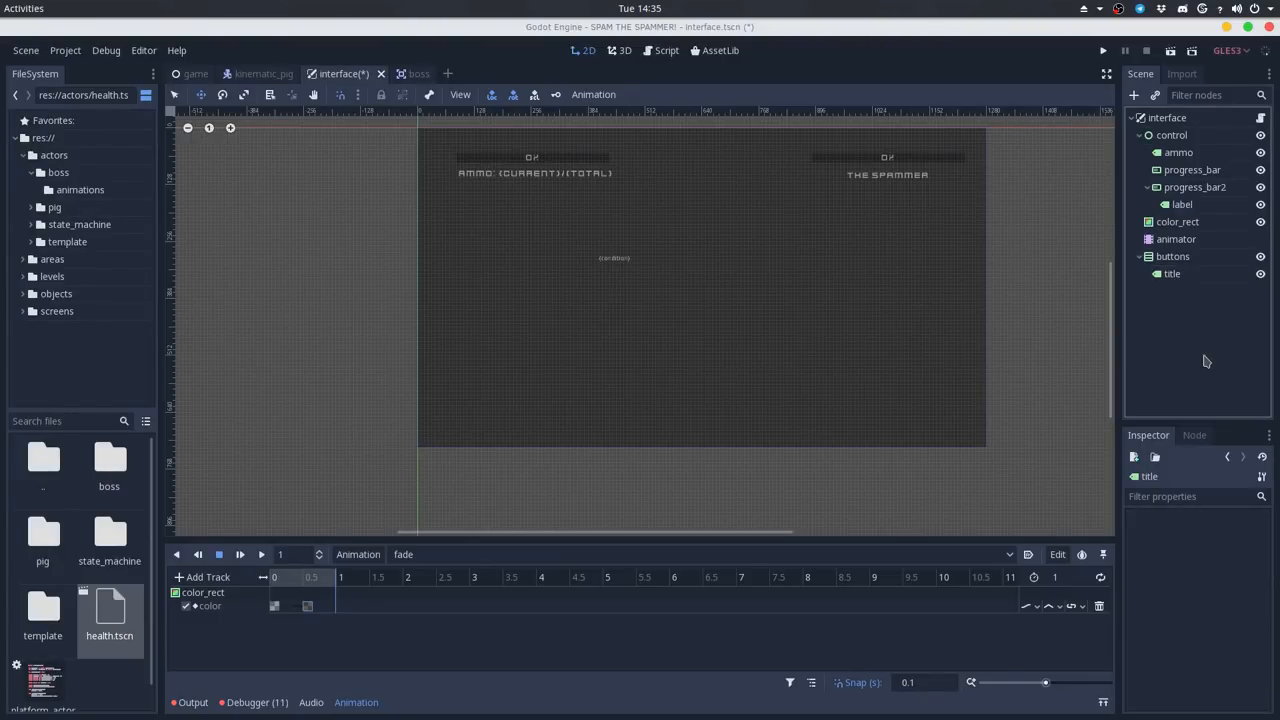
left_click(1172, 256)
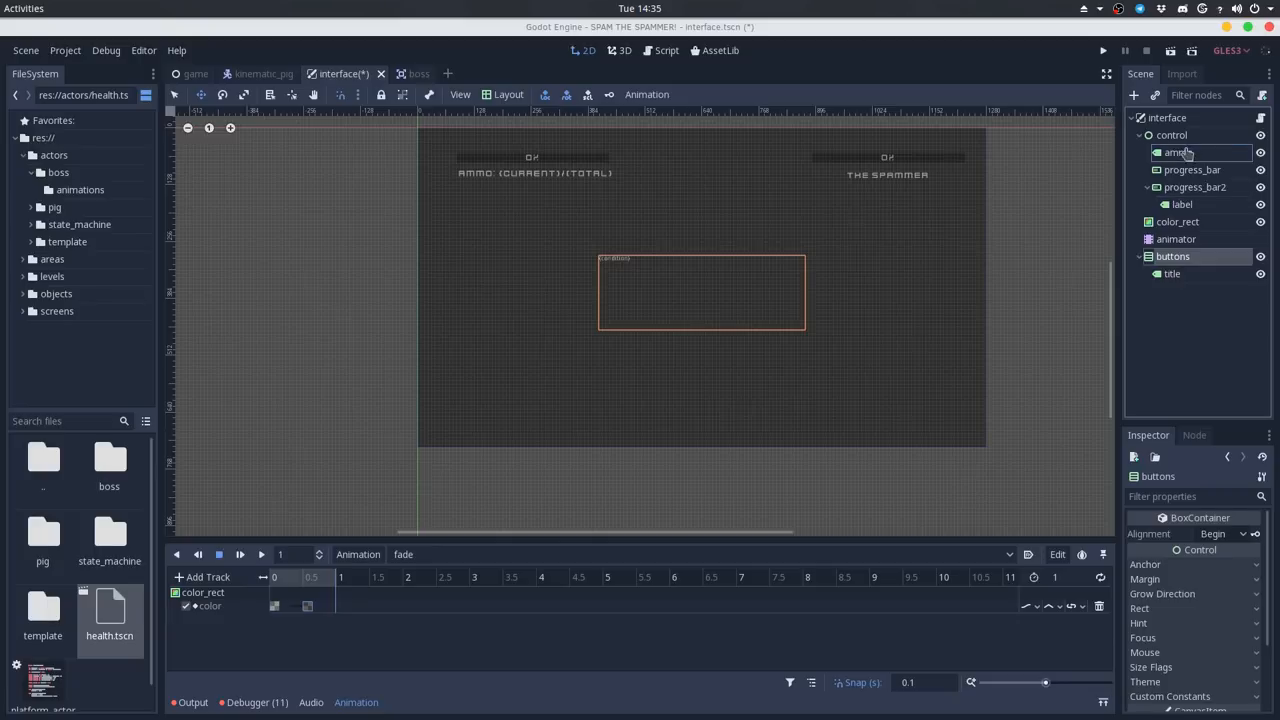